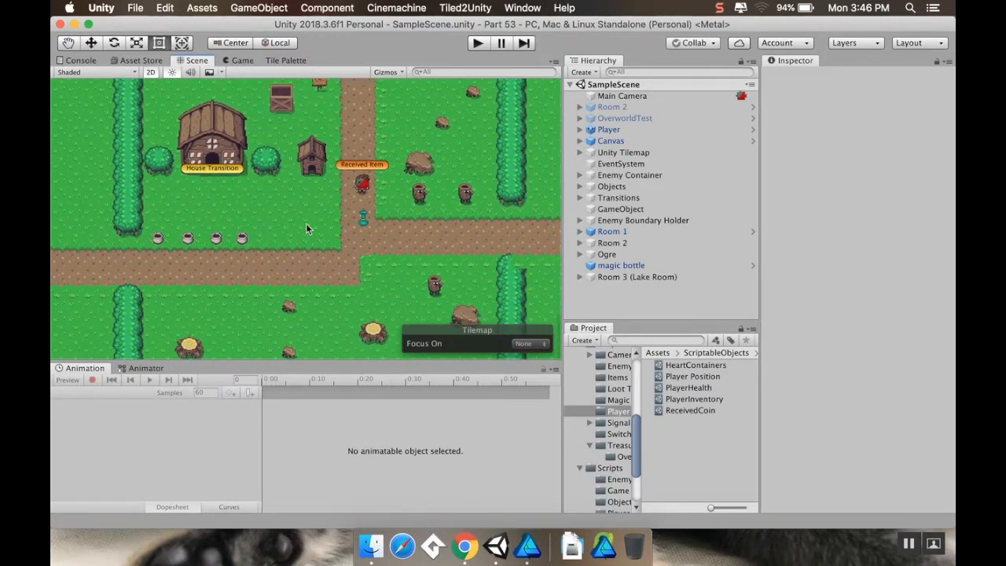
mouse_move(327, 264)
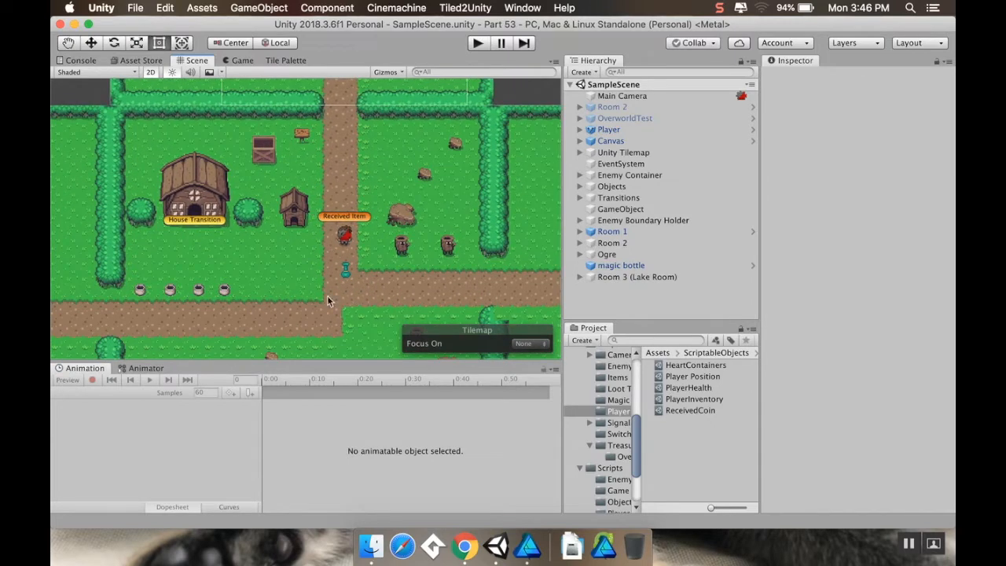
mouse_move(313, 294)
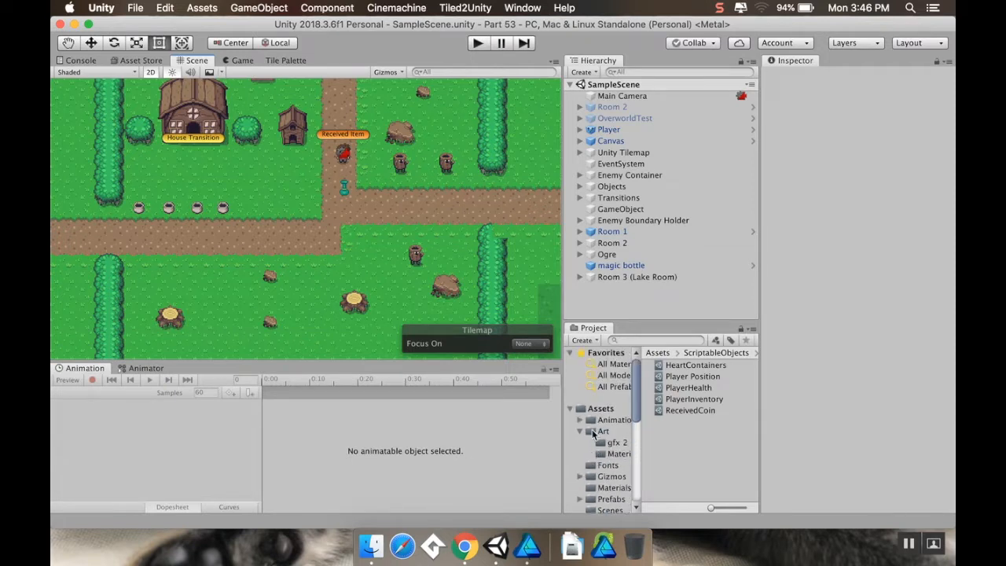
Select the 'objects' sprite sheet in Assets > Art > gfx 2 to show its import settings
left_click(616, 442)
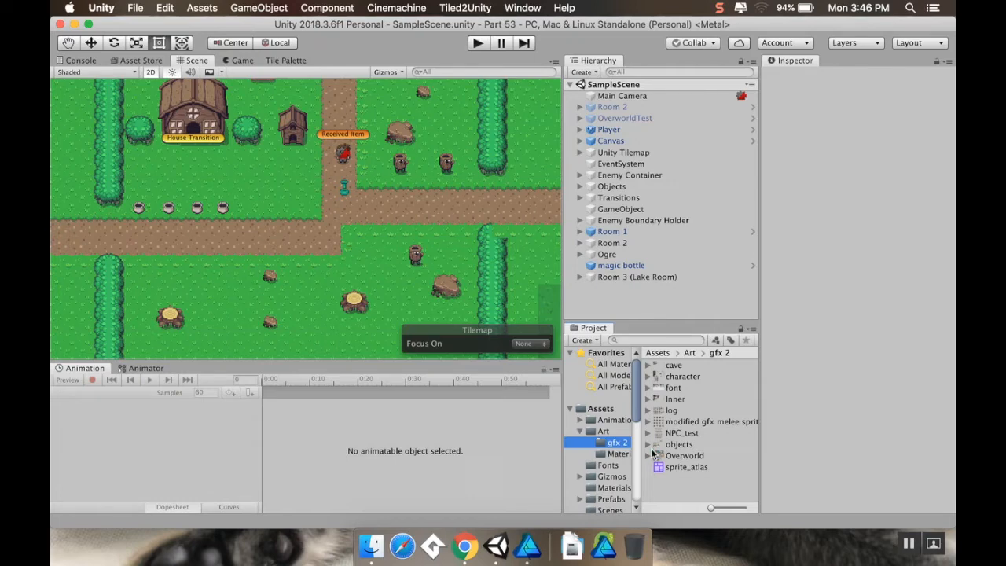
left_click(679, 444)
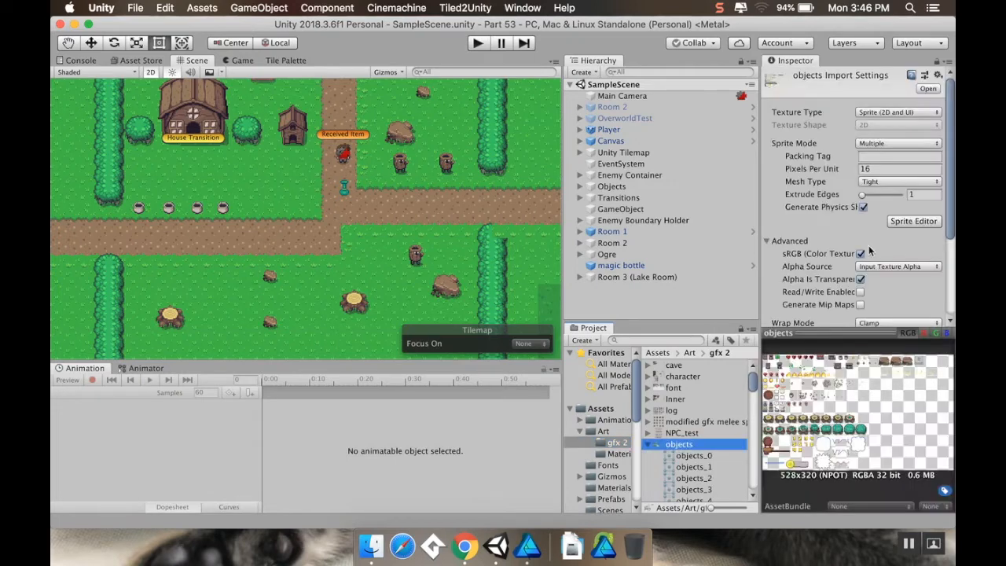
Enter the Sprite Editor and resize the objects_101 heart slice to 16 by 12
left_click(914, 220)
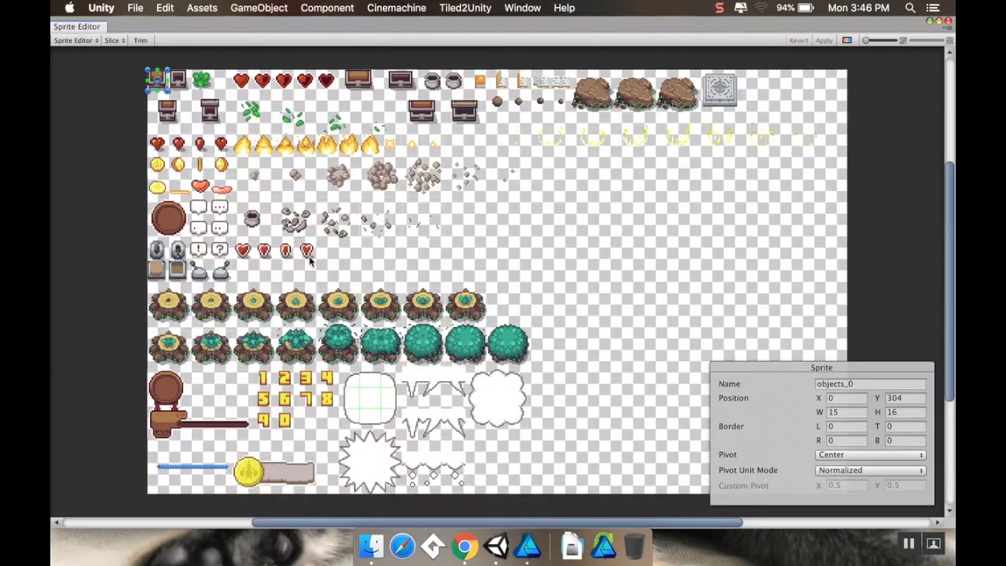
mouse_move(203, 145)
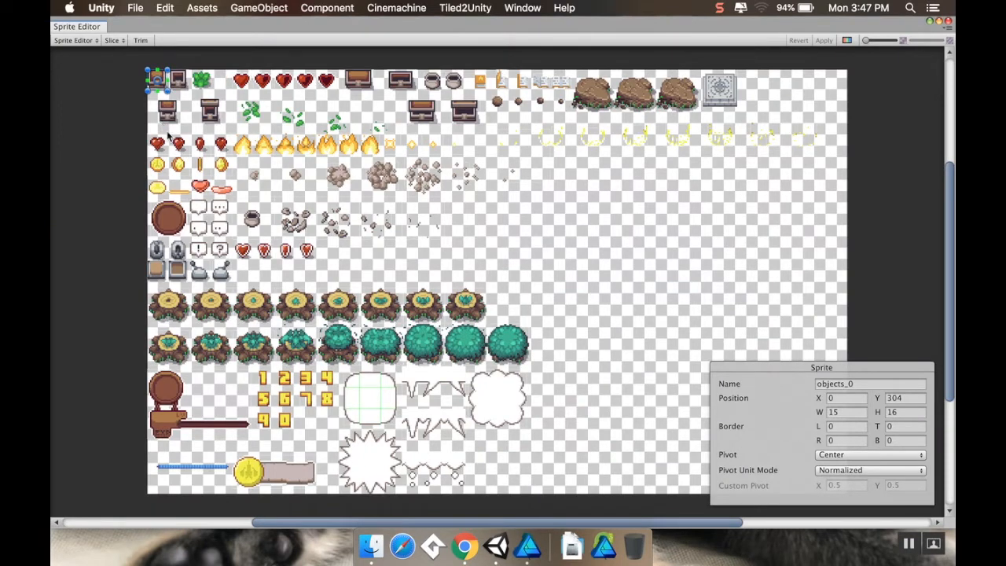
mouse_move(222, 150)
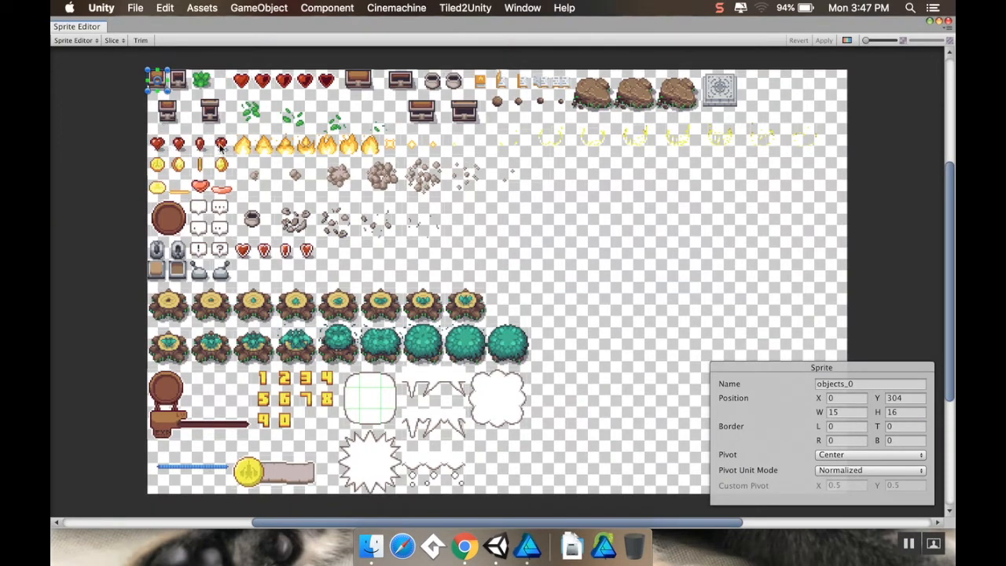
mouse_move(259, 250)
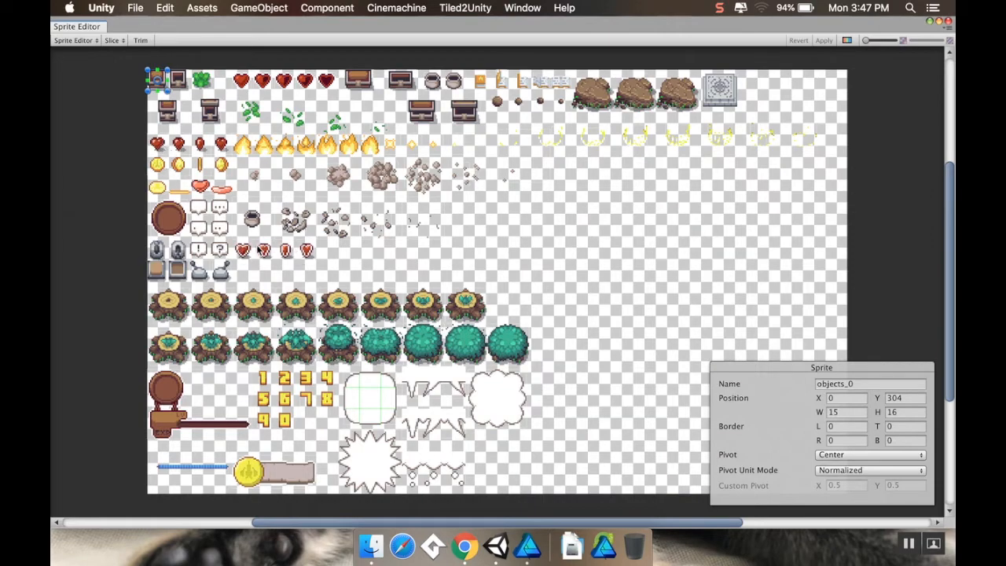
mouse_move(264, 238)
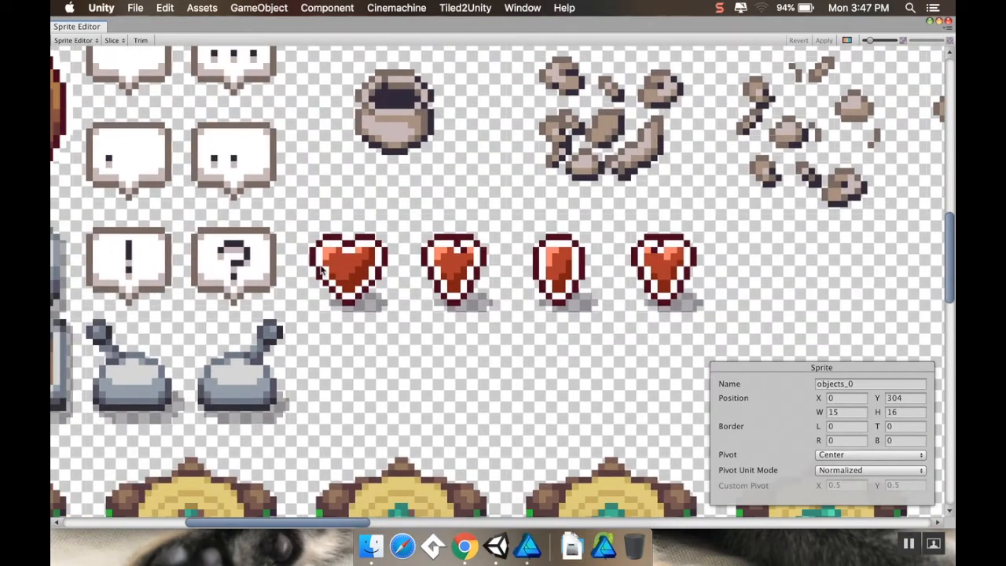
left_click(233, 261)
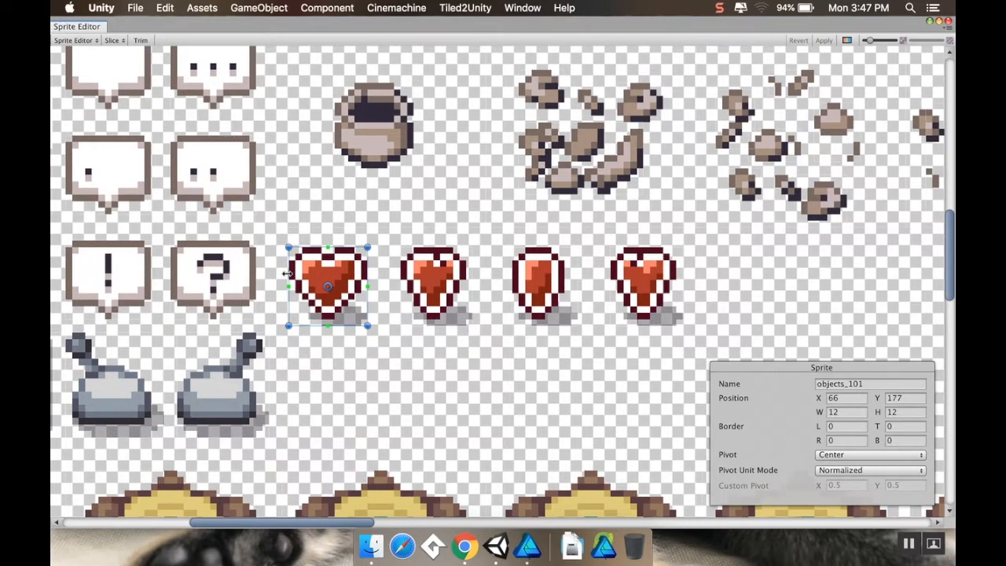
left_click_drag(289, 286, 283, 286)
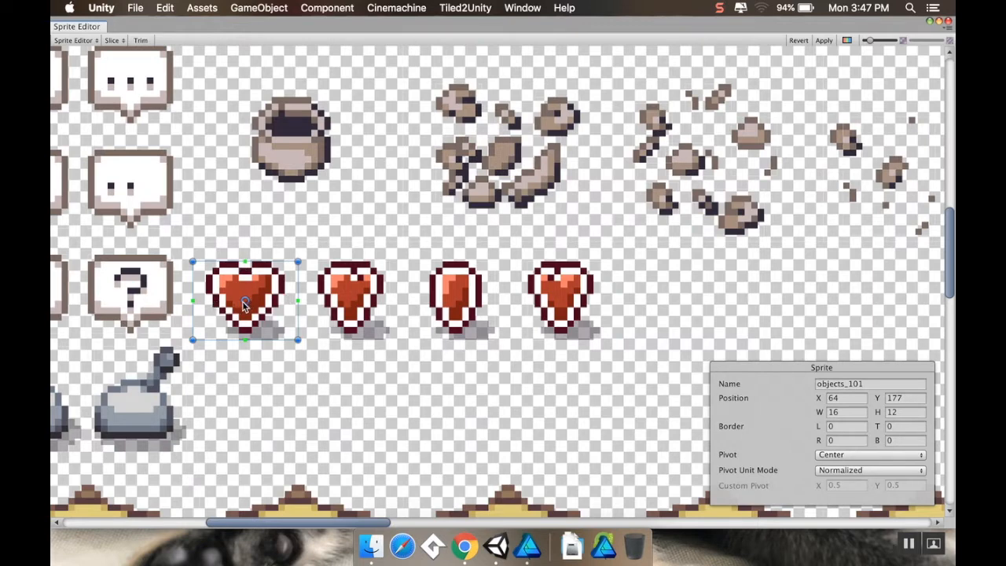
Keep objects_101 at 16 wide and resize the objects_102 heart slice to match at 16 by 12
left_click_drag(195, 302, 212, 302)
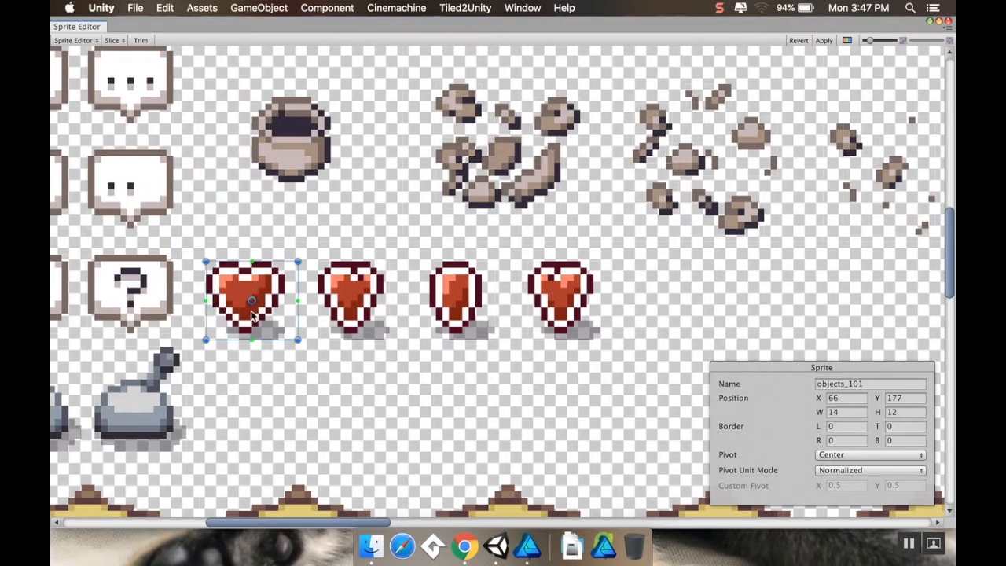
mouse_move(228, 296)
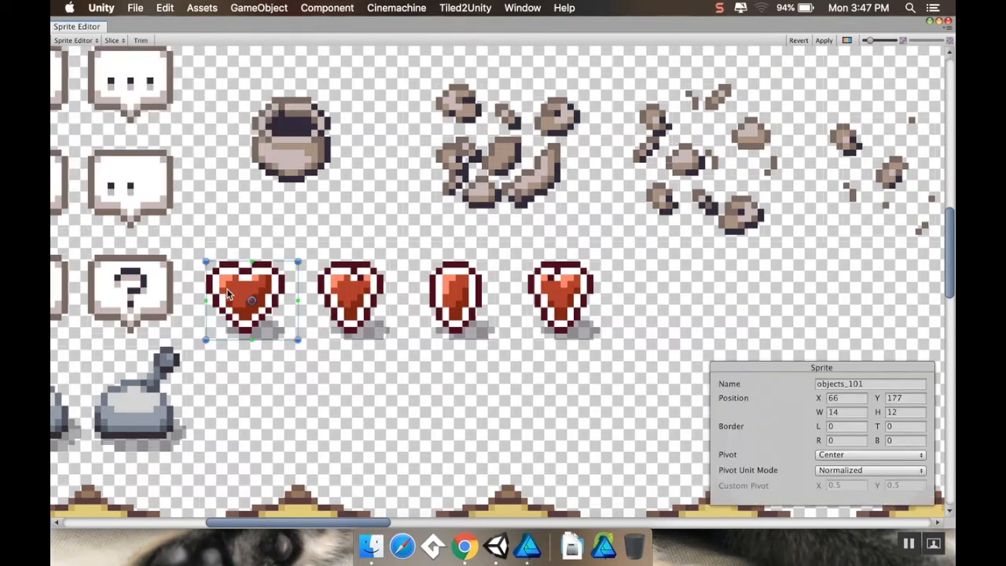
left_click_drag(206, 298, 195, 299)
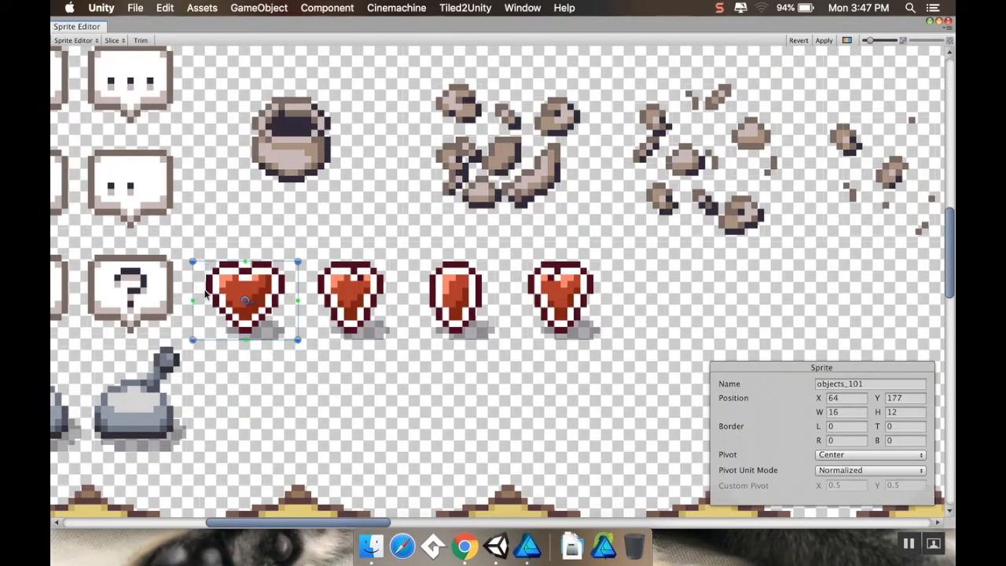
left_click(352, 299)
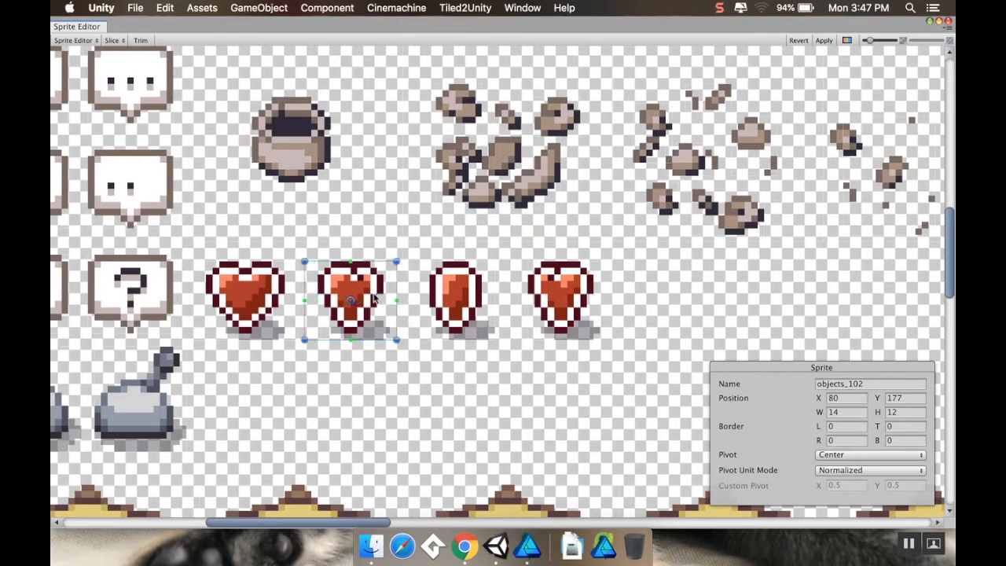
left_click_drag(396, 302, 406, 302)
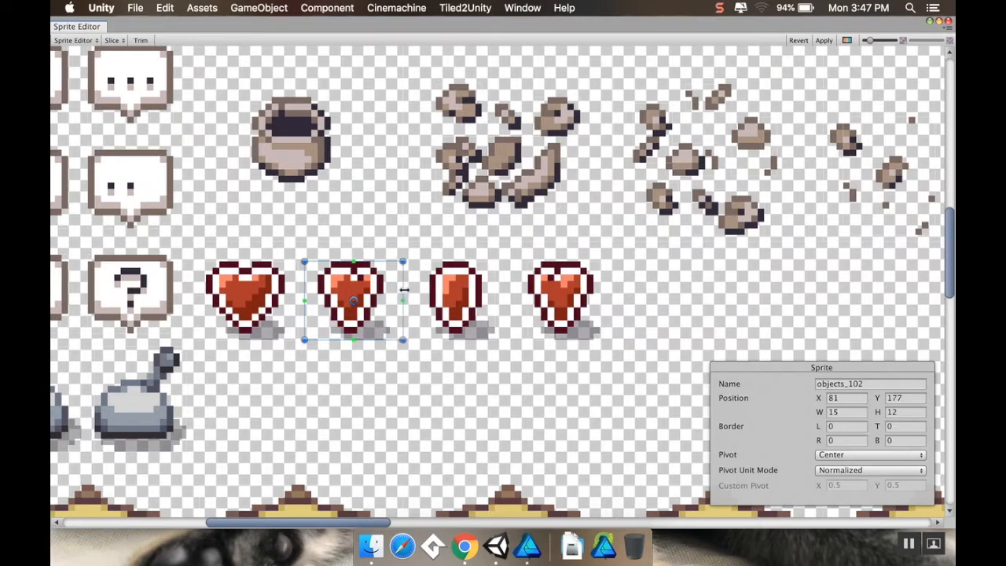
left_click_drag(402, 299, 409, 299)
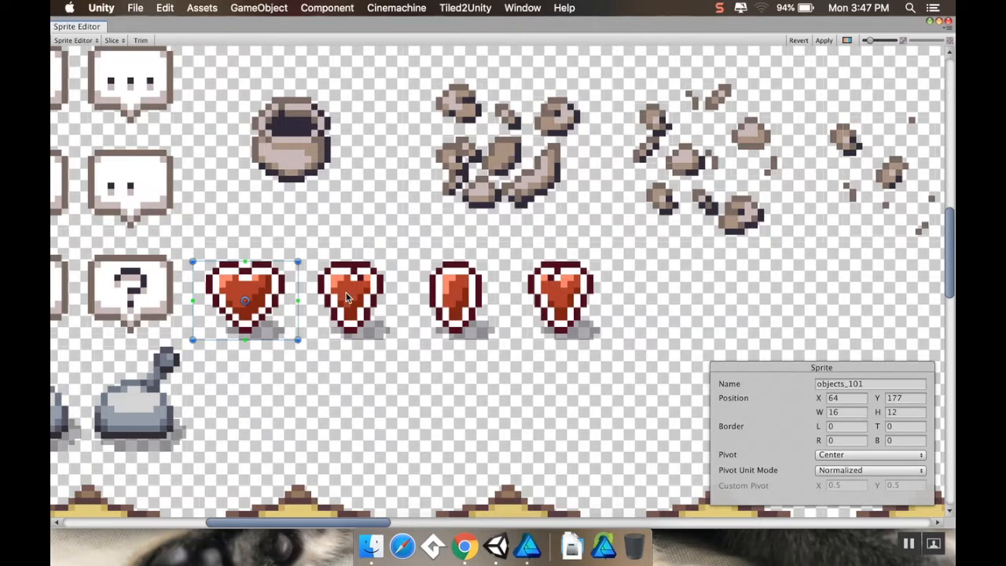
left_click(355, 299)
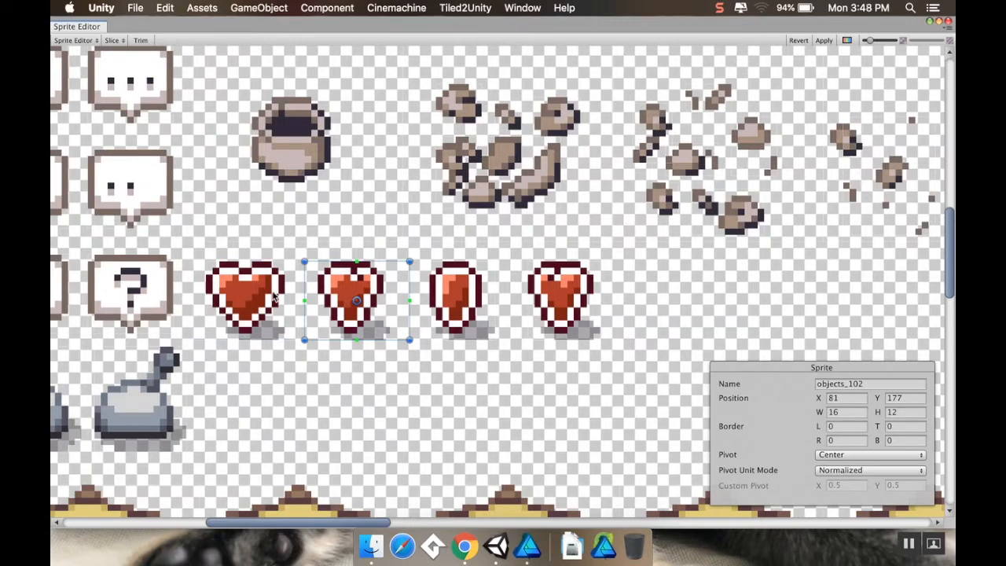
mouse_move(305, 282)
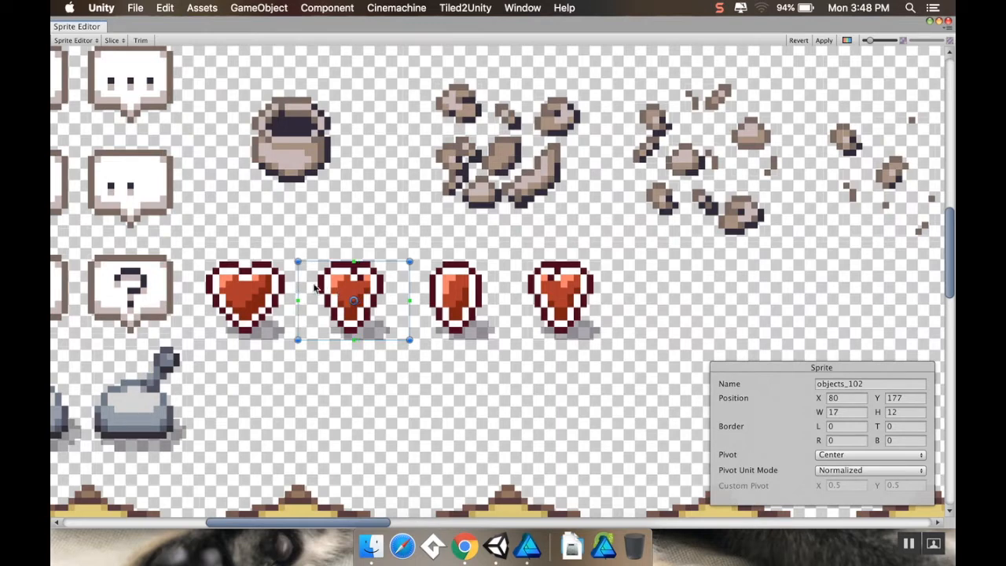
mouse_move(389, 292)
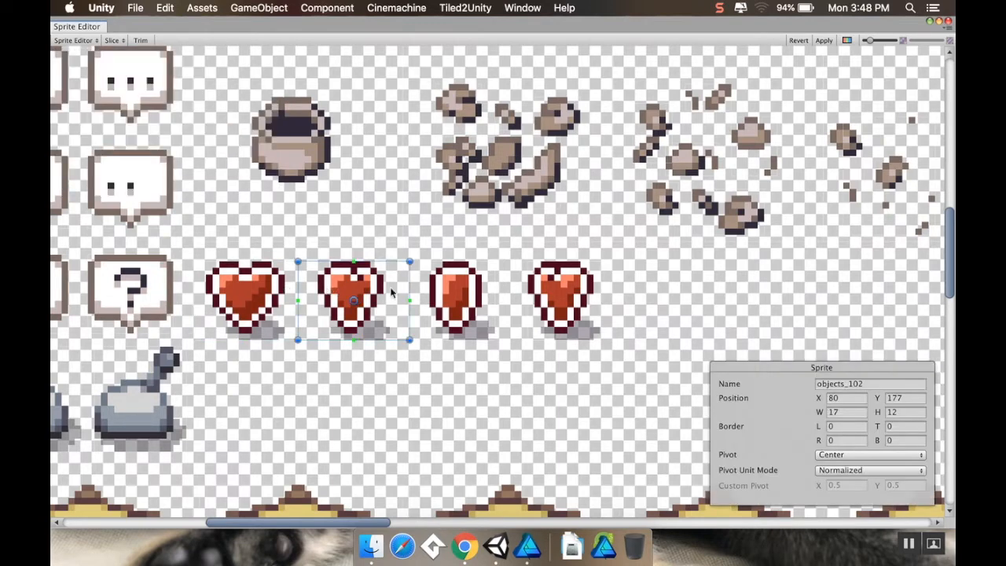
Widen the objects_103 and objects_104 heart slices to 16 by 12 each
left_click(460, 298)
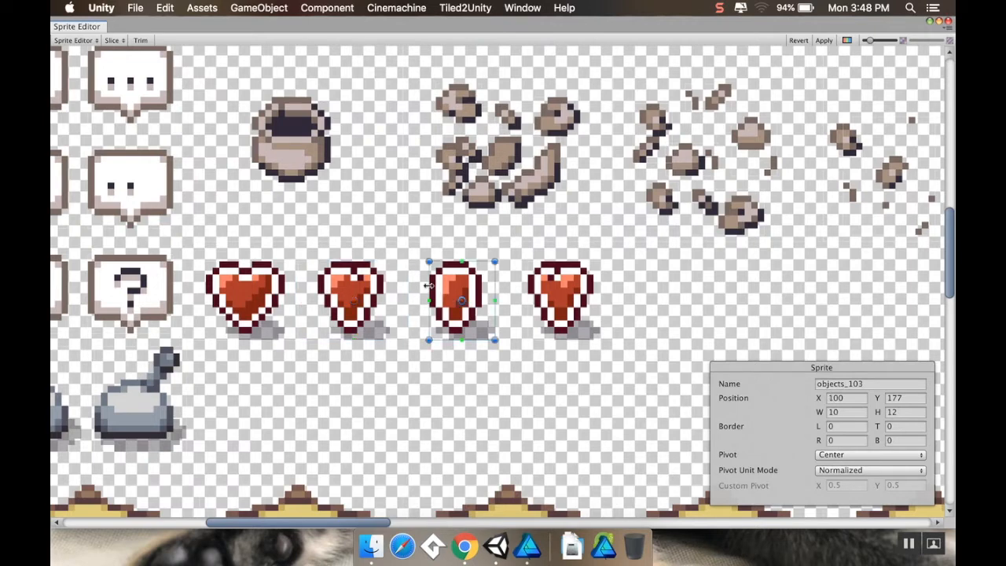
left_click_drag(430, 299, 408, 300)
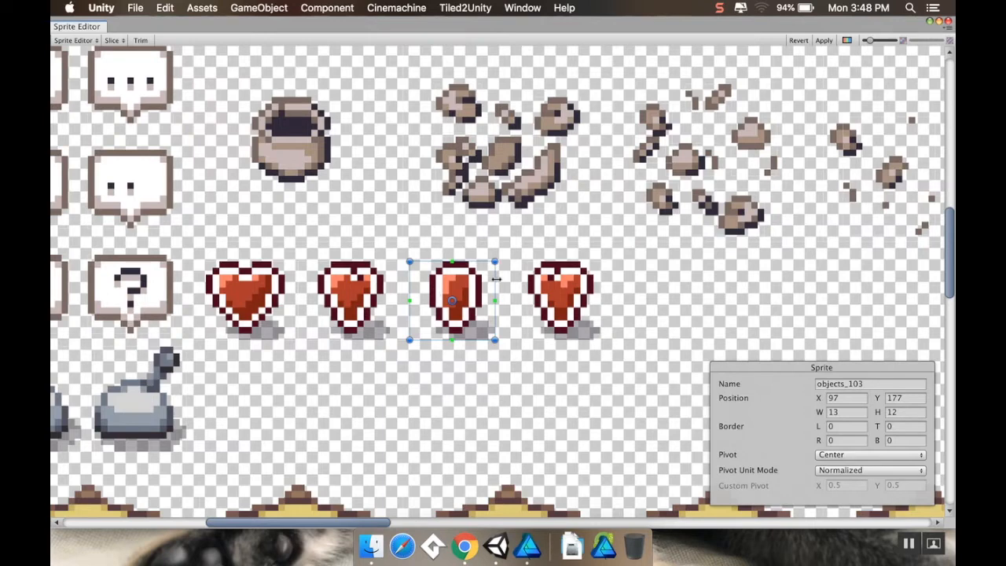
left_click_drag(495, 300, 507, 301)
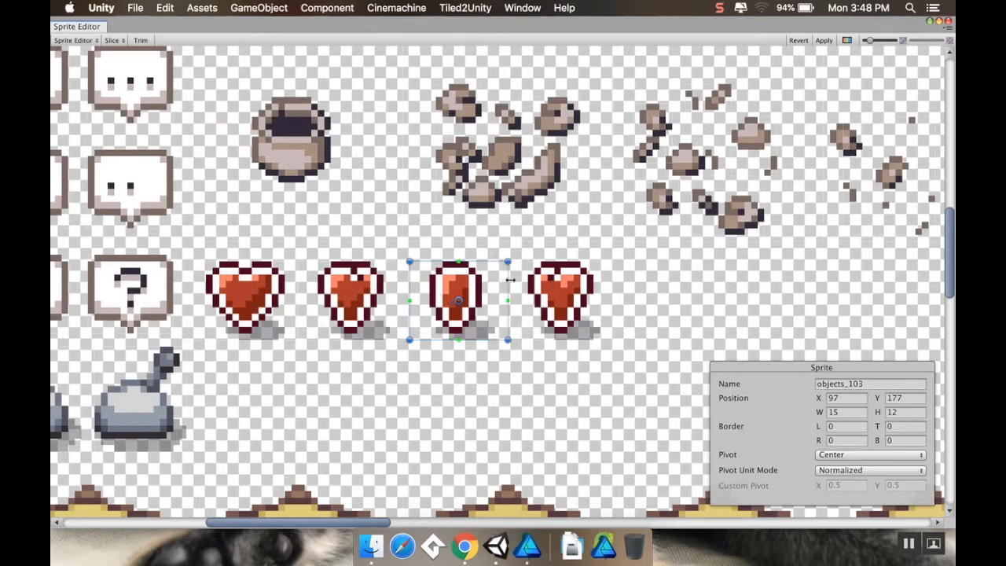
left_click(560, 299)
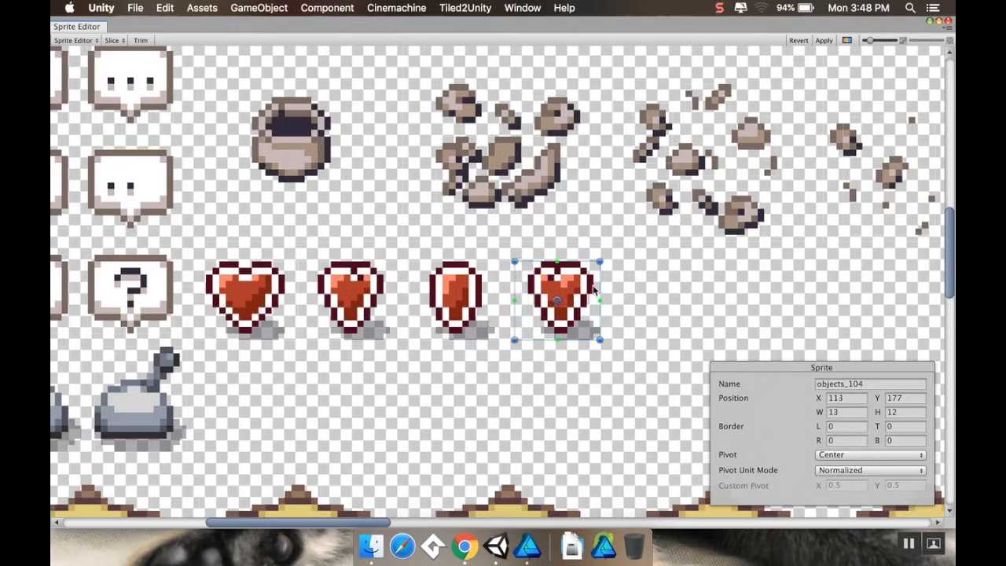
left_click_drag(600, 299, 613, 298)
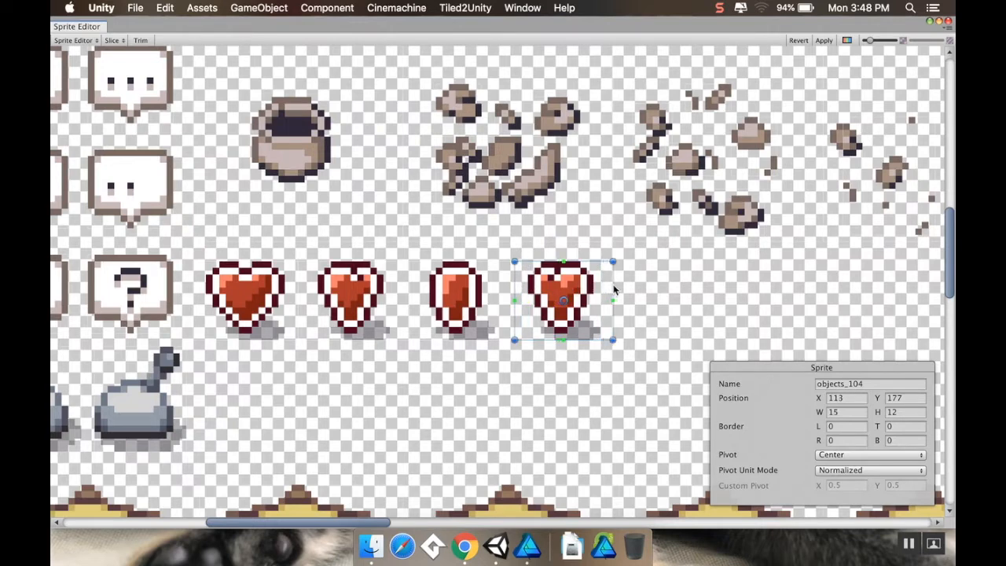
left_click_drag(613, 302, 620, 302)
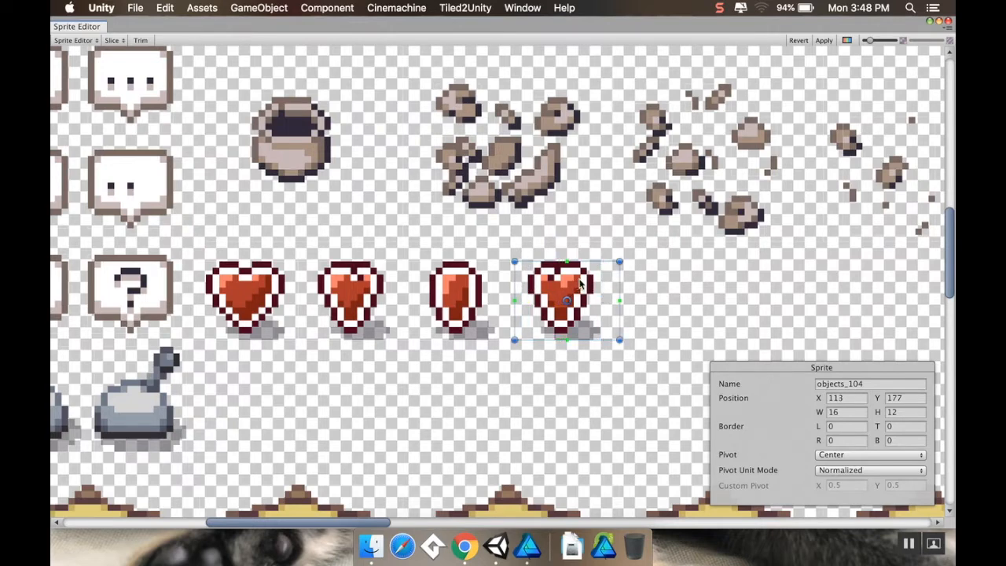
Recheck the four heart slices' sizes and return to the objects import settings
left_click(459, 299)
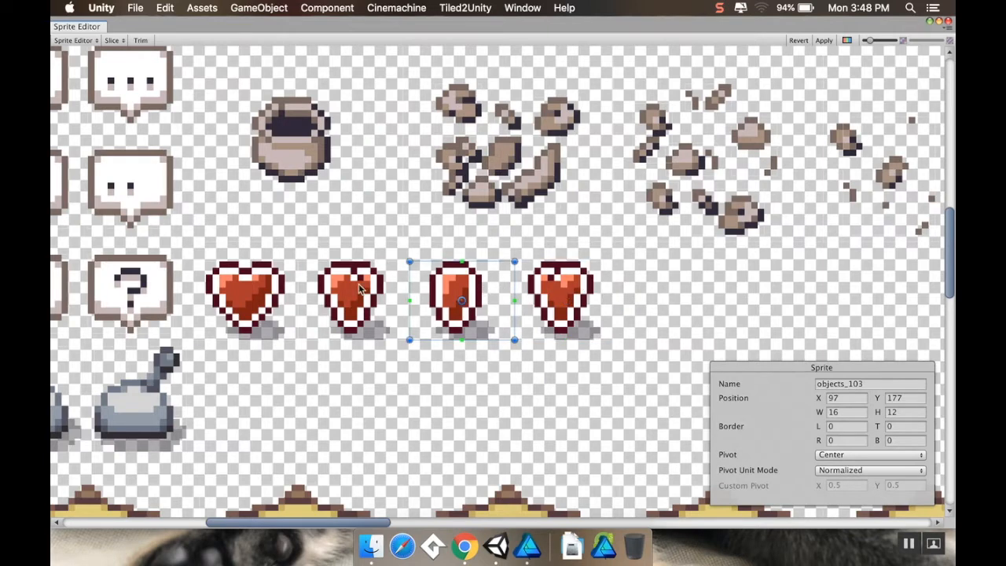
left_click(354, 298)
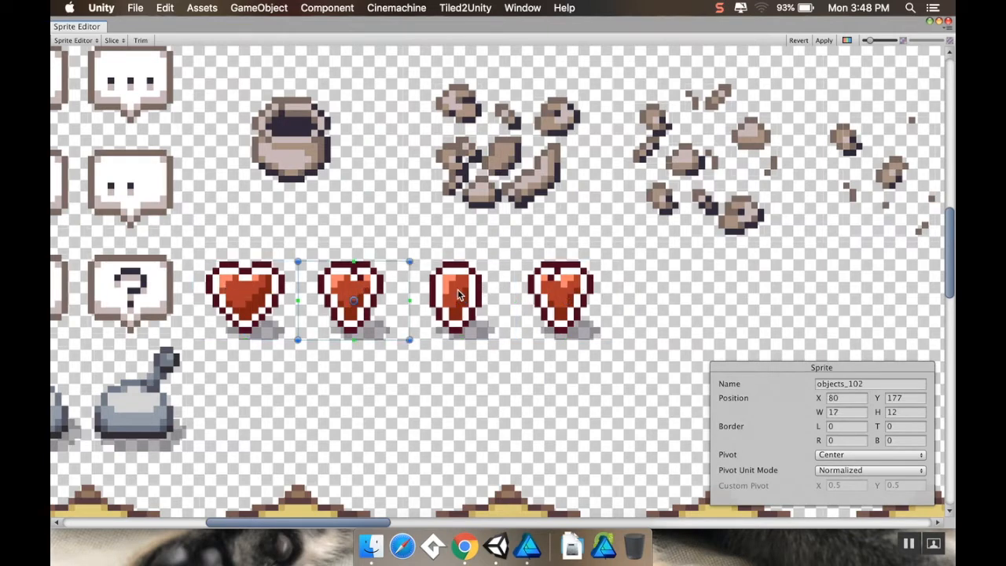
left_click(560, 297)
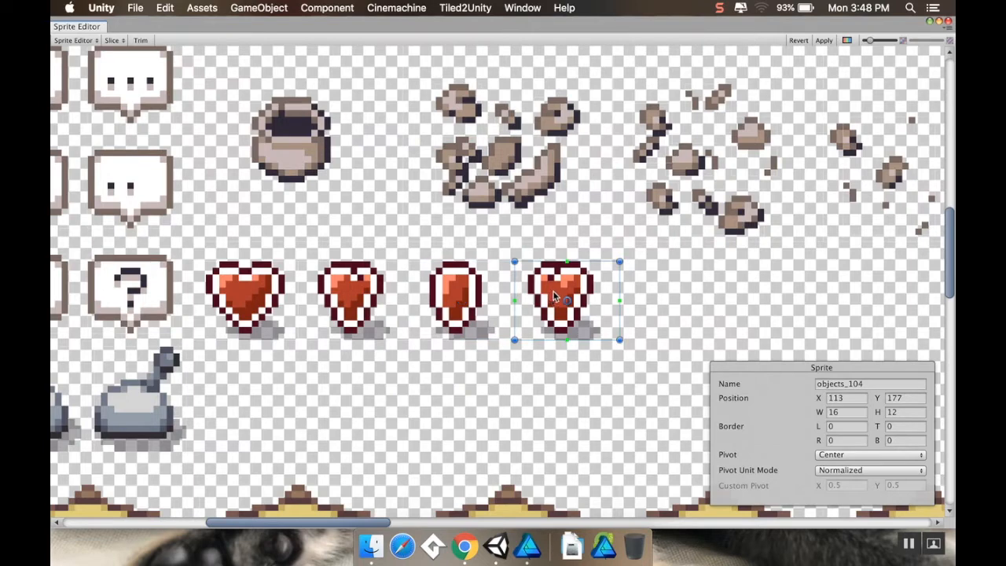
mouse_move(283, 318)
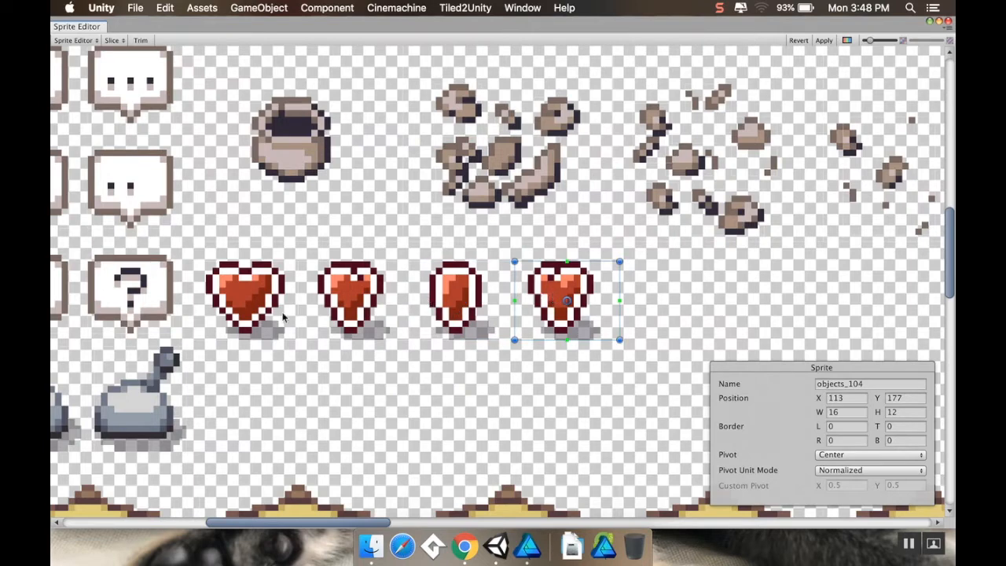
left_click(247, 300)
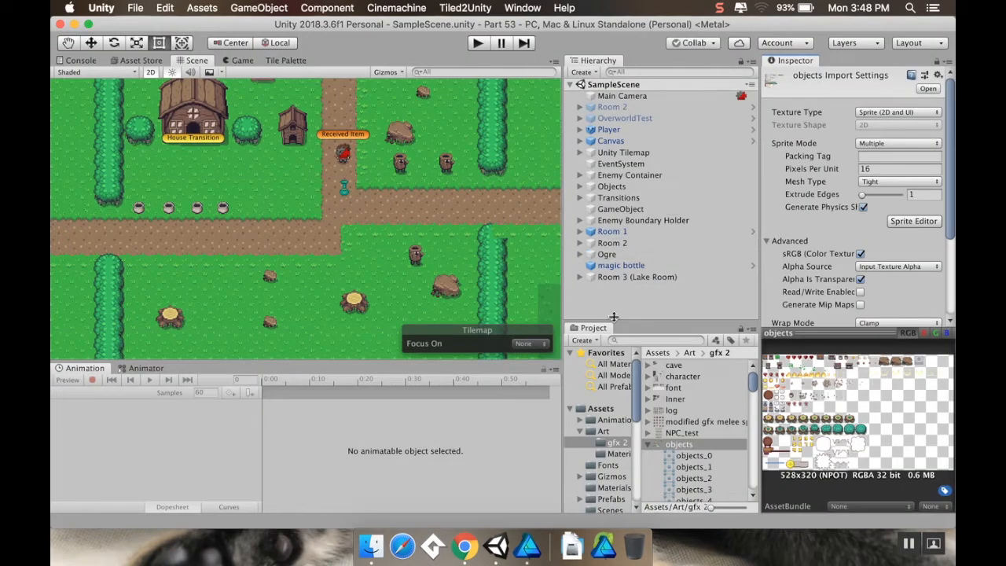
Place objects_101 in the scene as a new object and rename it 'Heart Container'
scroll("down", 3)
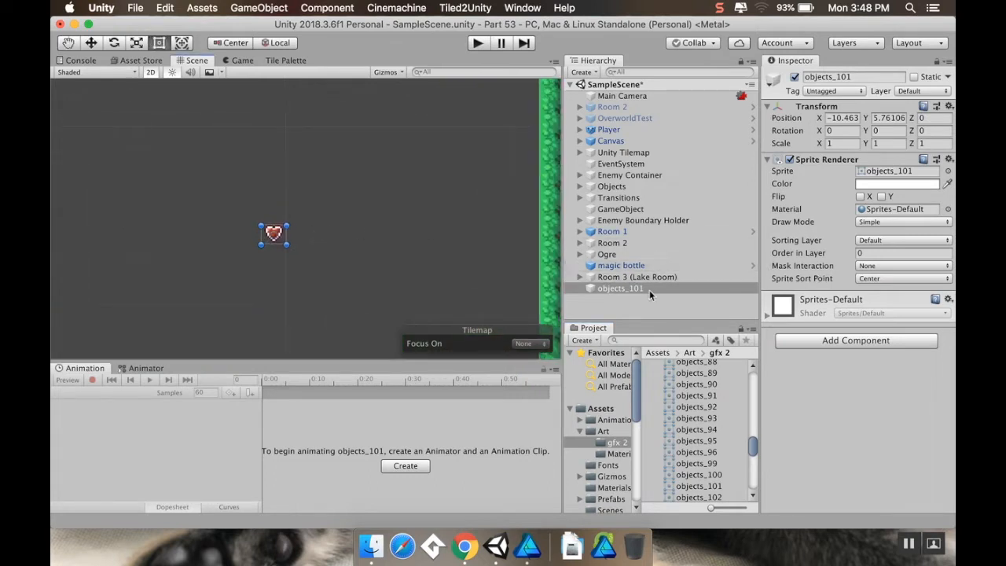
double_click(620, 288)
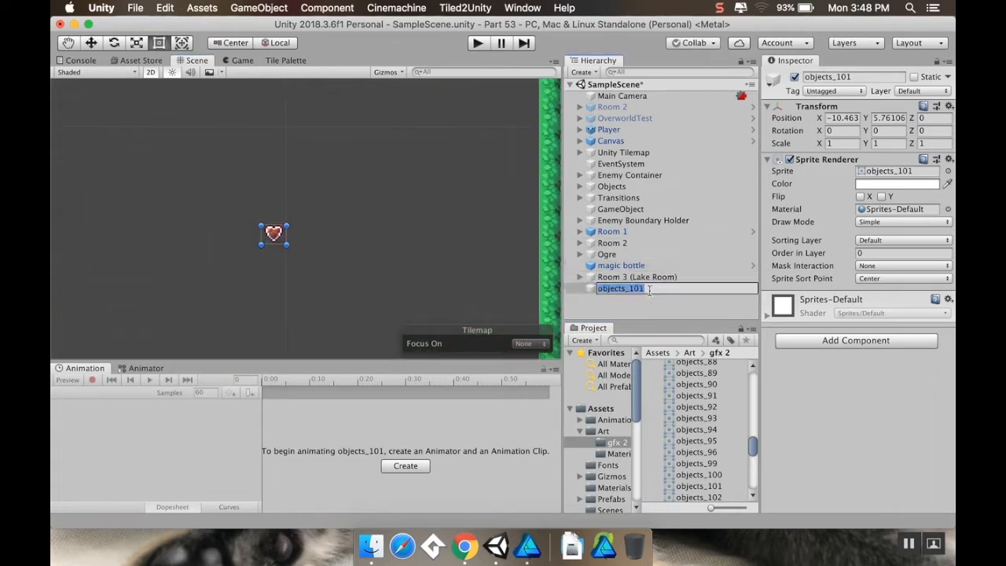
type("Heart Container")
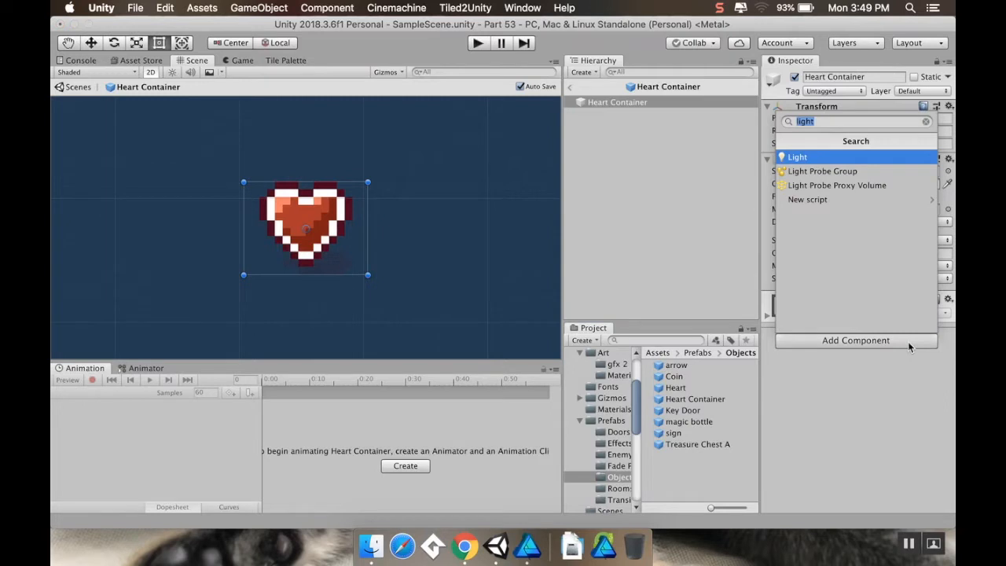
Add a trigger Circle Collider 2D and an Animator to Heart Container, then start a new animation clip
type("circle")
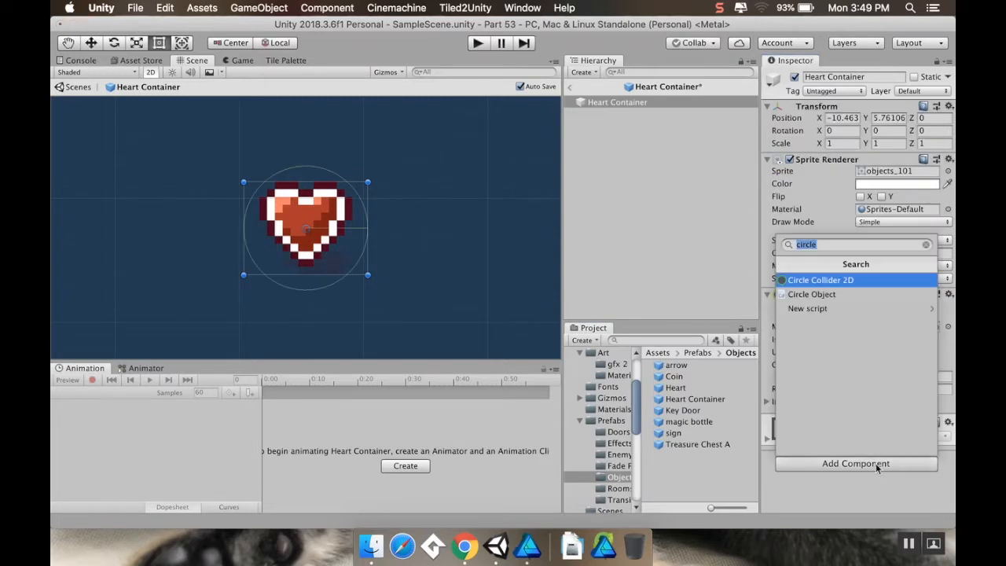
type("ani")
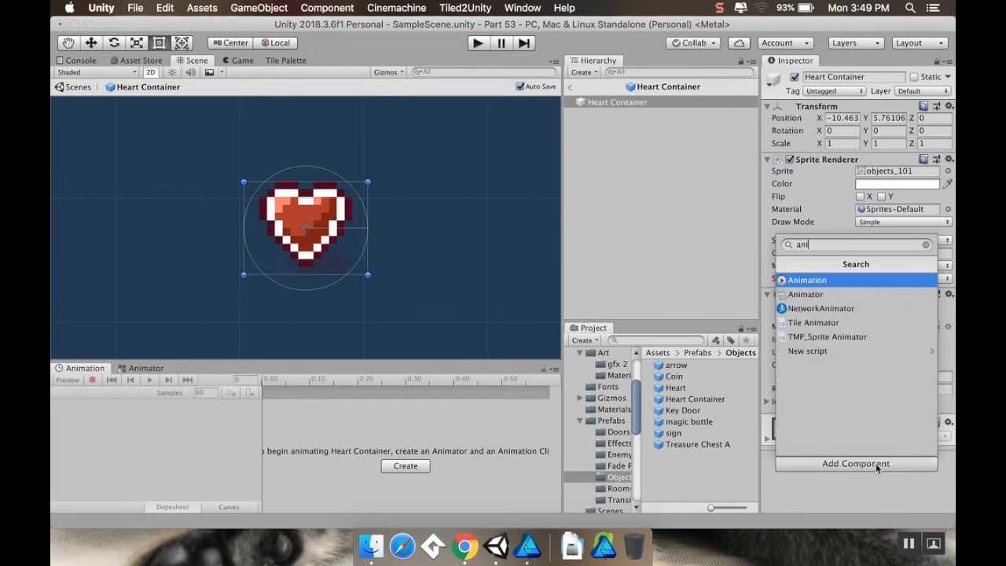
left_click(805, 293)
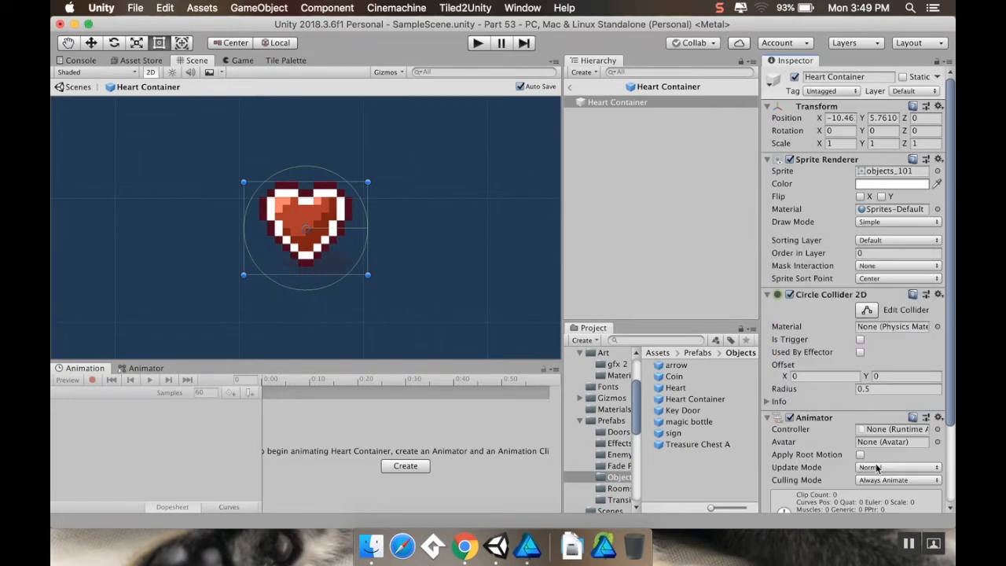
scroll("down", 3)
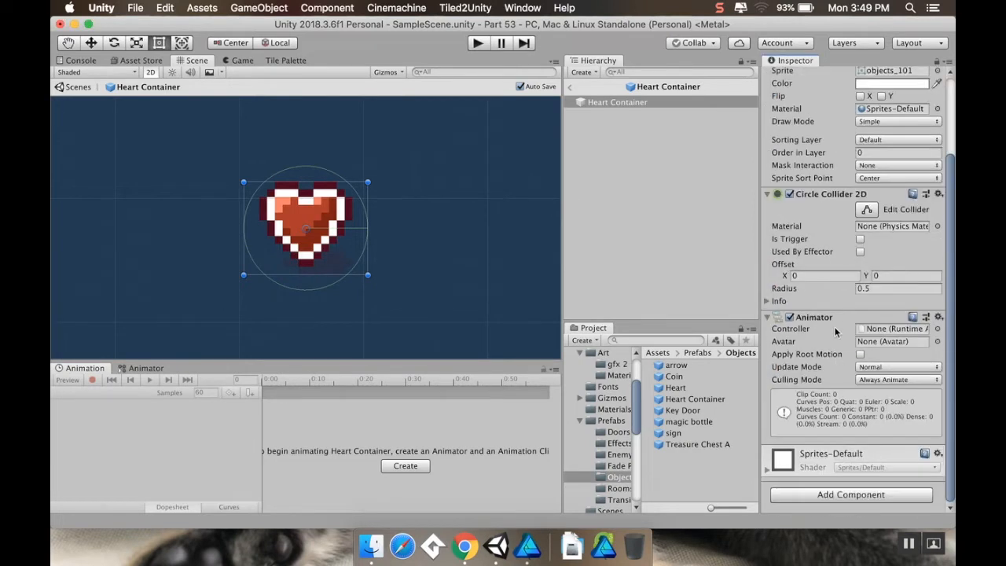
left_click(860, 239)
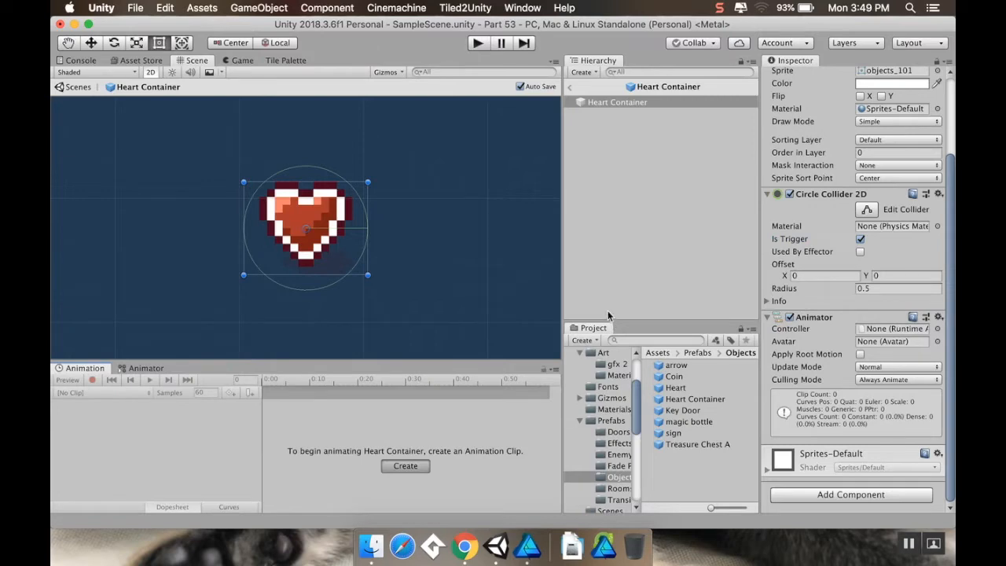
left_click(405, 465)
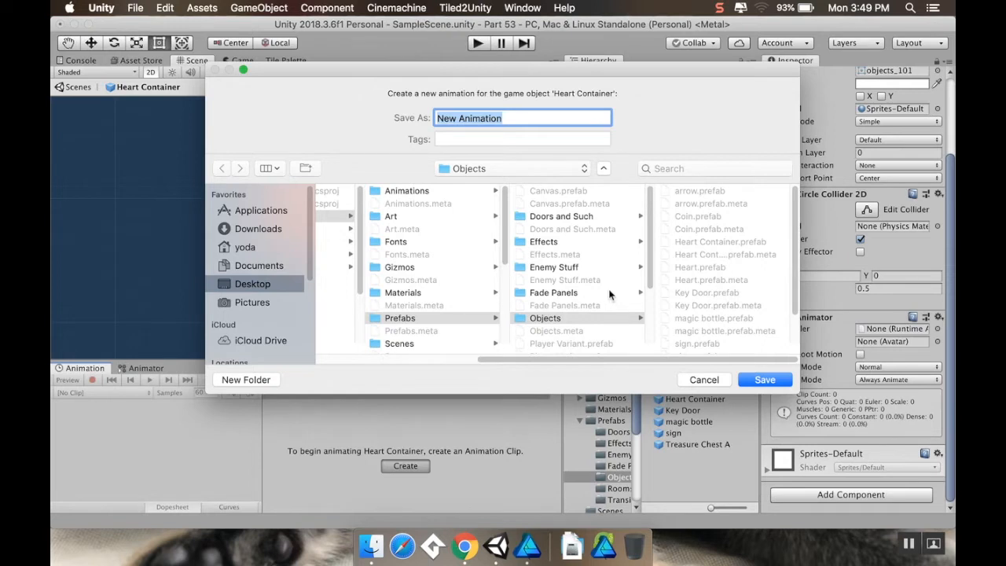
mouse_move(448, 189)
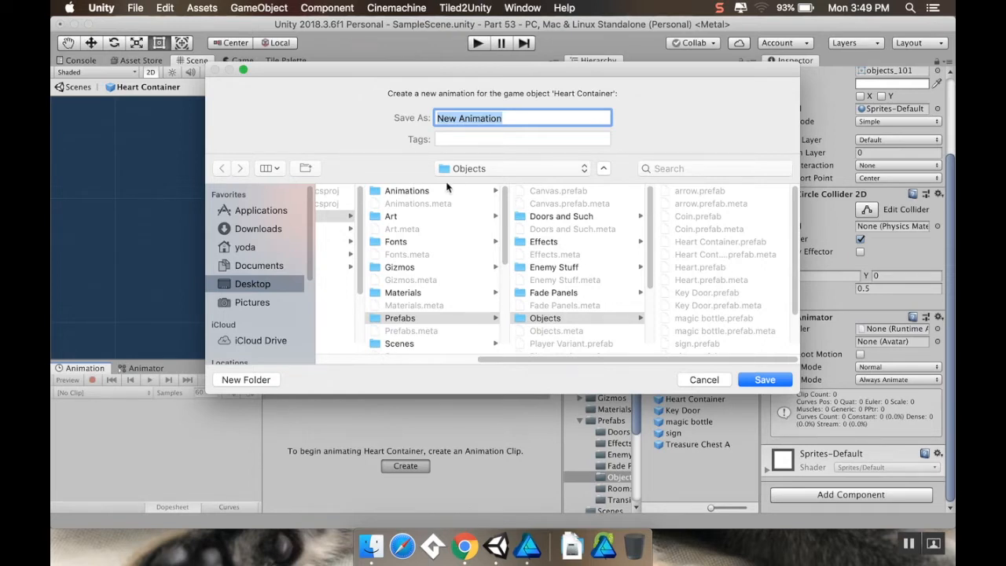
Save the new clip as 'Heart Container' under Animations > objects
left_click(406, 190)
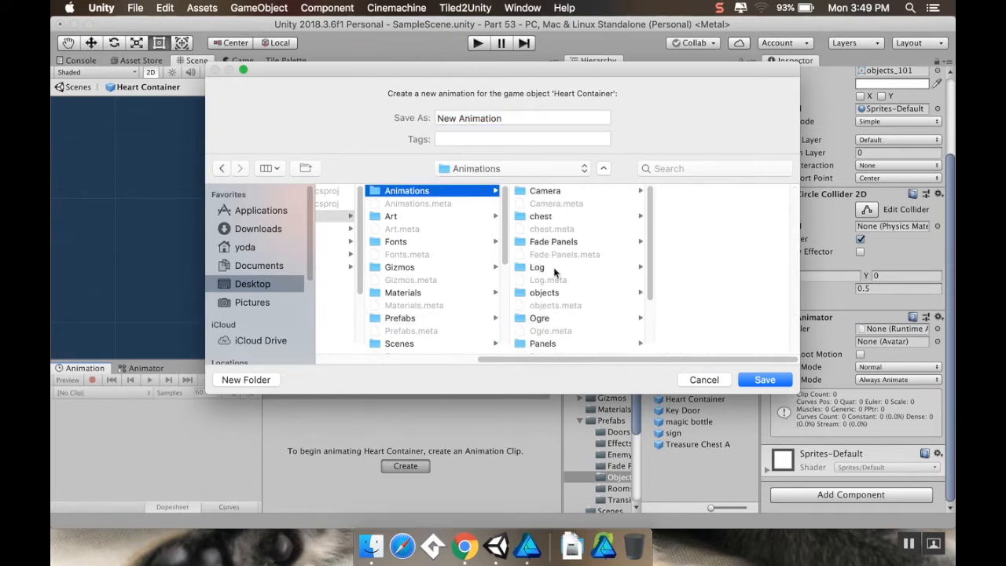
left_click(544, 293)
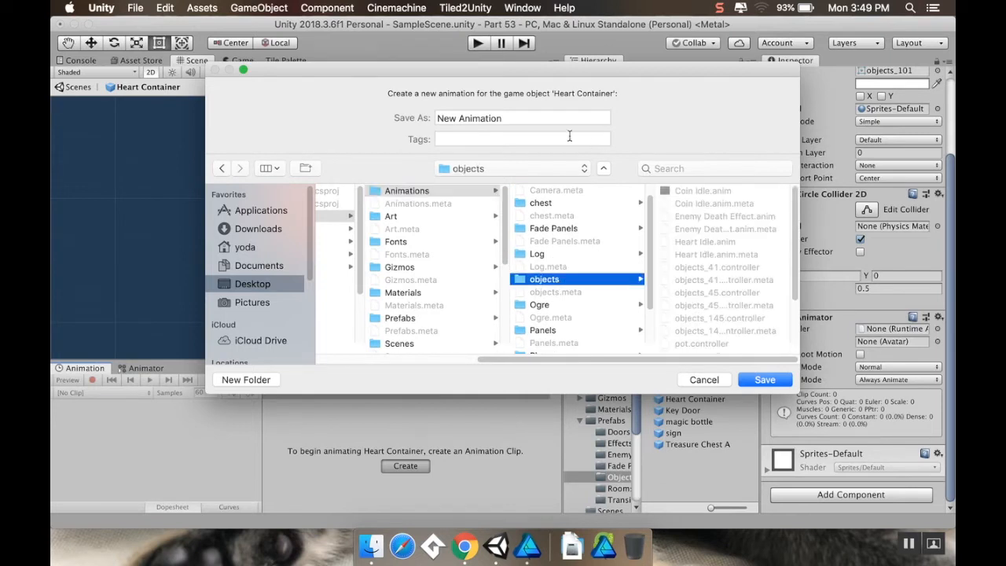
left_click(522, 118)
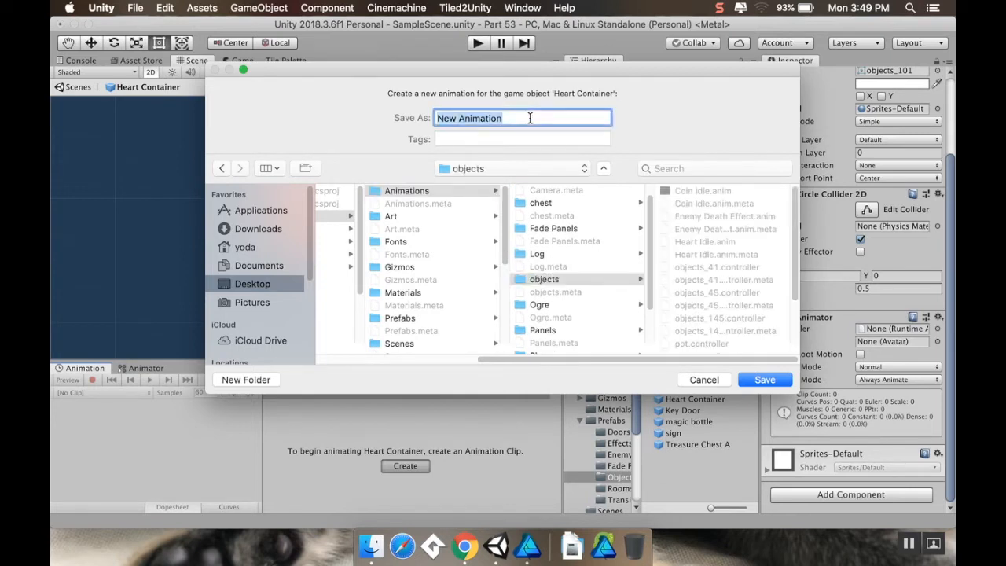
type("Heart C")
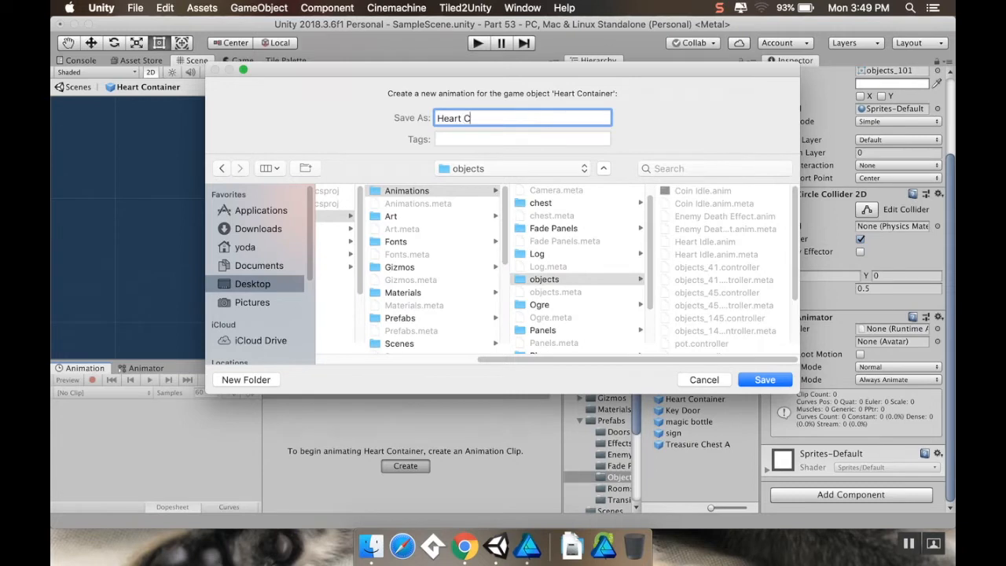
left_click(764, 379)
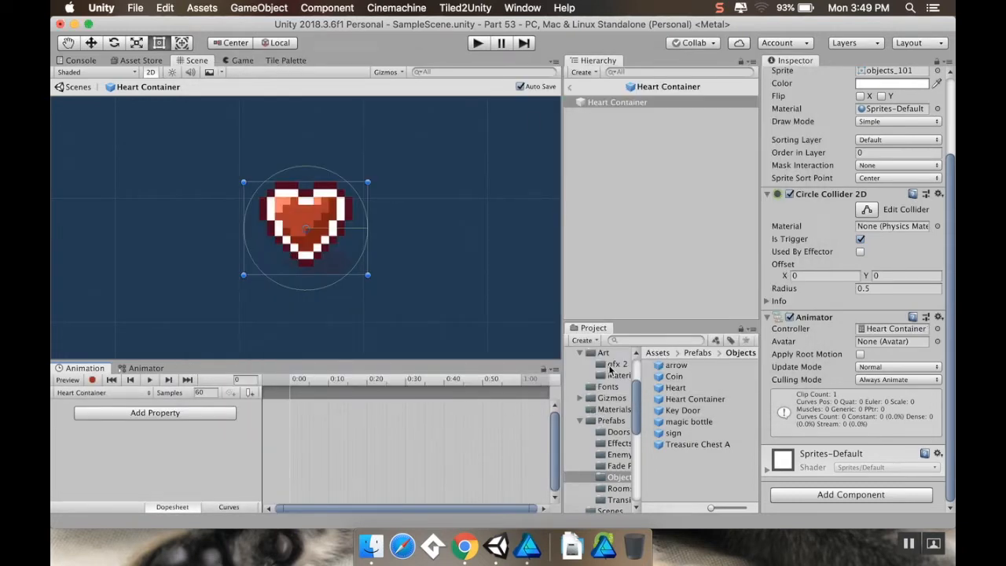
Fill the Heart Container clip with frames objects_101–104 from gfx 2 and preview it playing
left_click(616, 363)
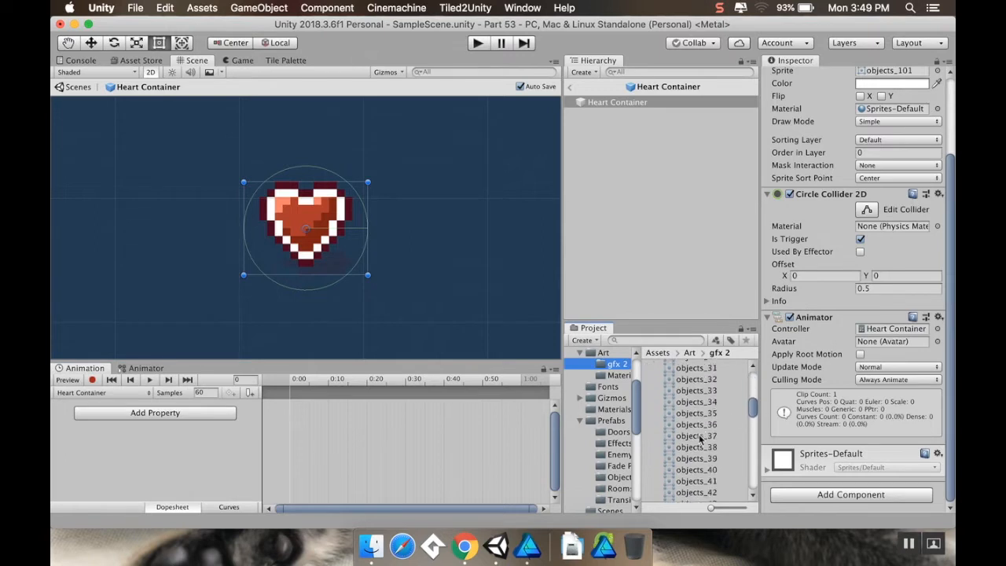
scroll("down", 3)
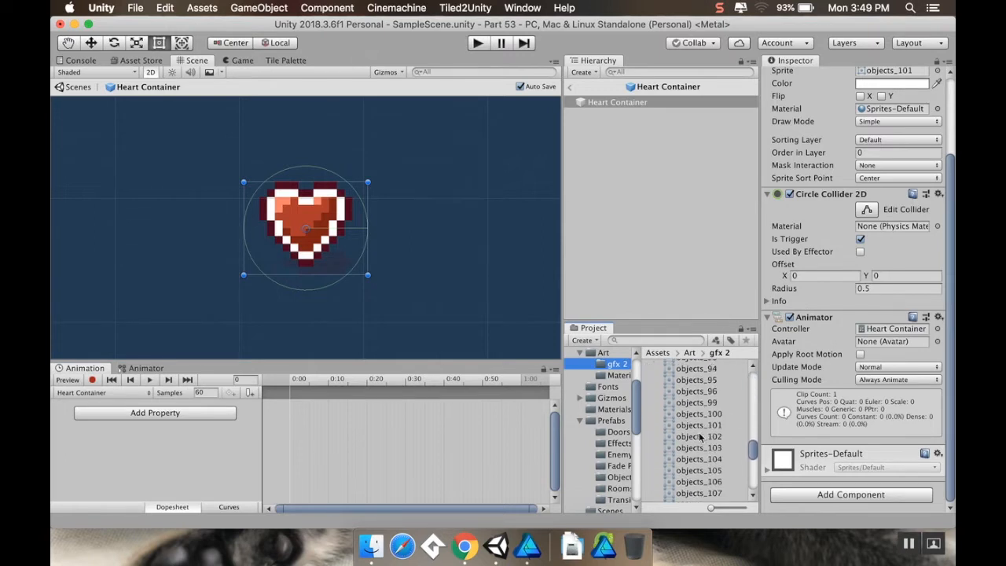
scroll("down", 3)
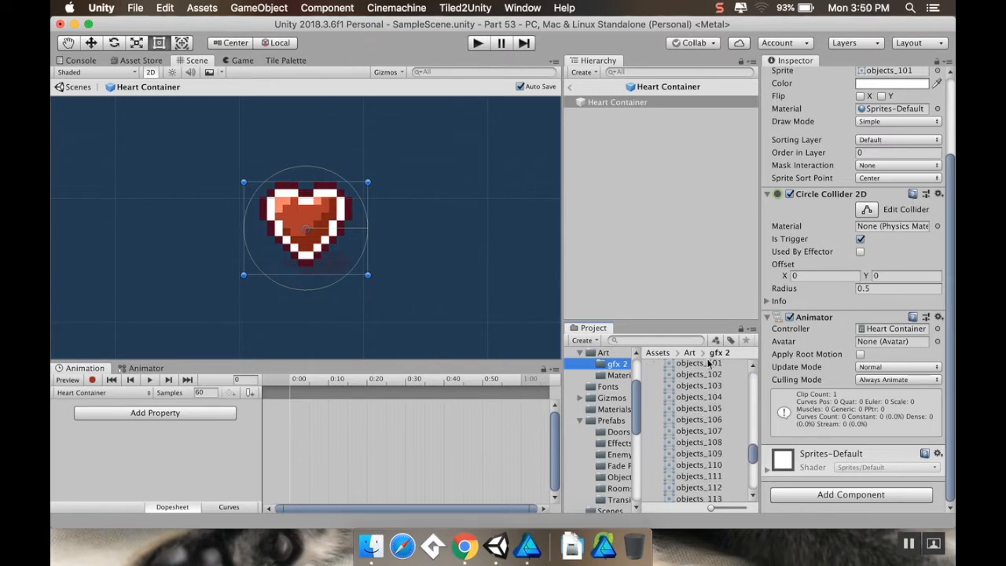
left_click(698, 409)
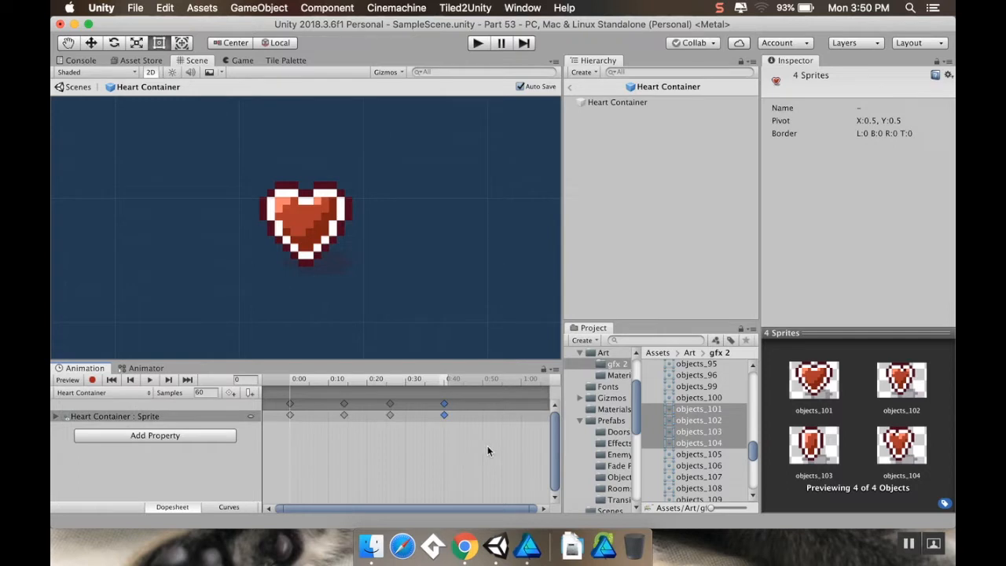
mouse_move(478, 396)
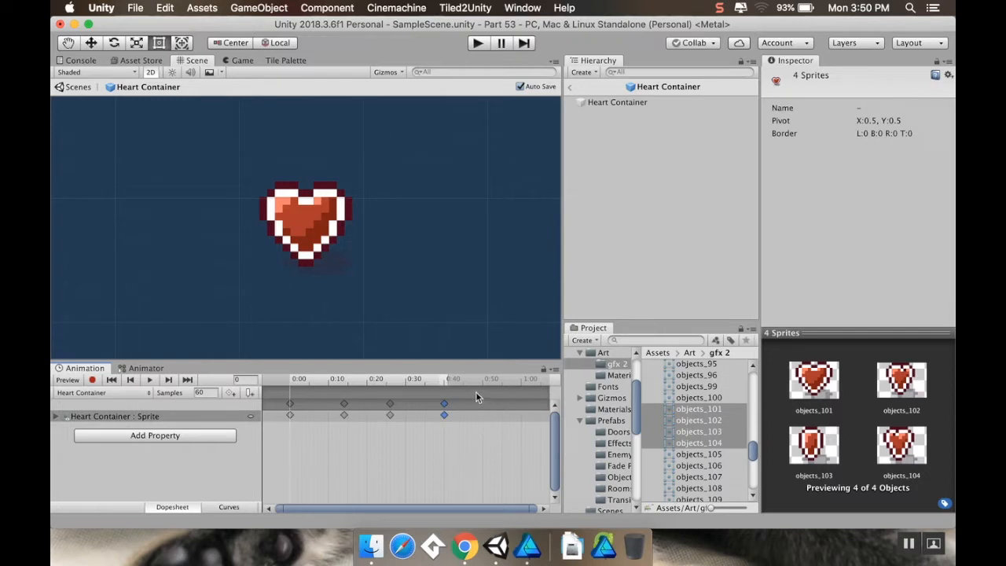
left_click_drag(472, 399, 280, 402)
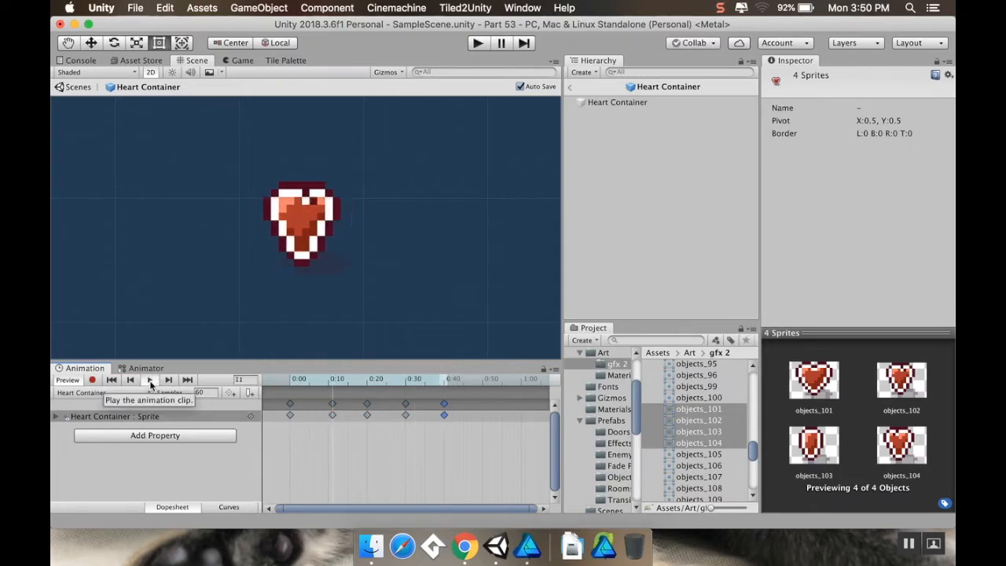
left_click(149, 379)
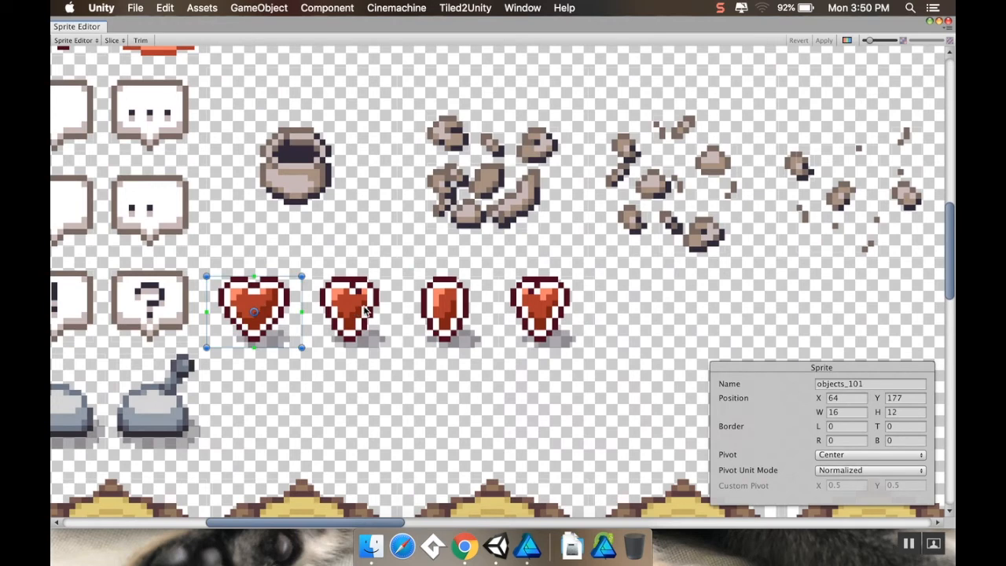
Recheck heart slices objects_101–104 in the Sprite Editor, ending back on objects_101
left_click(352, 307)
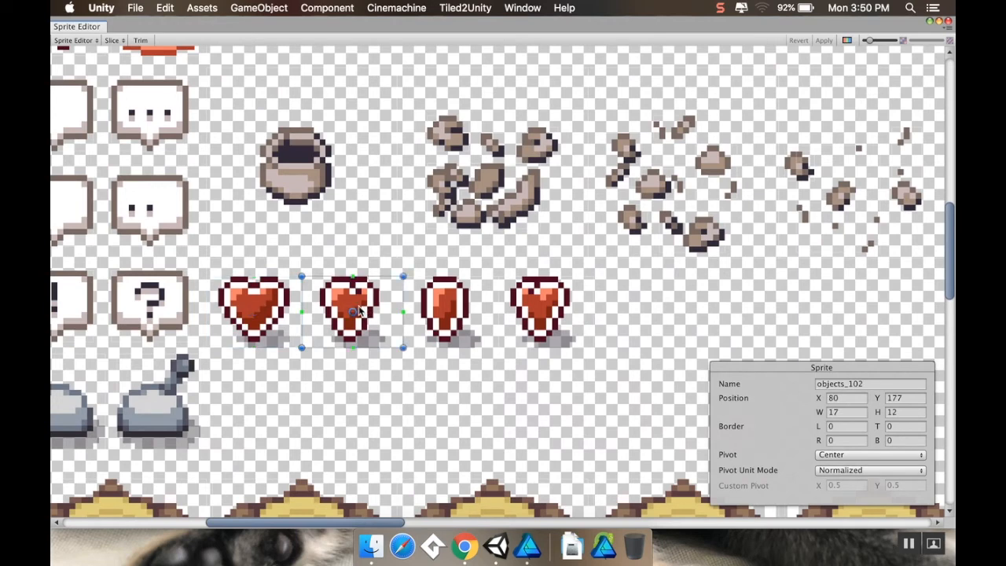
left_click(447, 308)
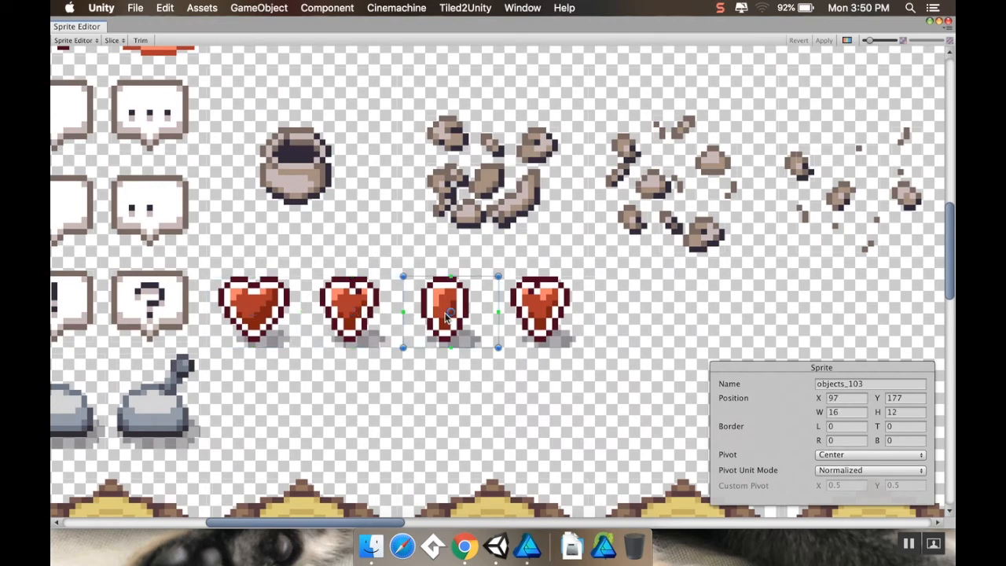
left_click(542, 311)
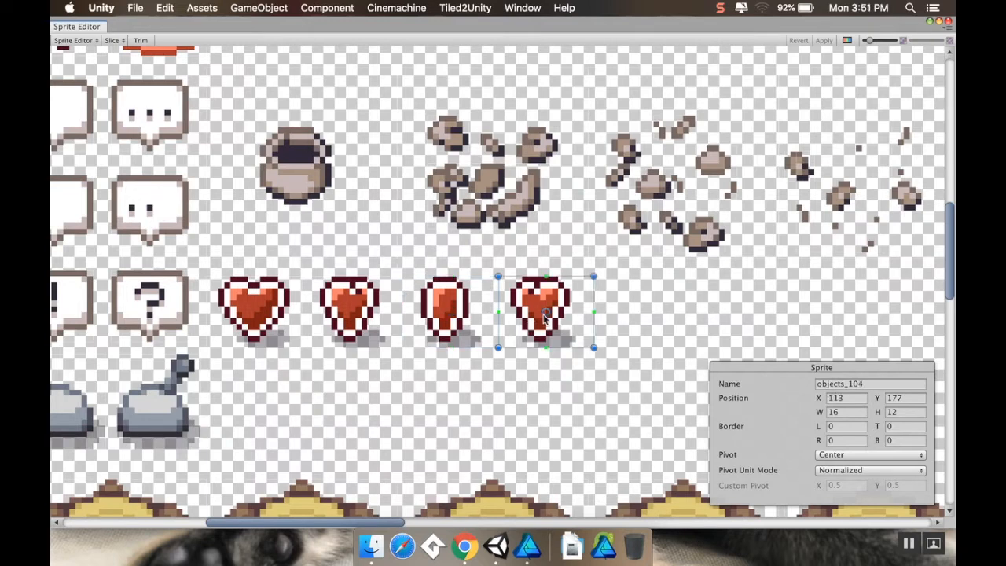
left_click(448, 309)
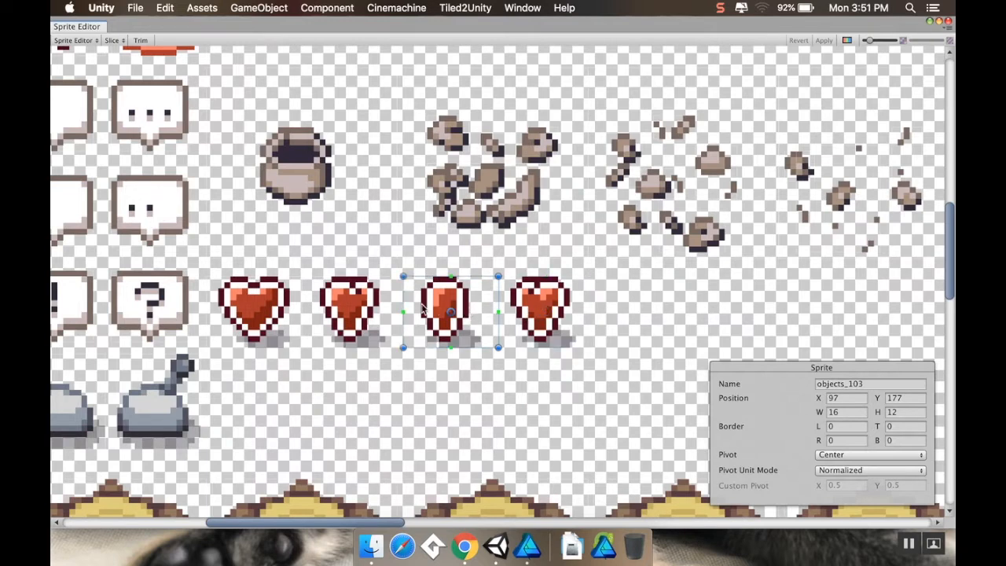
left_click(253, 308)
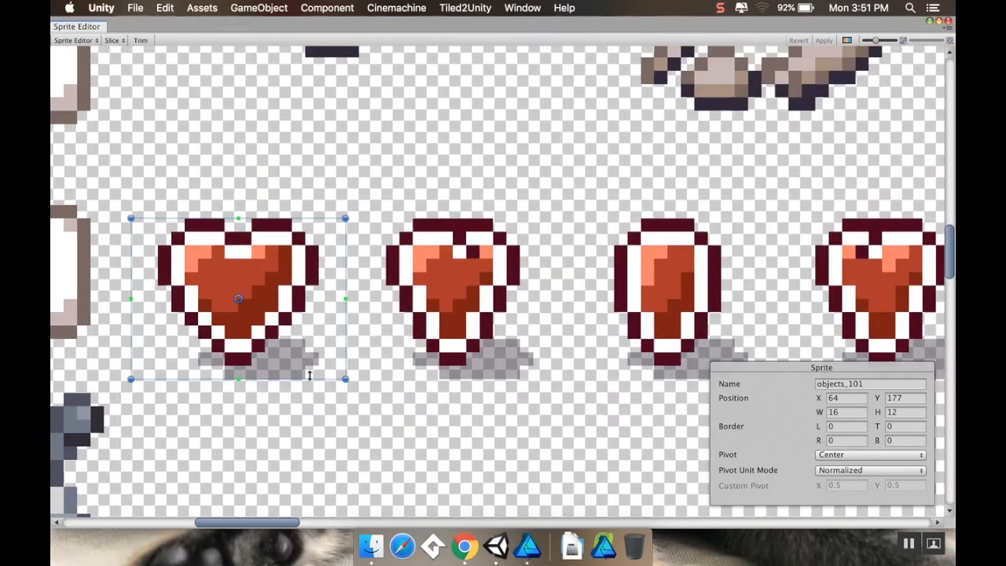
mouse_move(346, 347)
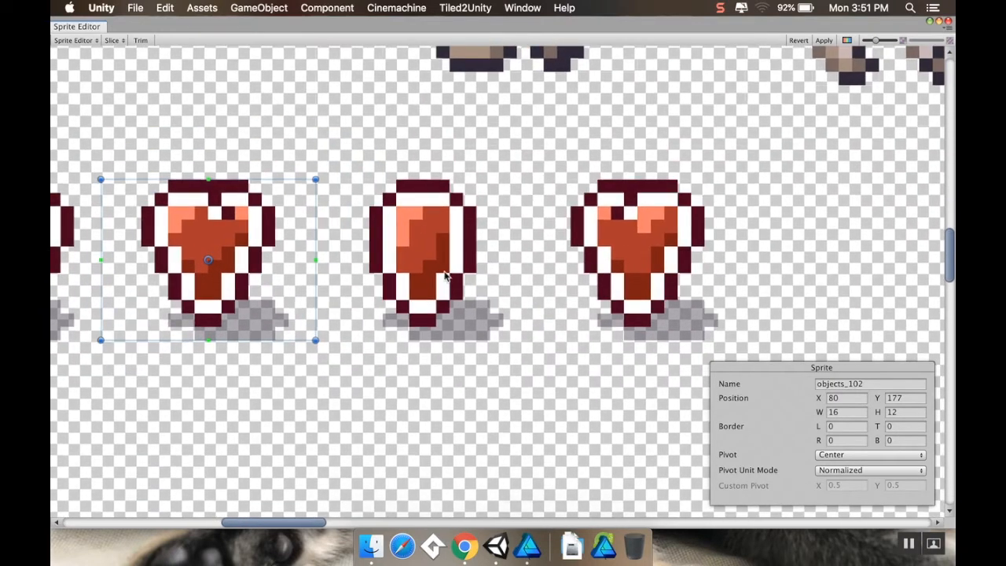
Resize heart slices objects_103 and objects_104 to 15 by 12 each
left_click(437, 259)
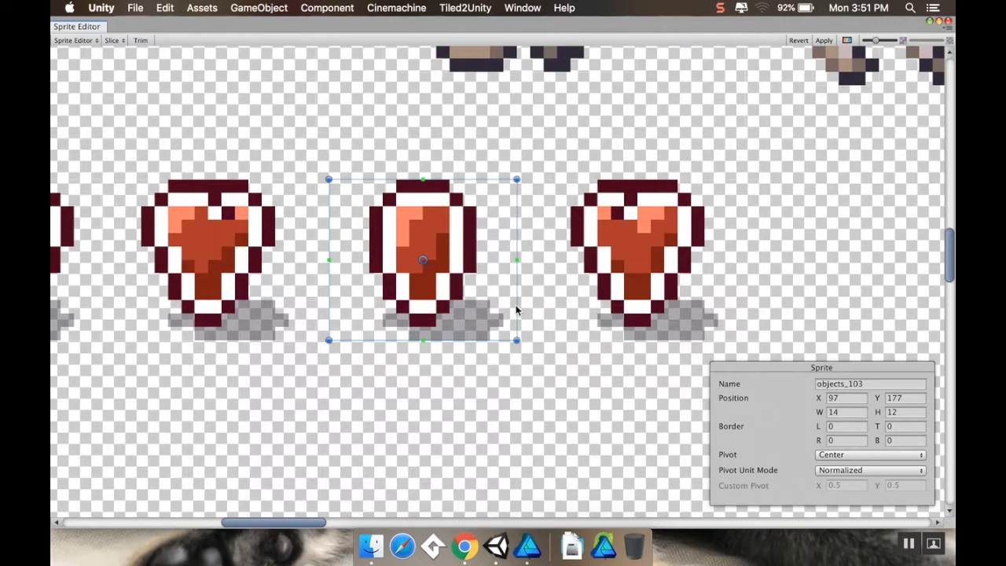
left_click_drag(515, 259, 530, 259)
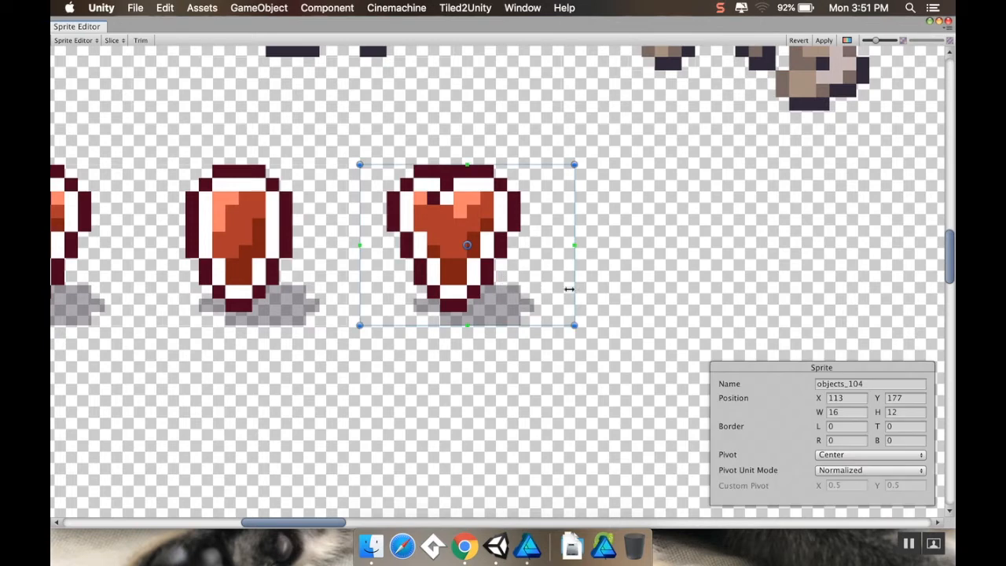
left_click_drag(574, 245, 560, 245)
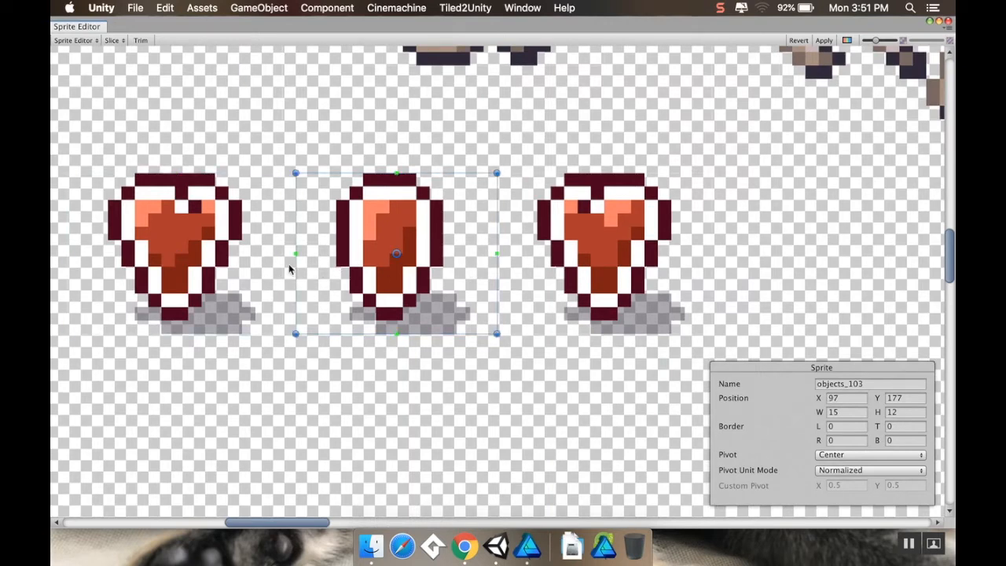
left_click(610, 253)
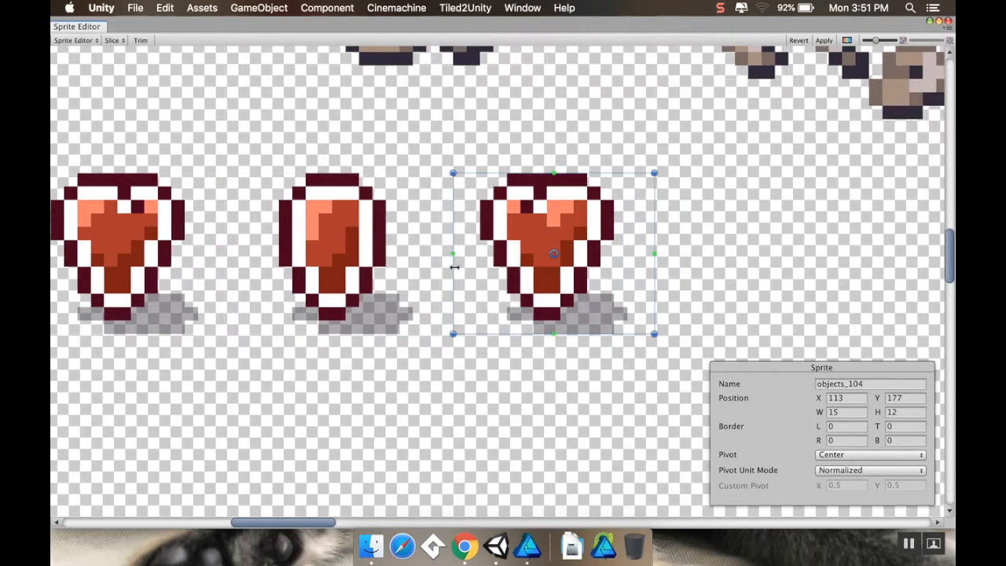
left_click_drag(452, 253, 440, 253)
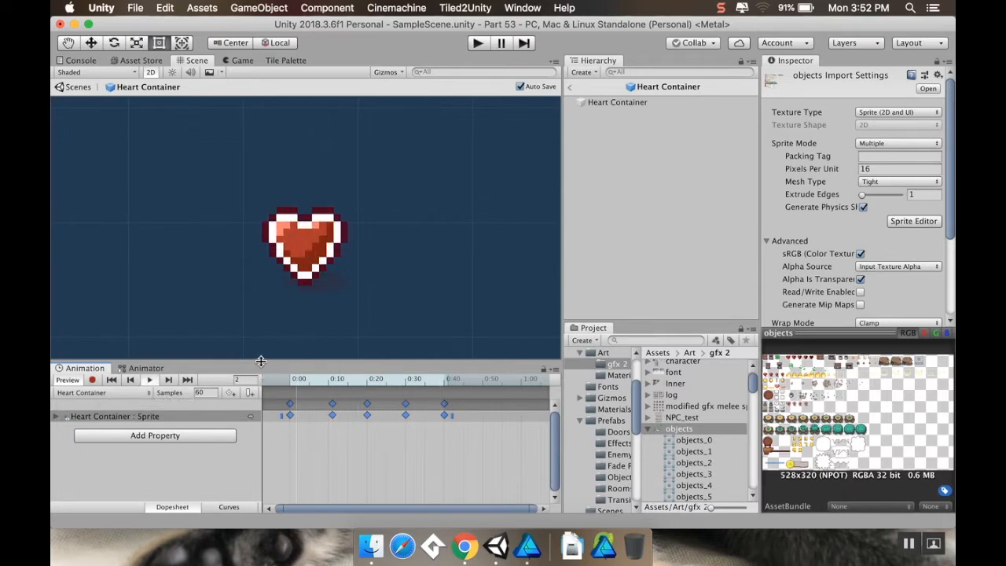
Preview the Heart Container clip twice, starting and stopping playback each time
left_click(149, 379)
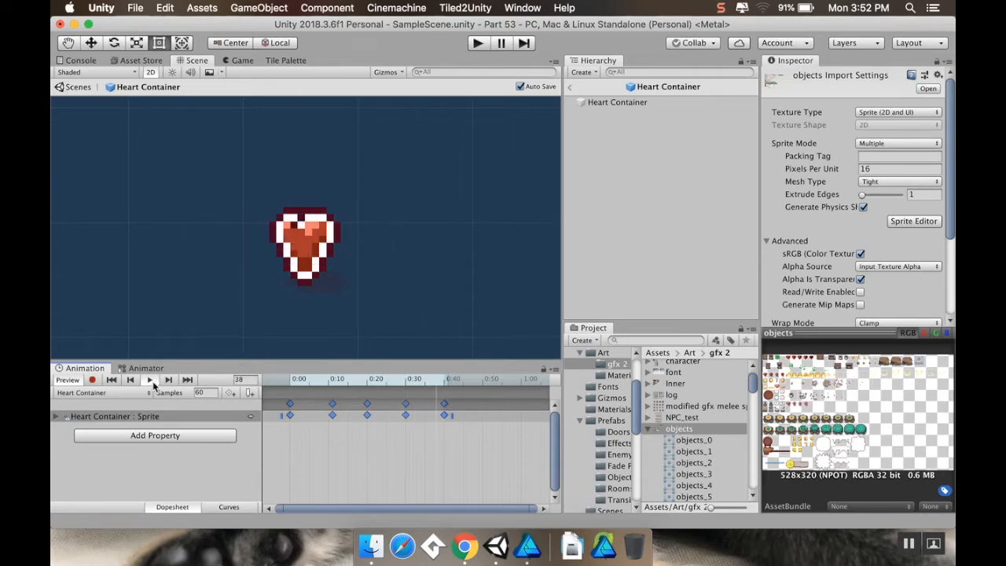
mouse_move(151, 379)
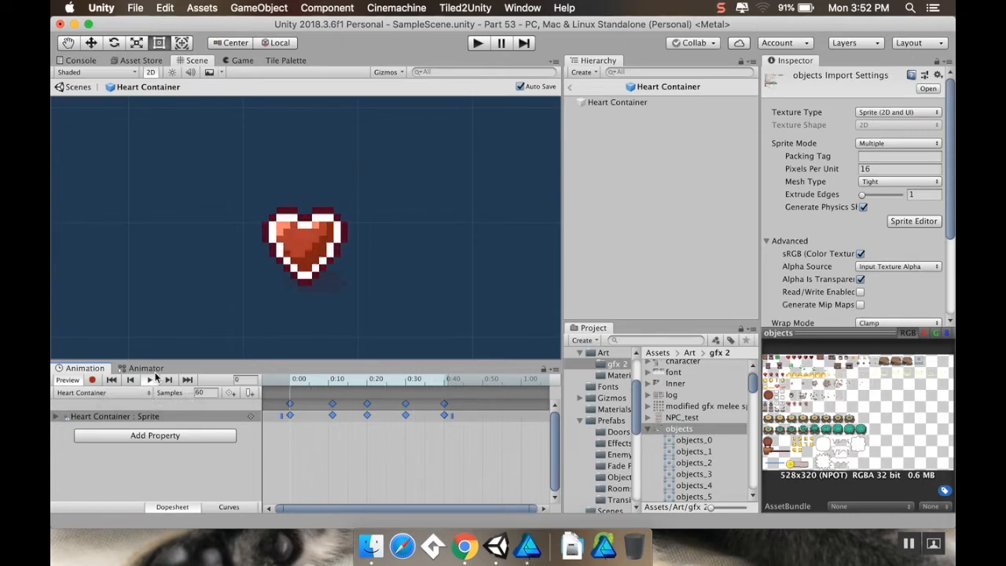
left_click(150, 379)
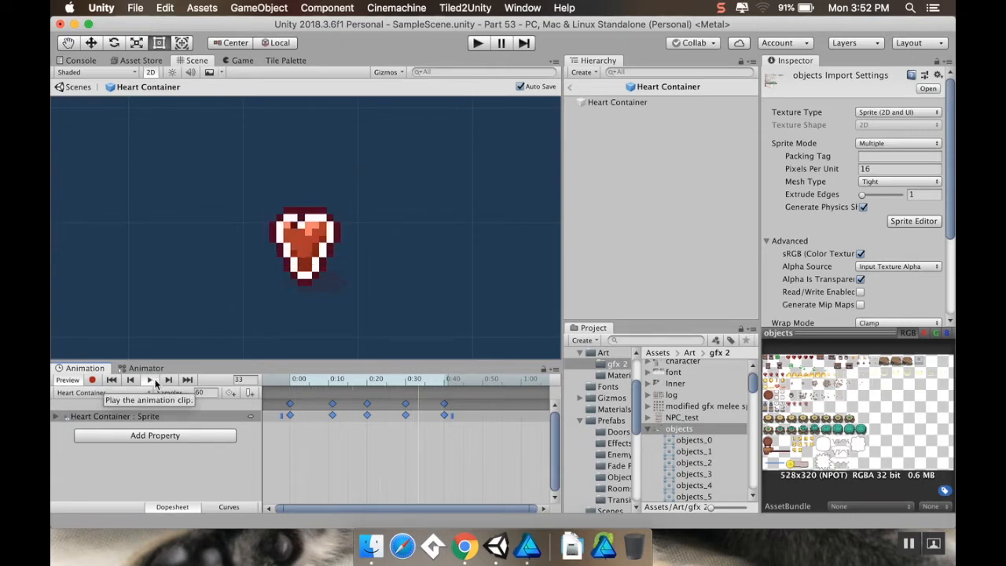
left_click(150, 379)
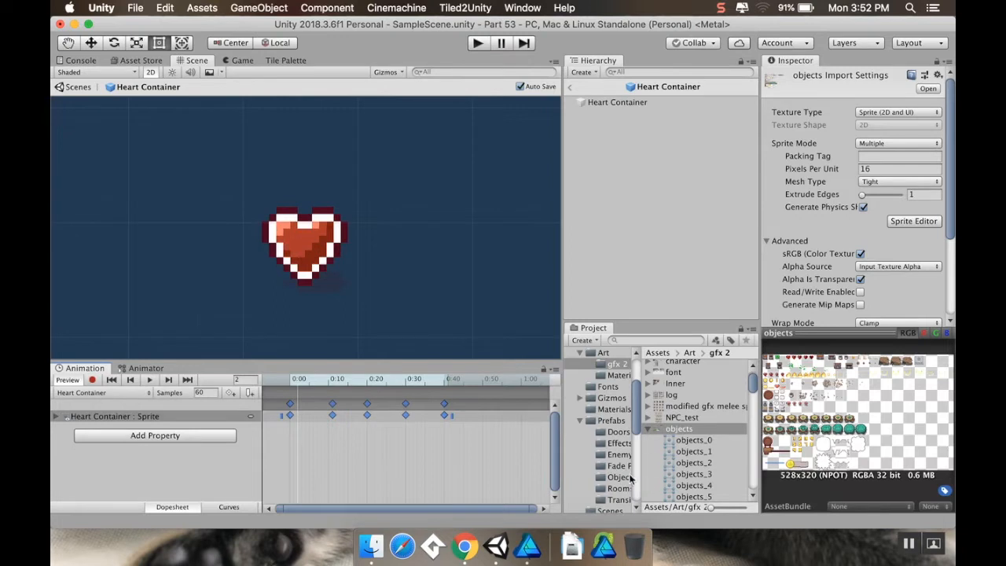
left_click(617, 363)
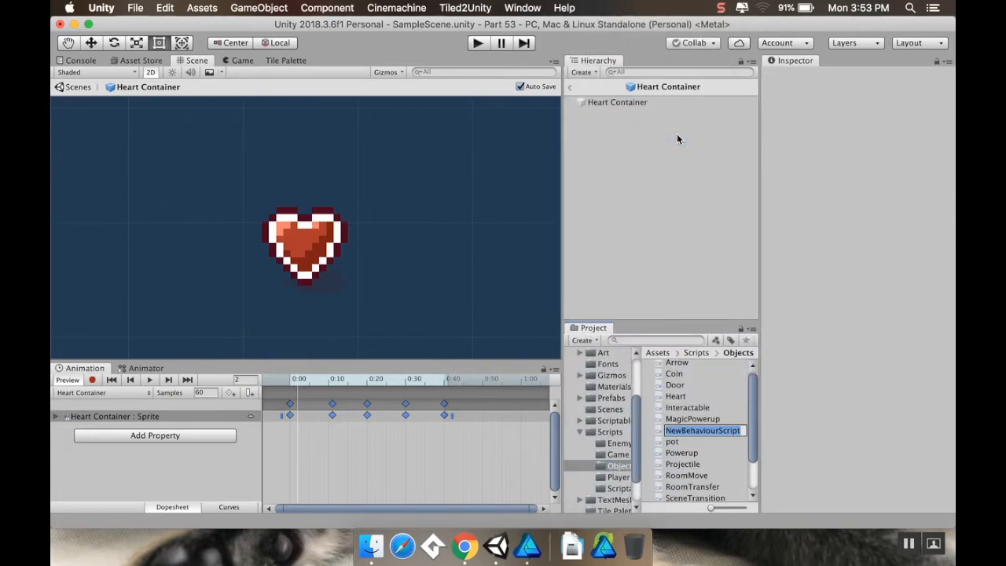
Name the new script HeartContainer and confirm it, glancing at HeartManager alongside
type("Heart")
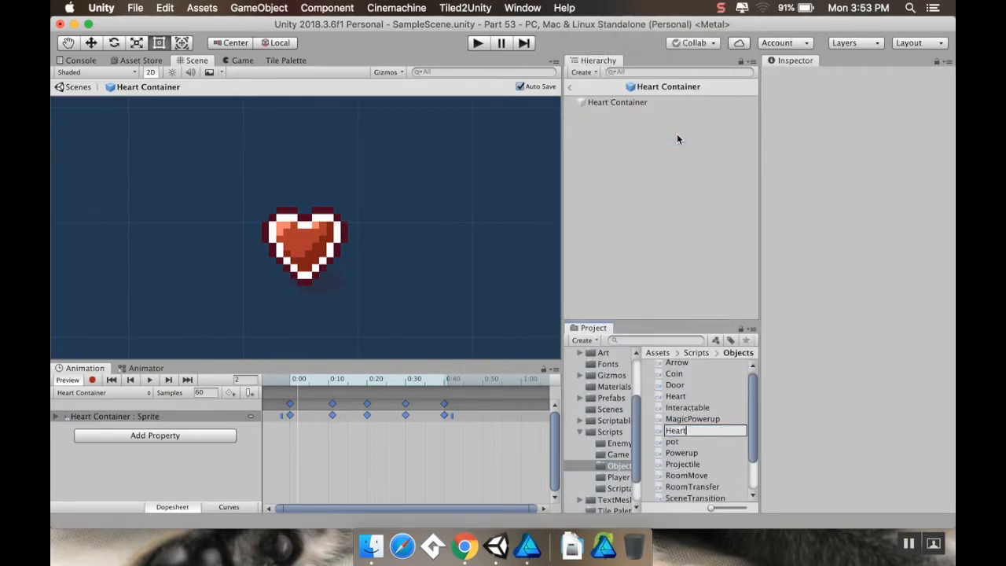
type("Container")
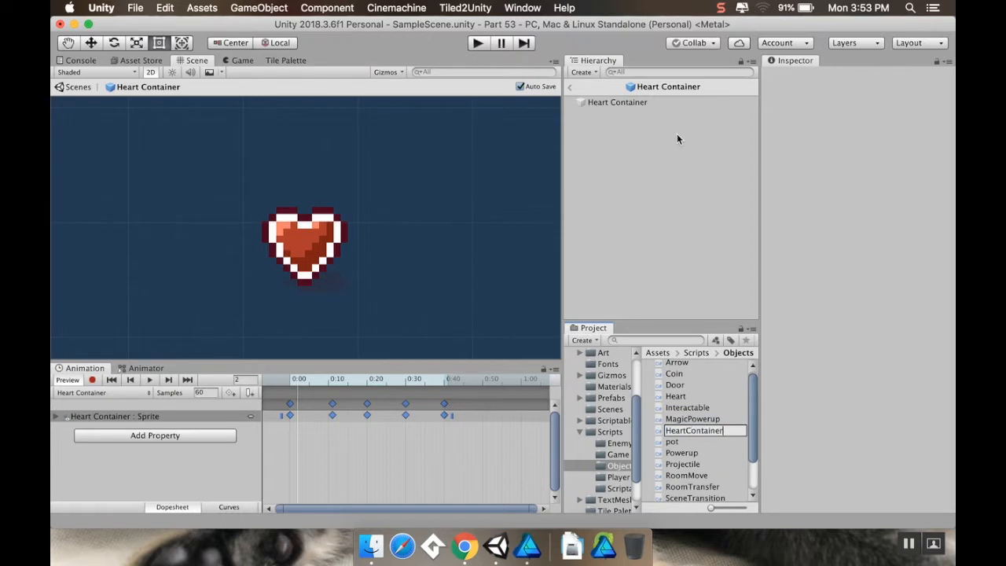
left_click(694, 409)
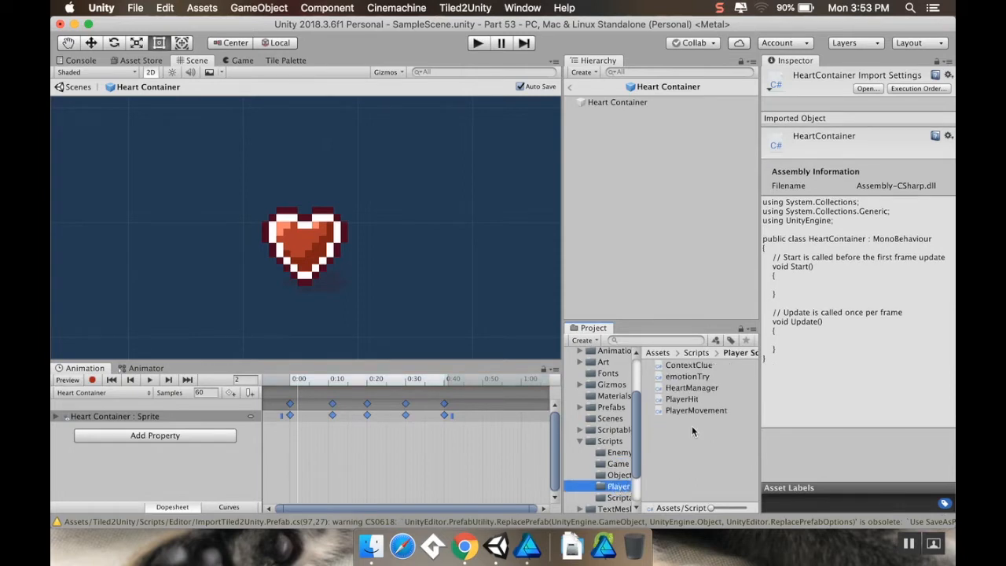
left_click(691, 387)
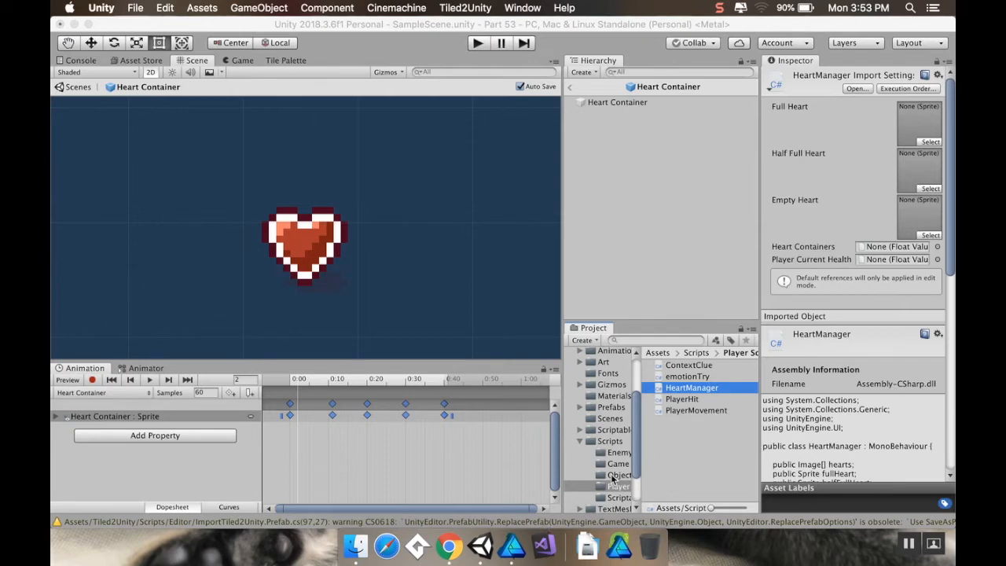
left_click(691, 411)
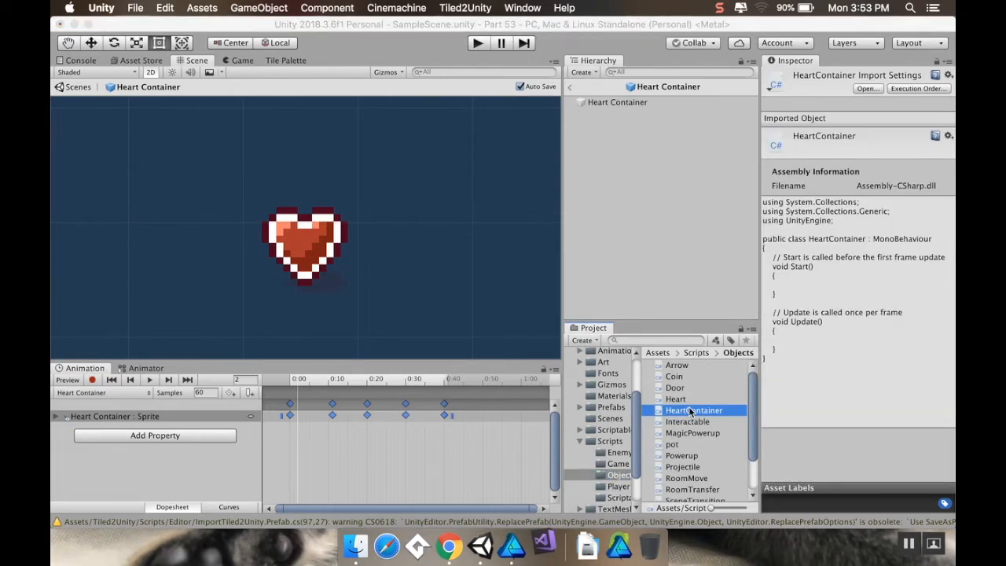
mouse_move(701, 424)
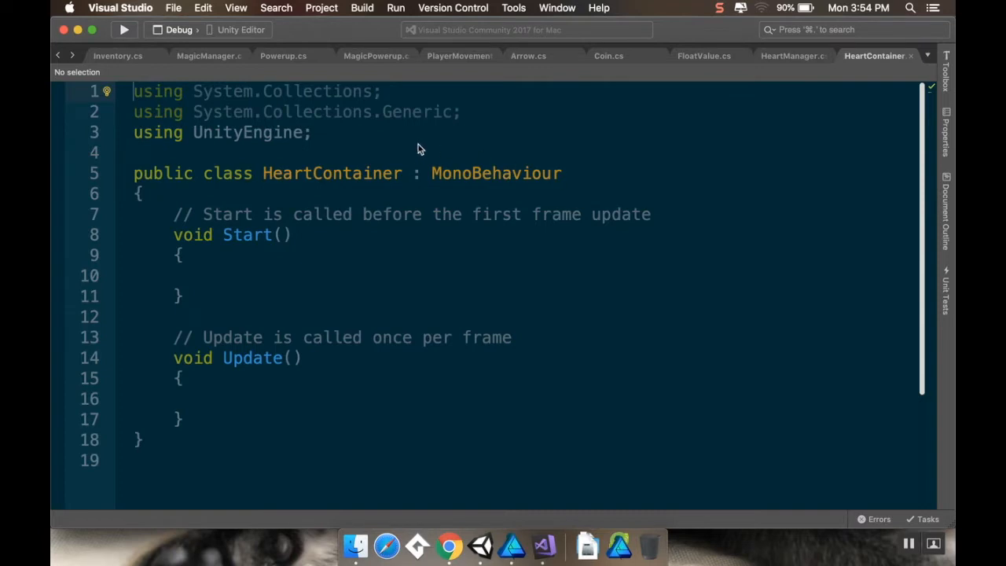
After checking Powerup.cs, change HeartContainer's base class from MonoBehaviour to Powerup
left_click(283, 56)
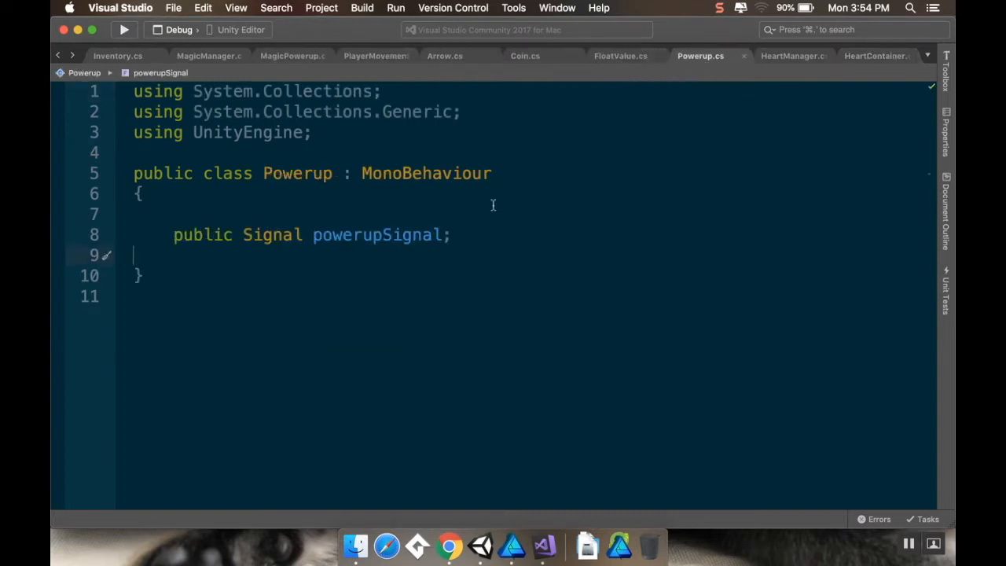
mouse_move(874, 62)
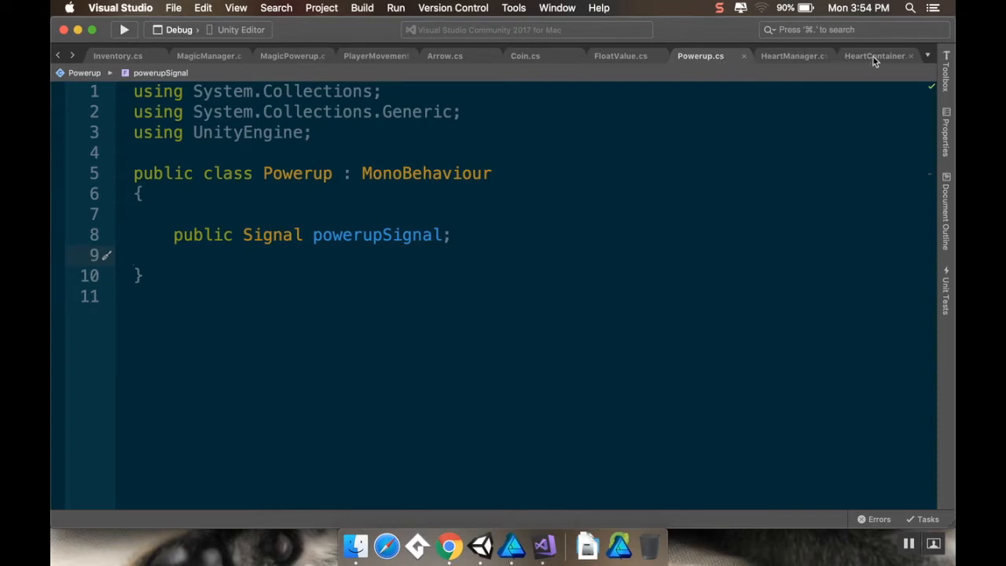
left_click(875, 57)
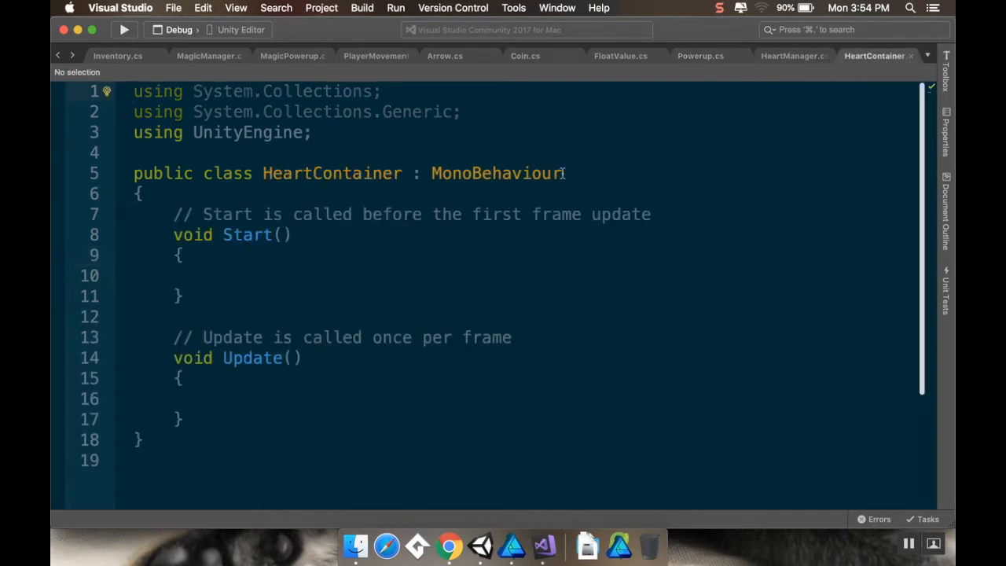
mouse_move(497, 173)
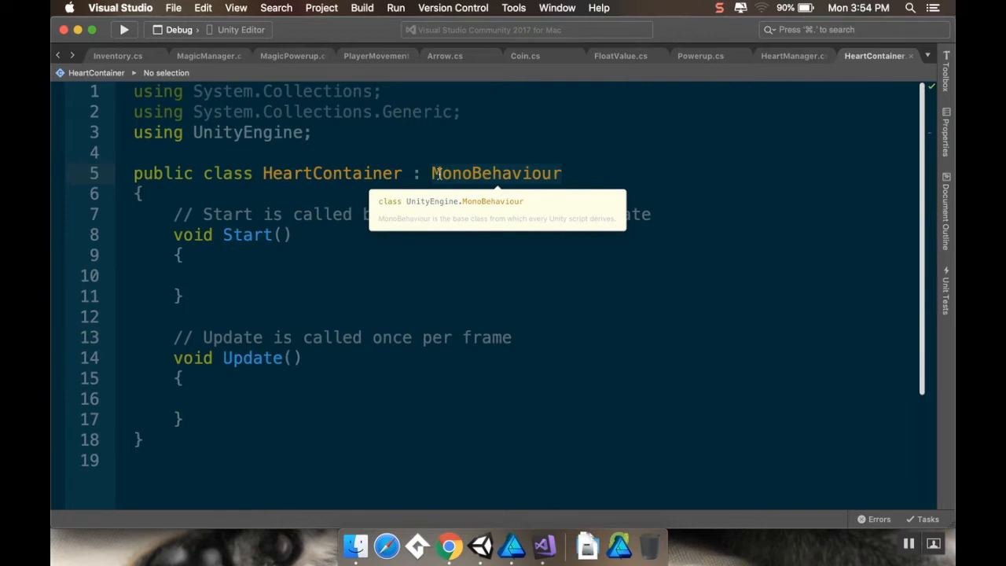
type("Powerup")
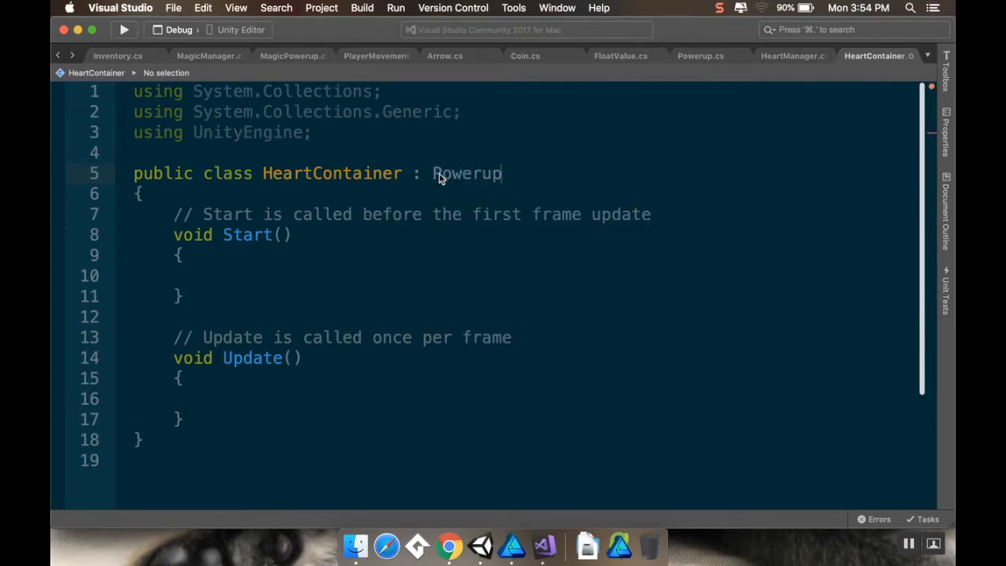
double_click(466, 173)
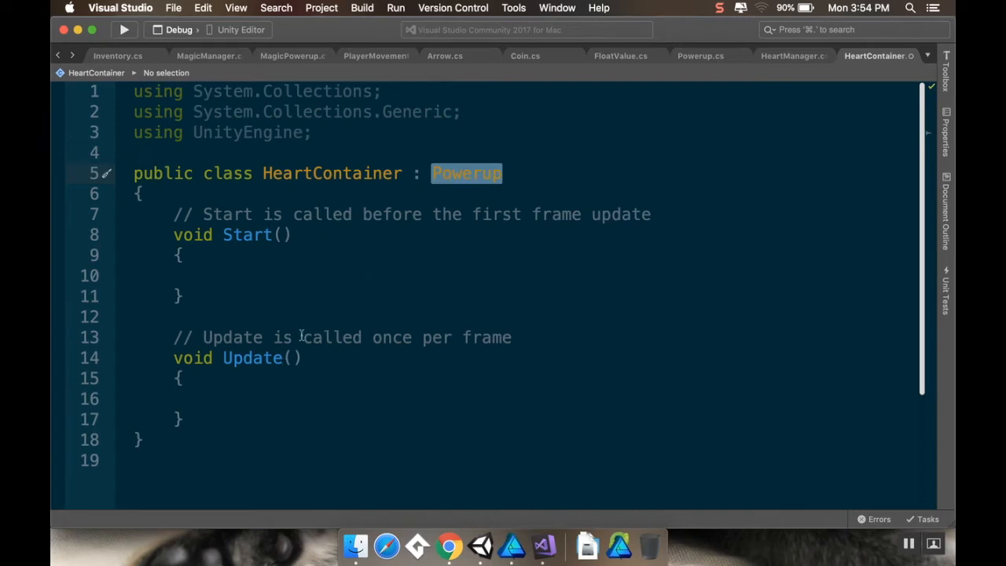
left_click(697, 57)
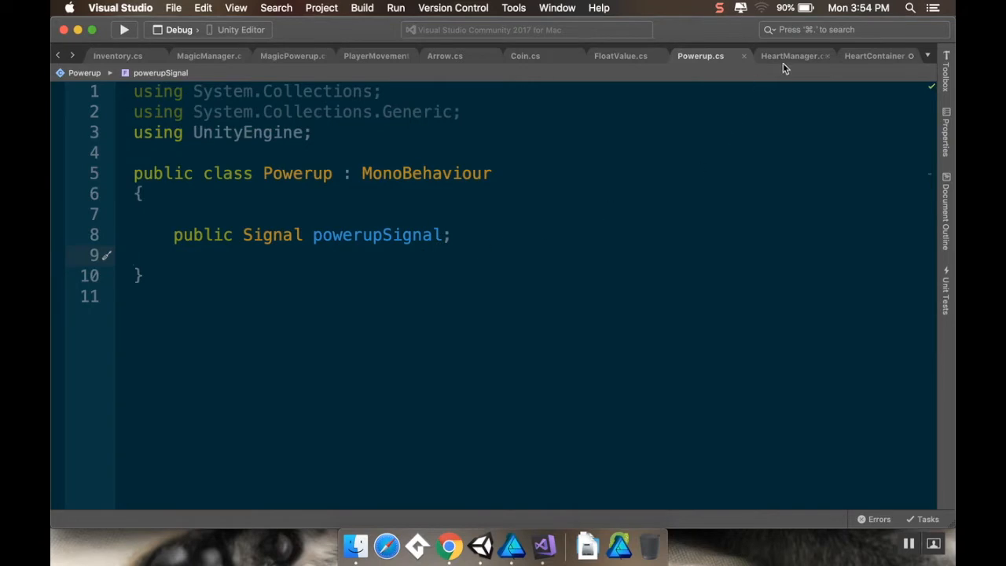
left_click(789, 57)
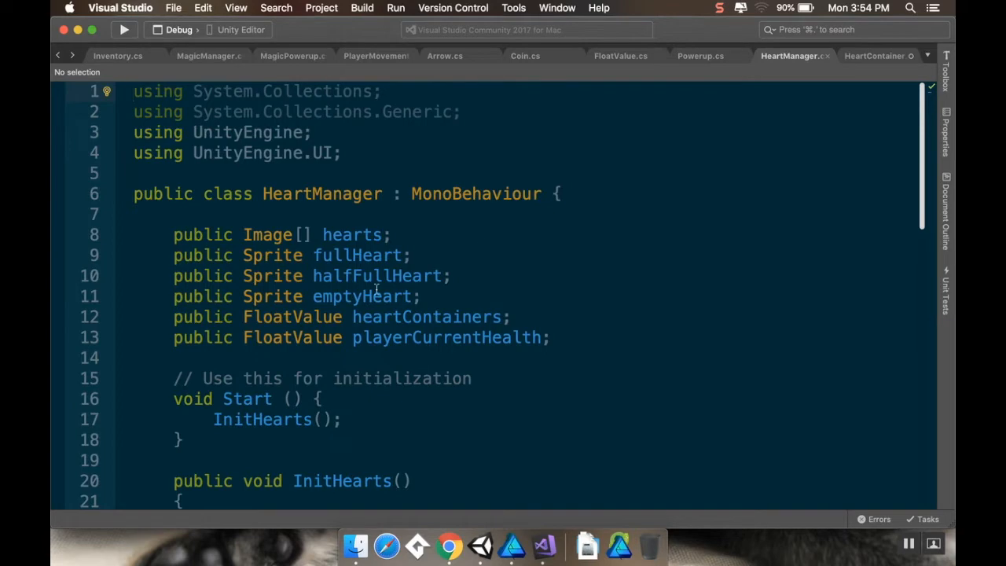
mouse_move(349, 310)
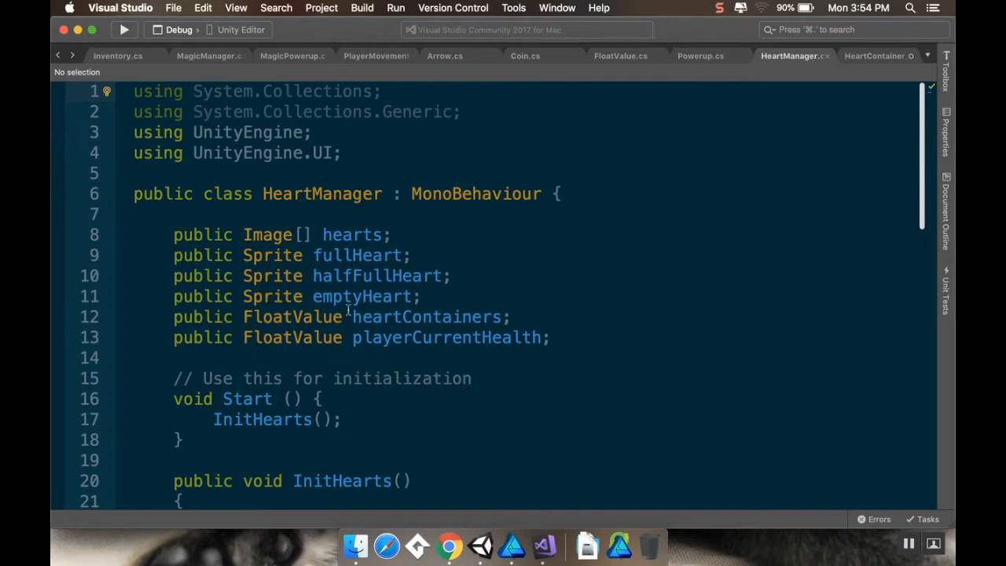
In HeartManager, read RuntimeValue instead of initialValue and start UpdateHearts with InitHearts()
scroll("down", 3)
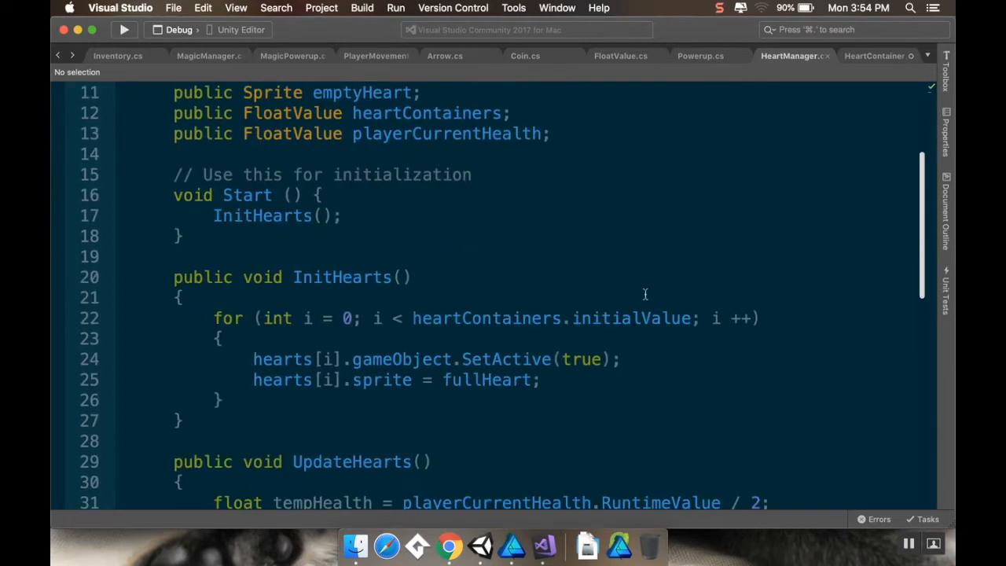
double_click(630, 317)
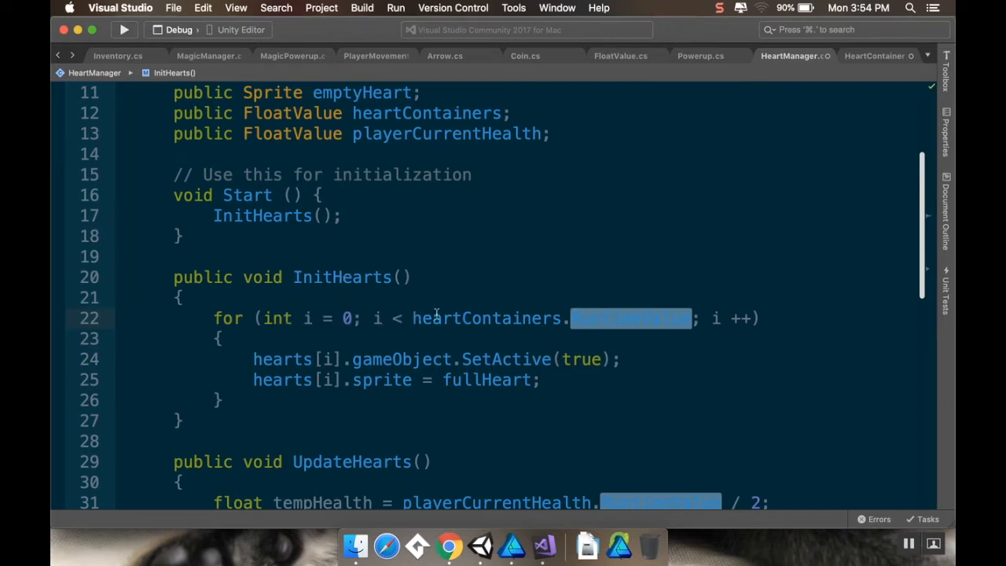
scroll("down", 3)
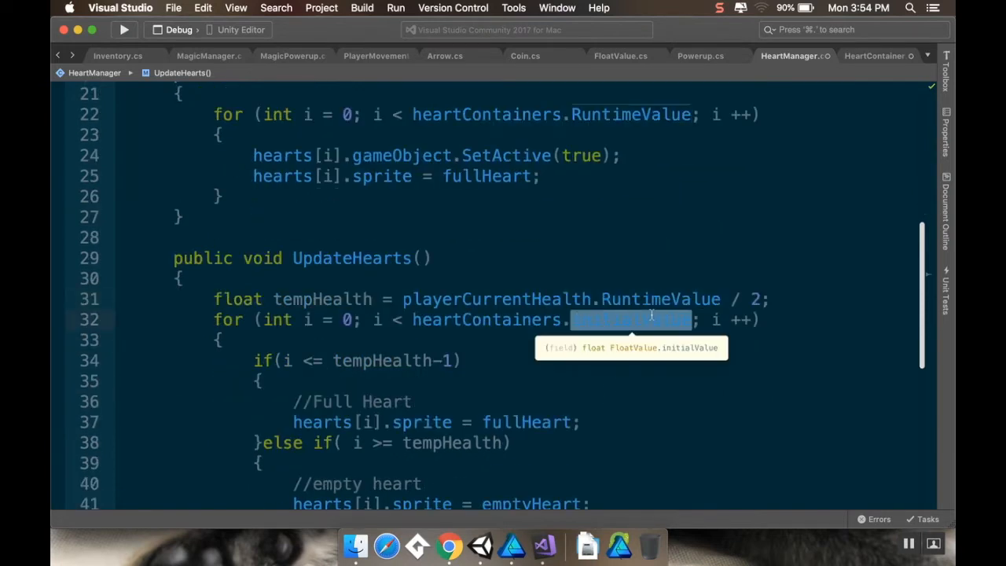
type("RValue")
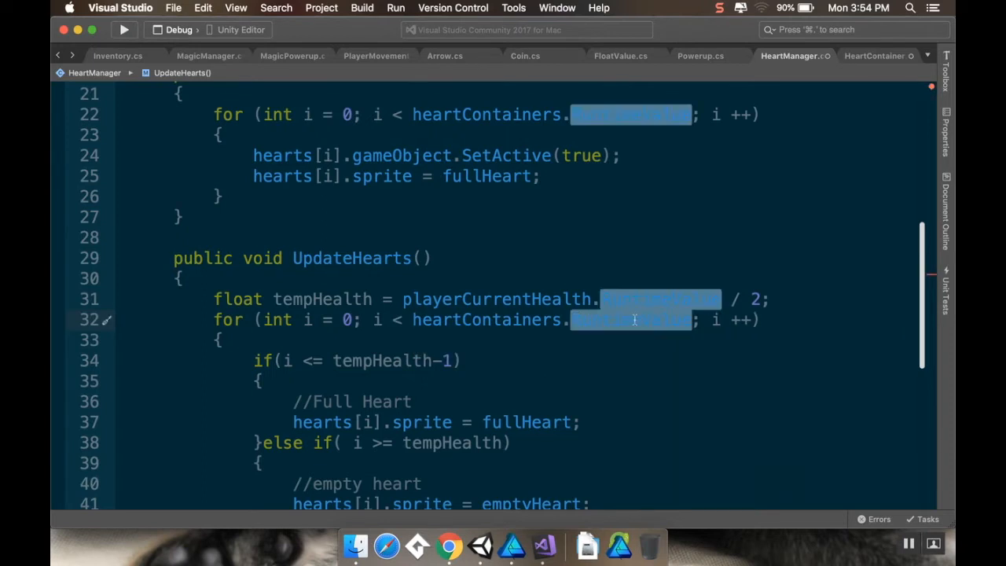
mouse_move(629, 321)
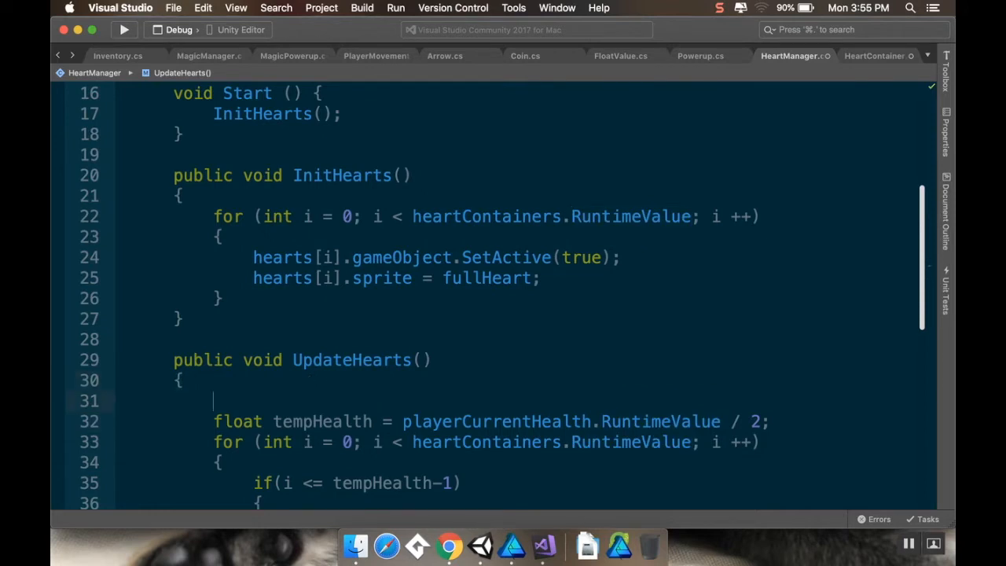
type("InitHearts();")
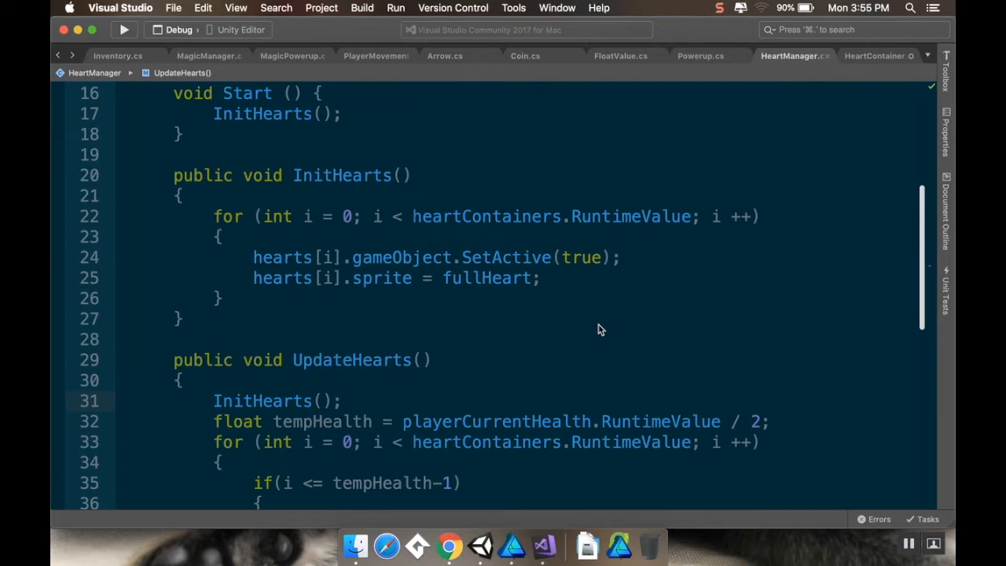
left_click(340, 401)
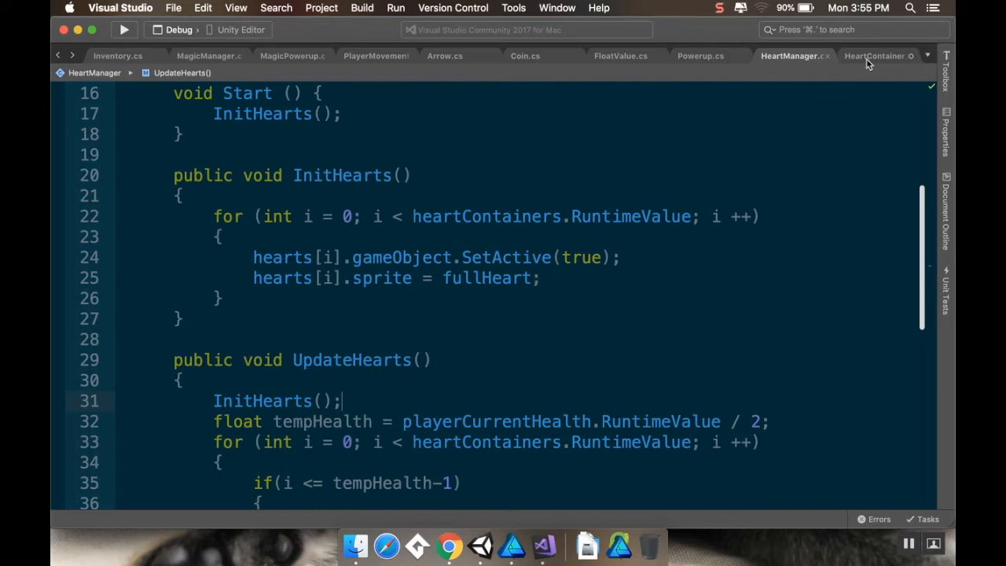
Declare a public FloatValue heartContainers field inside the HeartContainer class
left_click(875, 57)
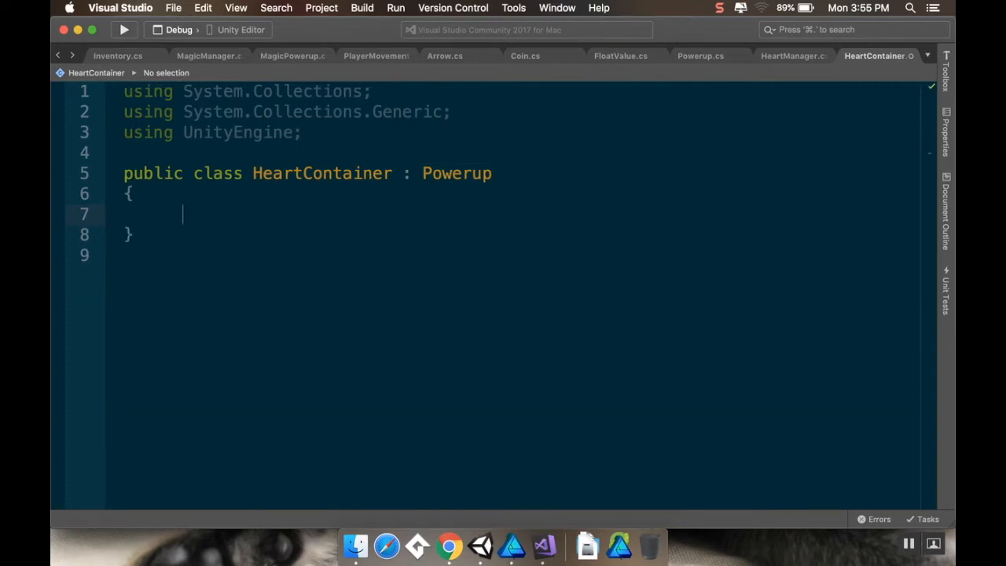
key("Backspace")
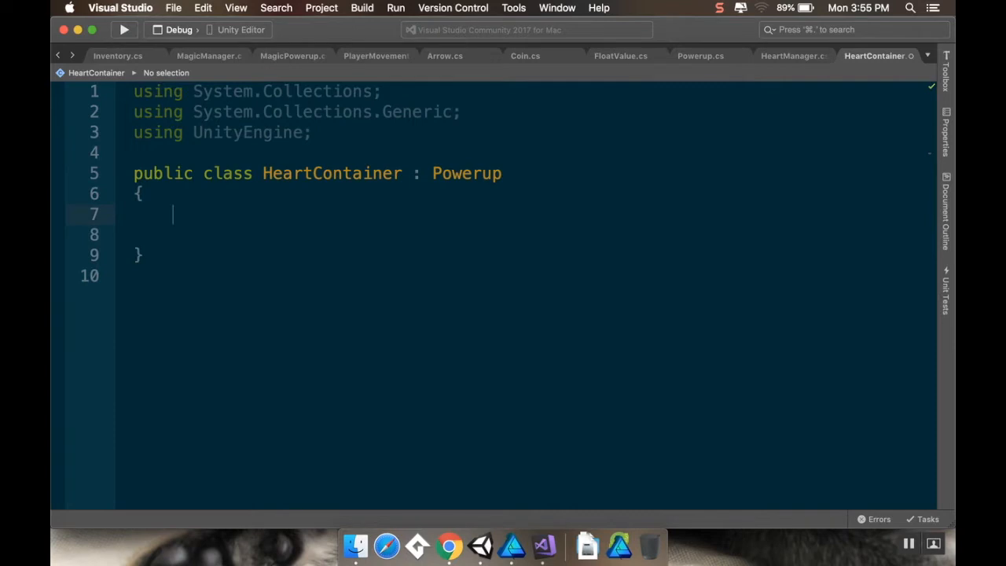
type("public F")
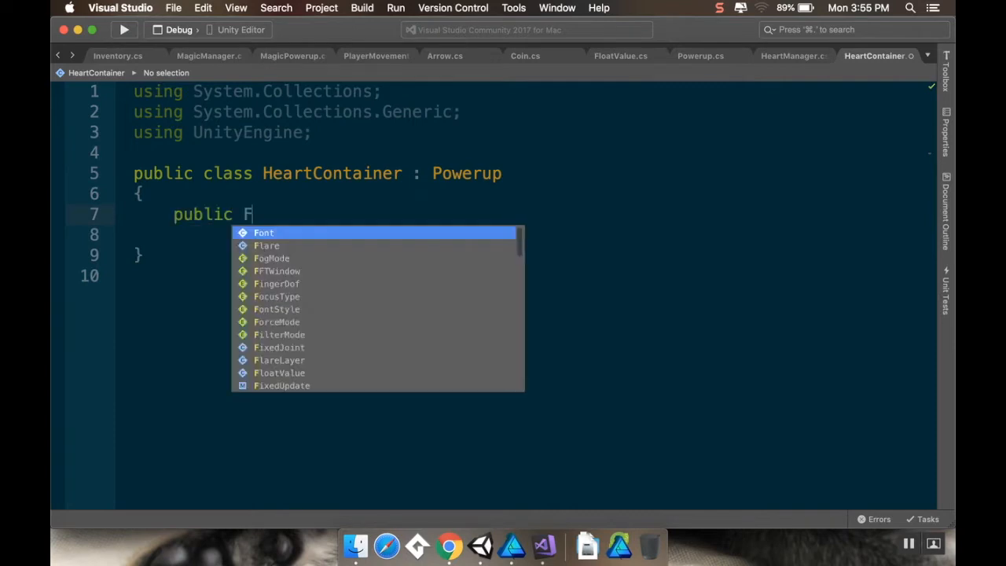
type("loatValue")
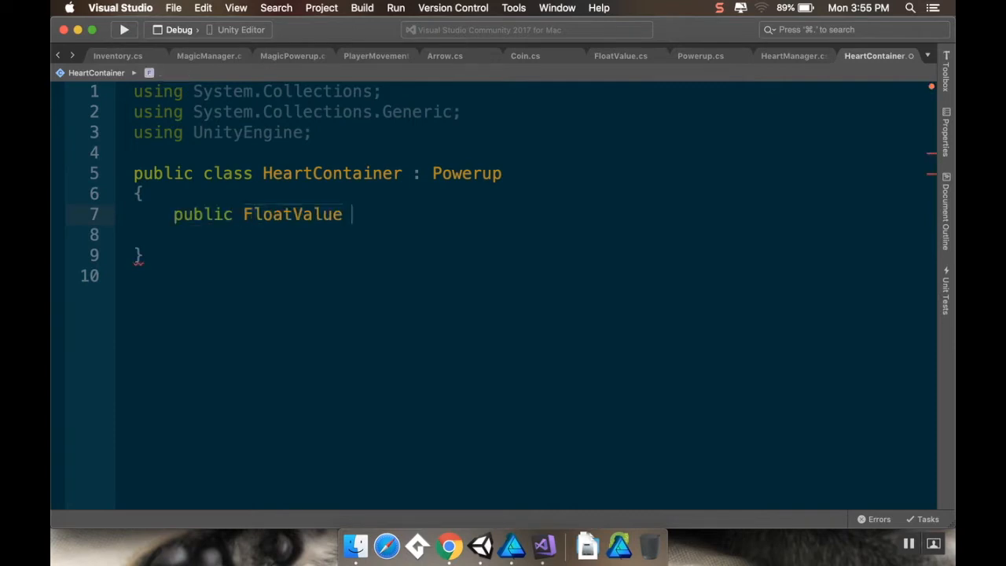
type("heartC")
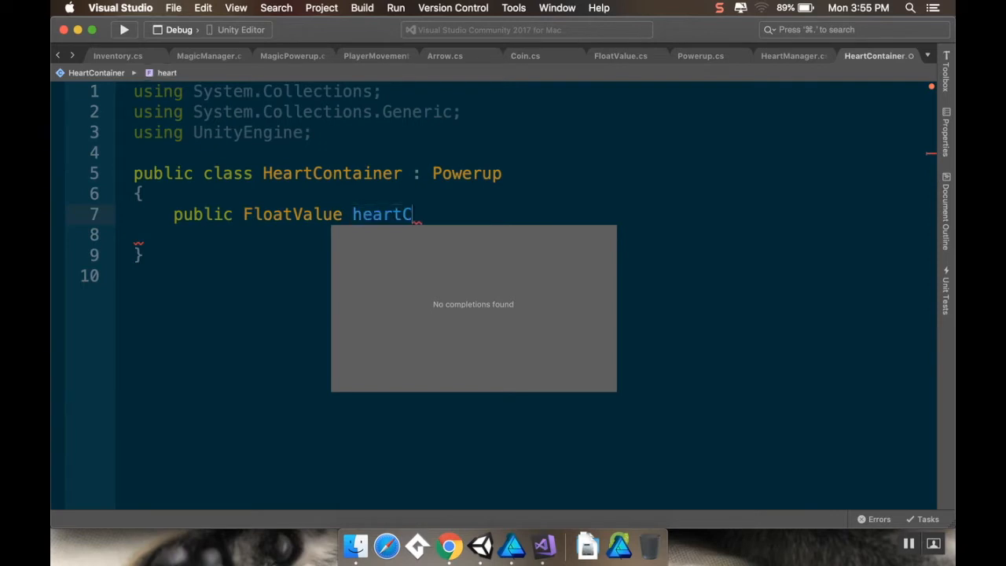
type("ontainers;")
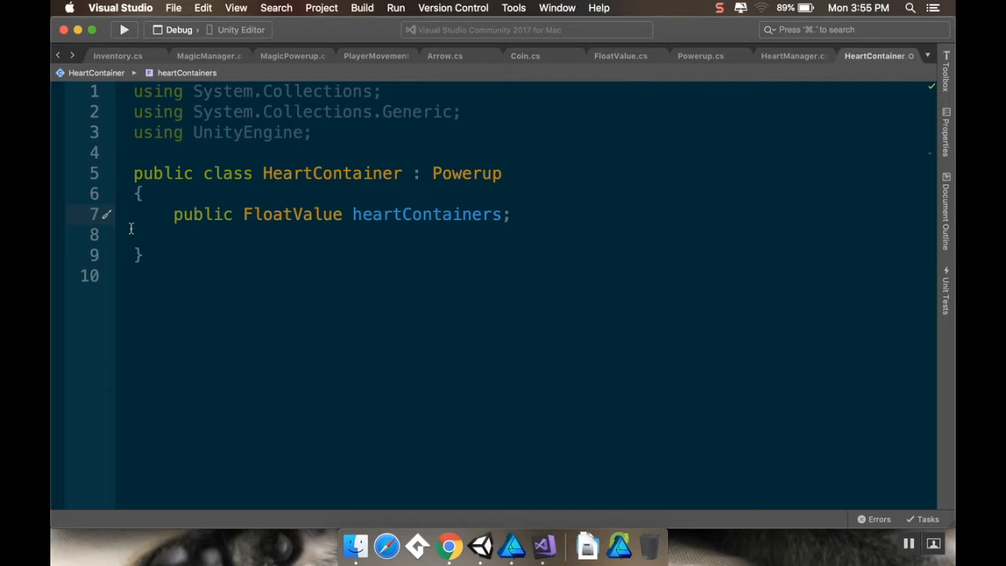
Add a second public FloatValue field named playerHealth below it
left_click(509, 214)
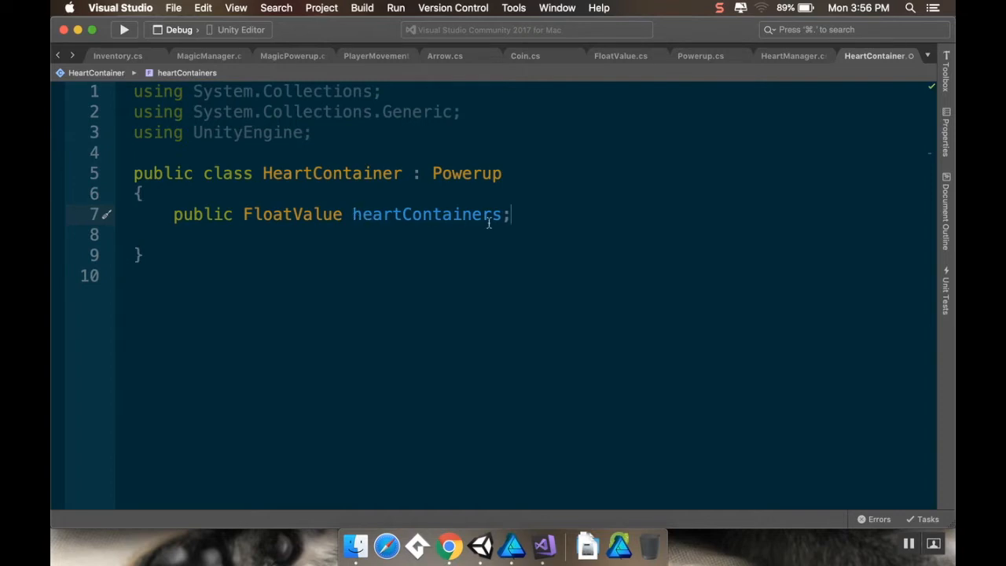
mouse_move(463, 213)
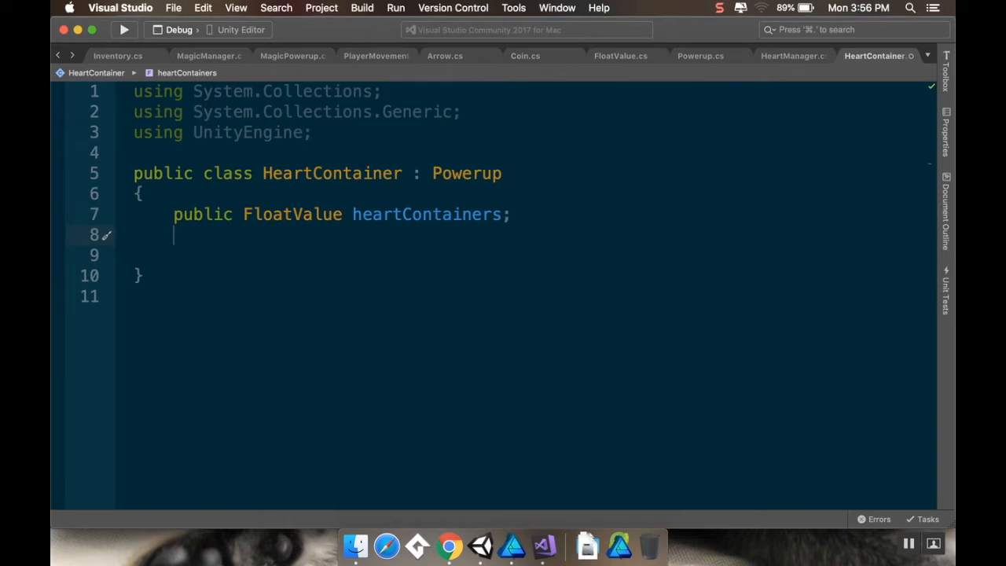
type("p")
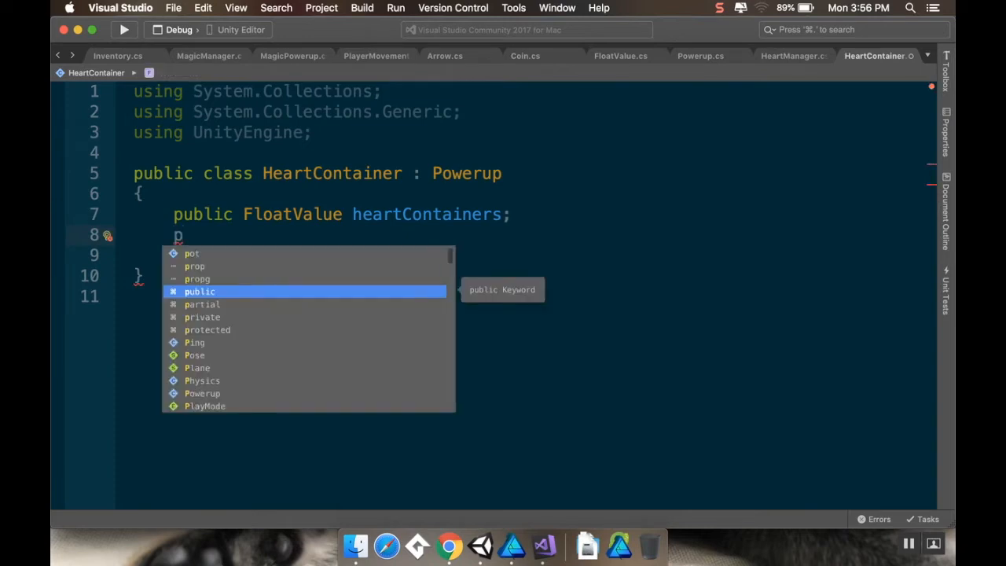
type("ublic FloatValue")
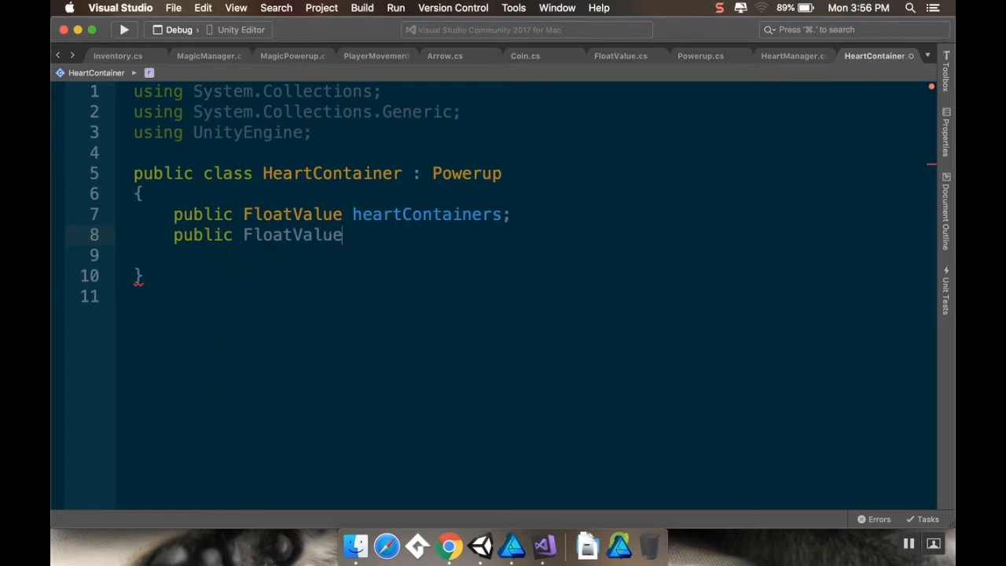
type("player")
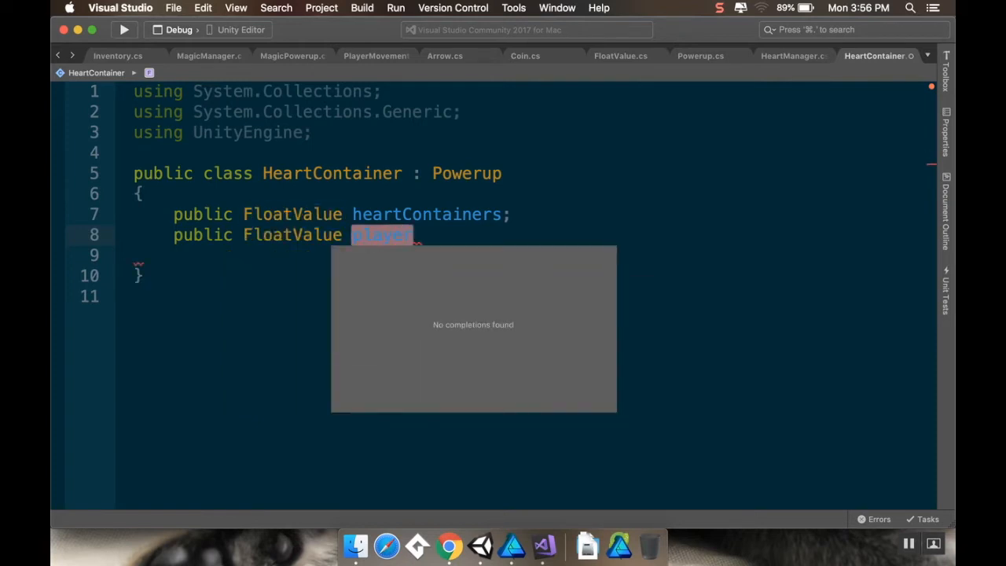
type("Health;")
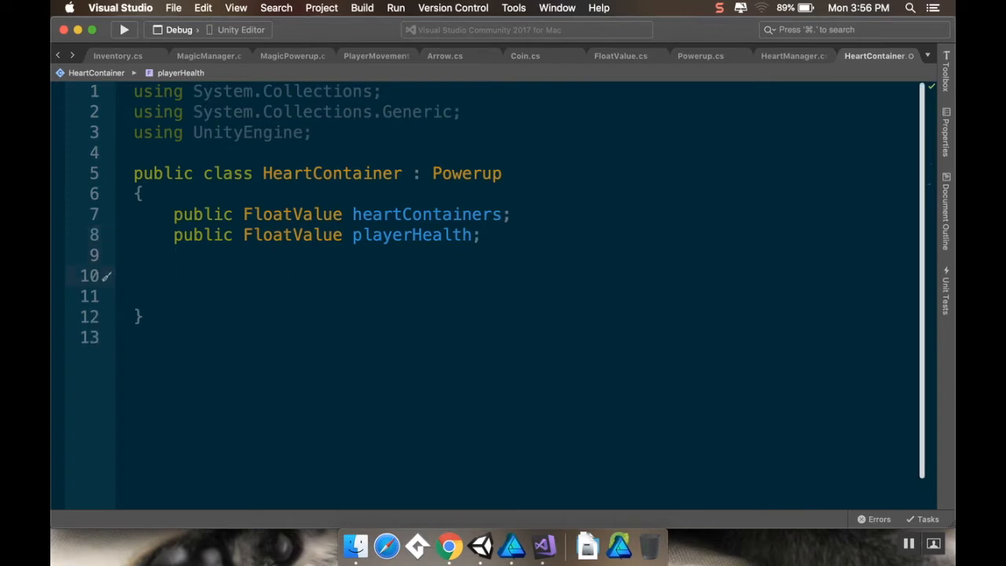
Add an OnTriggerEnter2D method with its Collider2D parameter renamed to other
type("public void OnTriggerEnter2D(Collider2D collision")
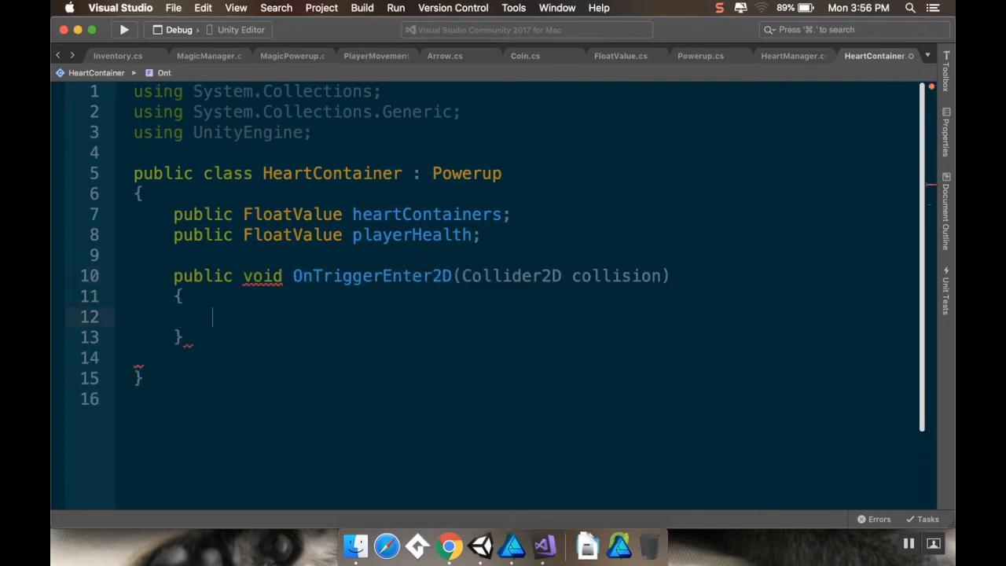
double_click(616, 275)
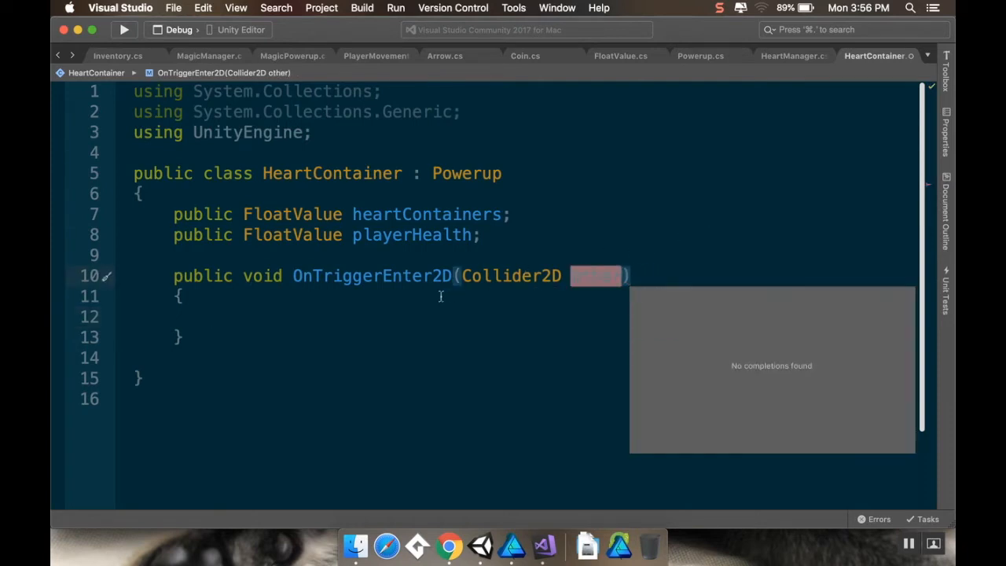
type("other")
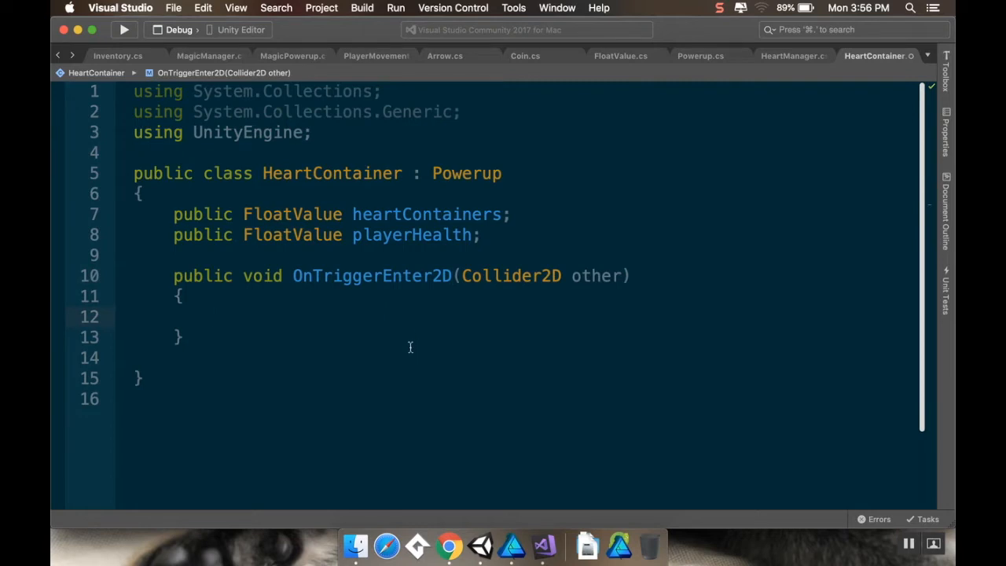
left_click(213, 316)
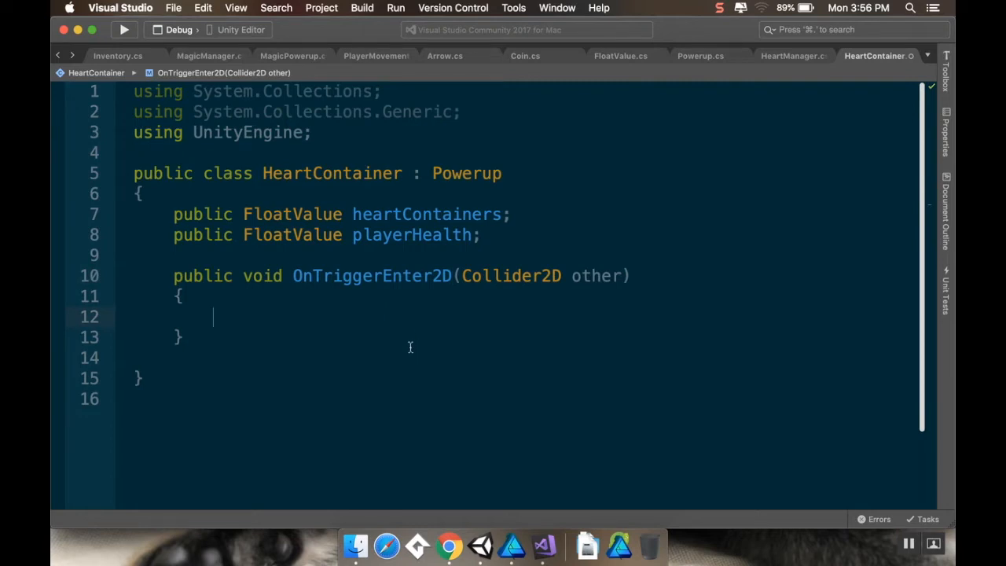
Inside it, add an empty if(other.gameObject.CompareTag("Player")) block
type("if(o")
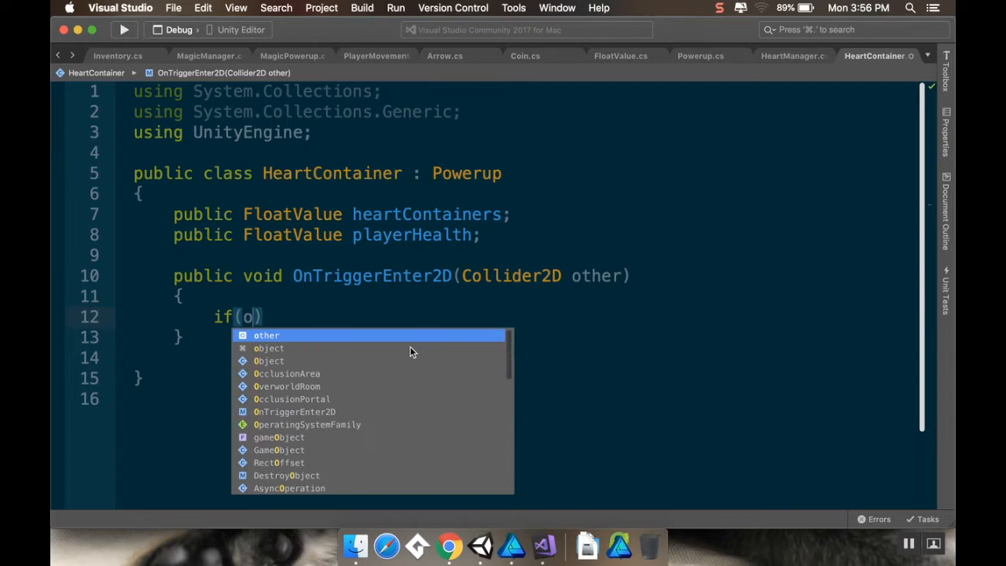
type("ther.gameObject.CompareTag(\"")
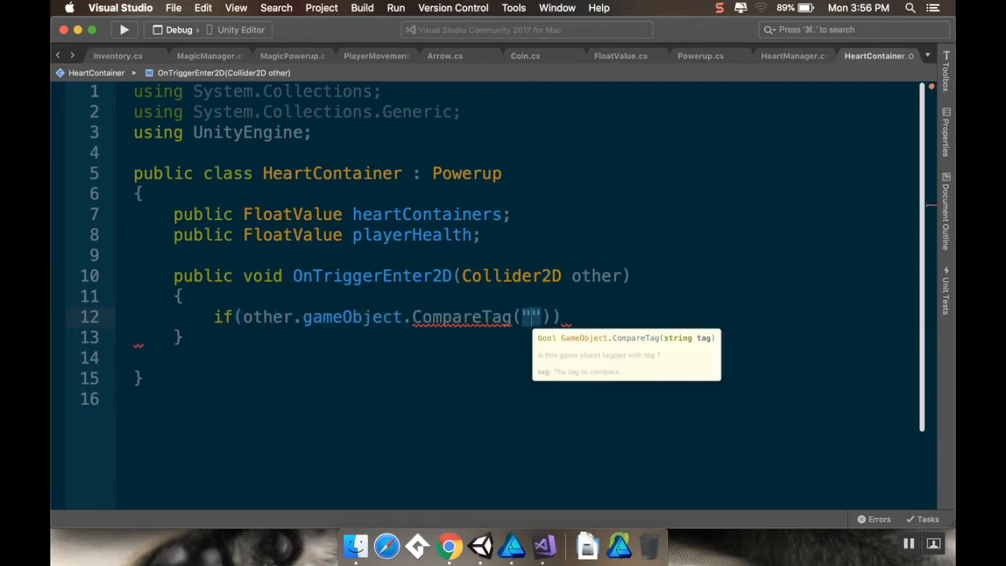
type("Play")
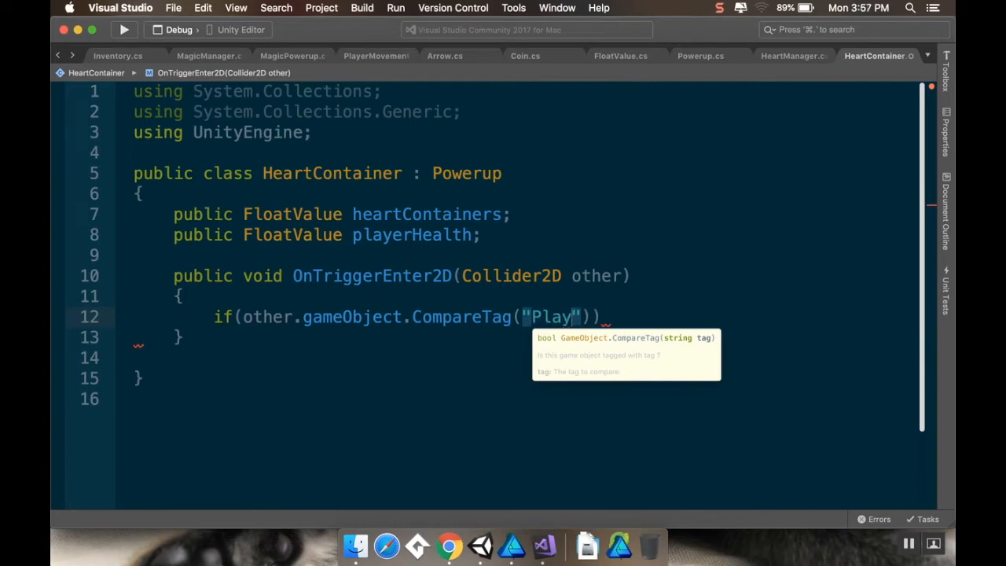
type("{")
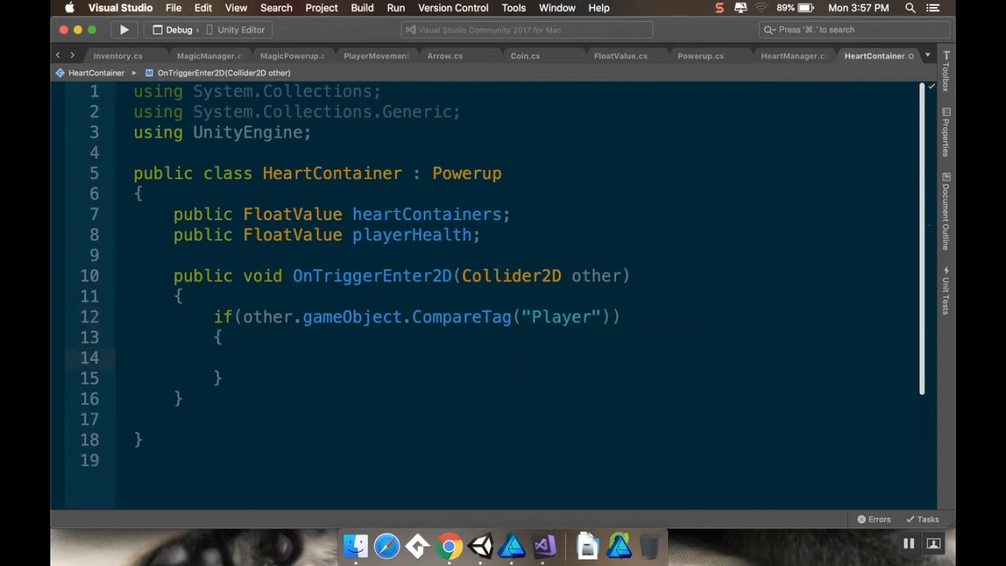
left_click(251, 359)
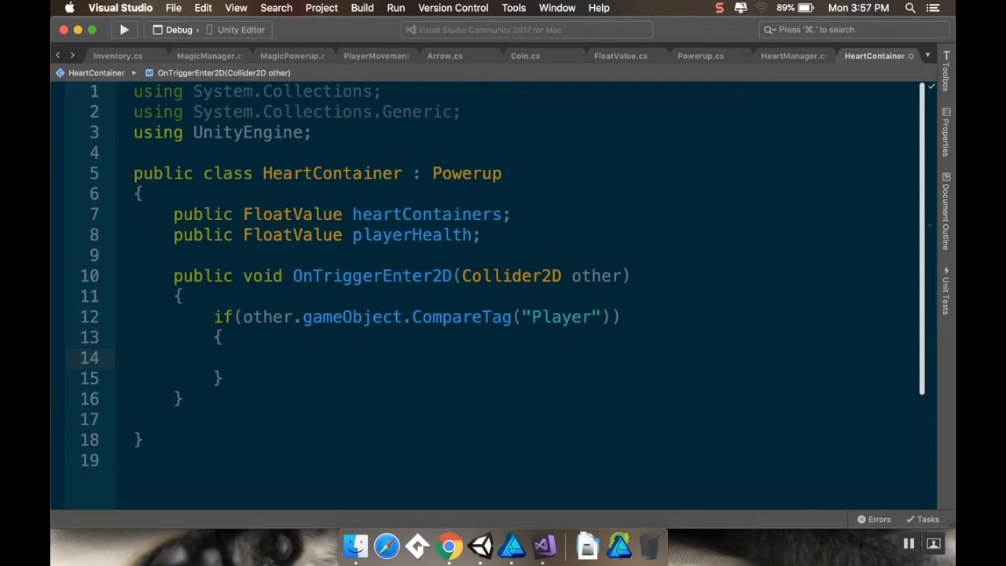
left_click(251, 358)
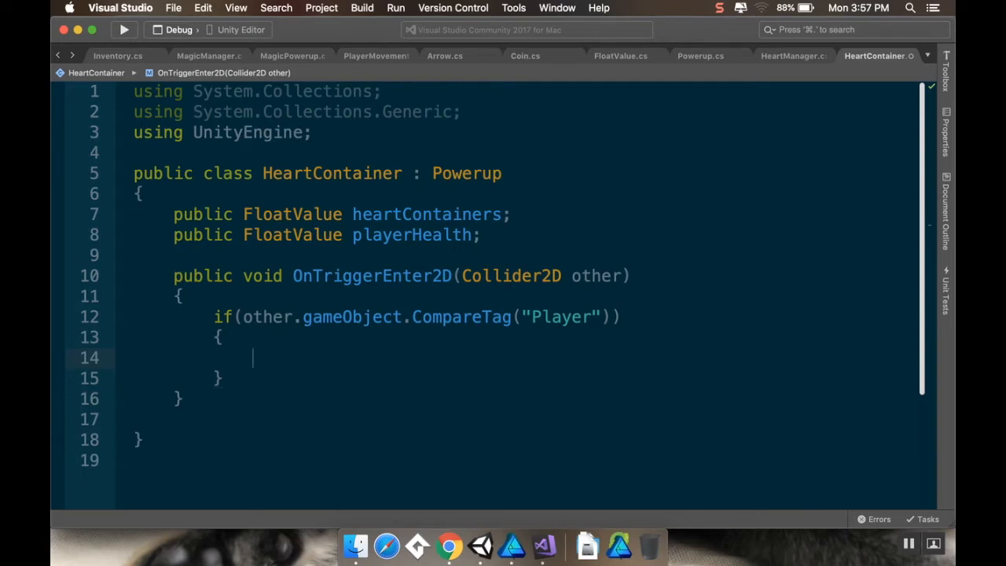
In the Player check, increment heartContainers' runtime value and set player health to containers times 2
type("heart")
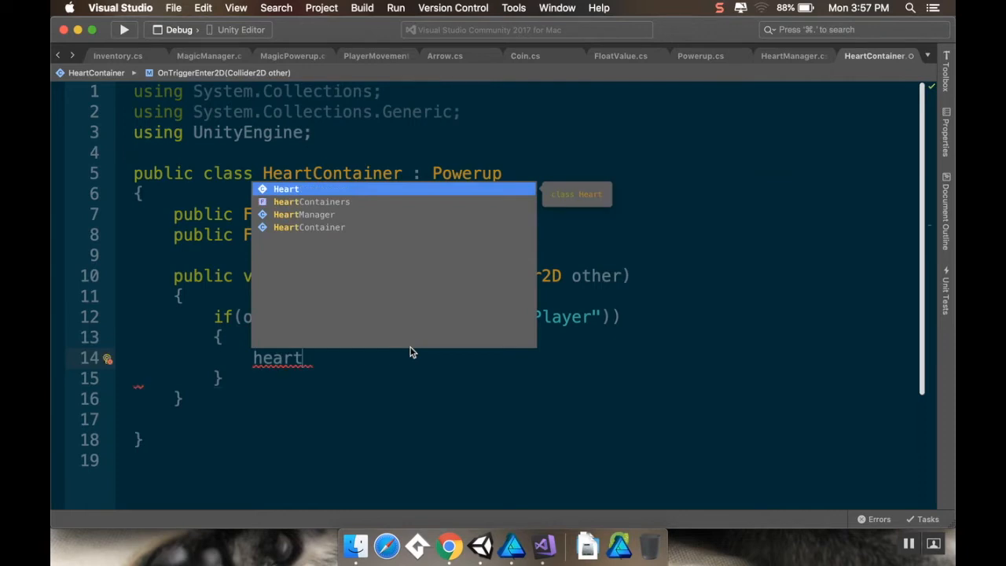
type("Containers.RuntimeValue += 1;")
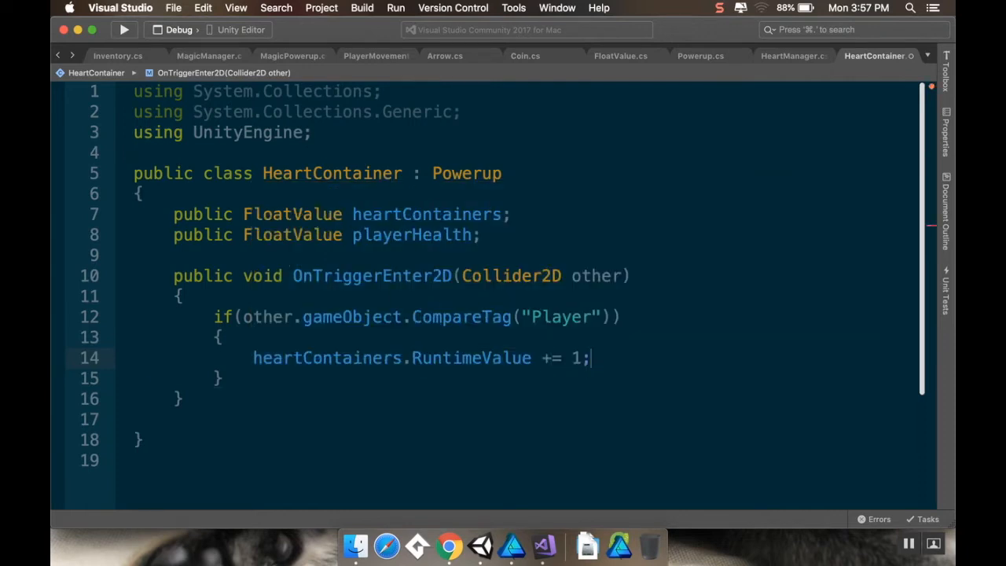
key("enter")
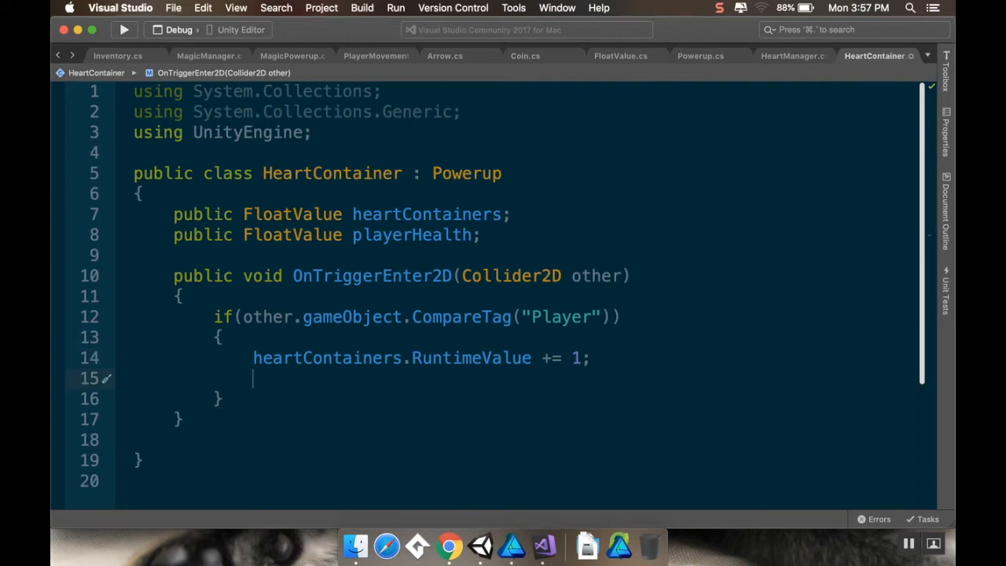
type("playerHealth.RuntimeValue =")
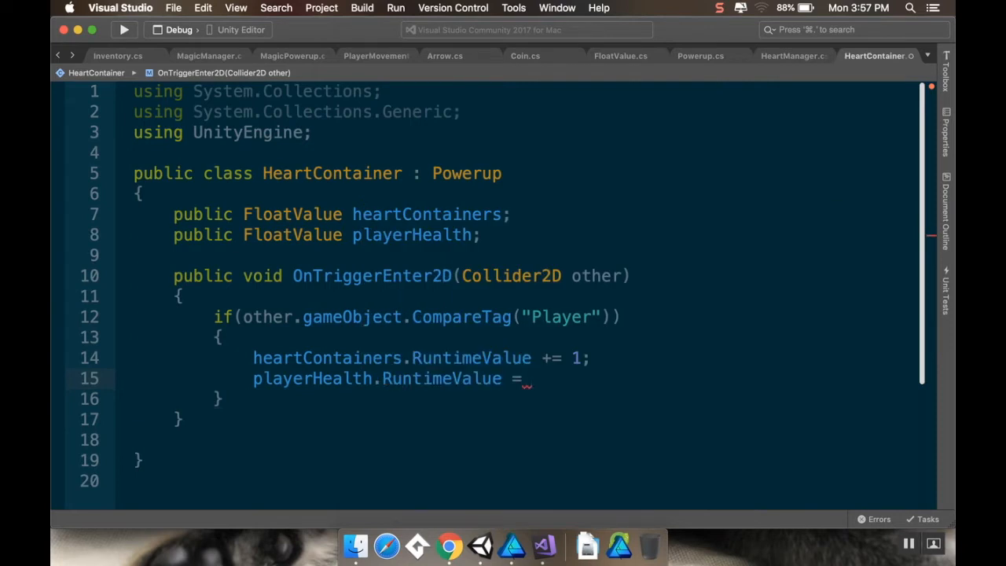
type("heartContainers.RuntimeValue")
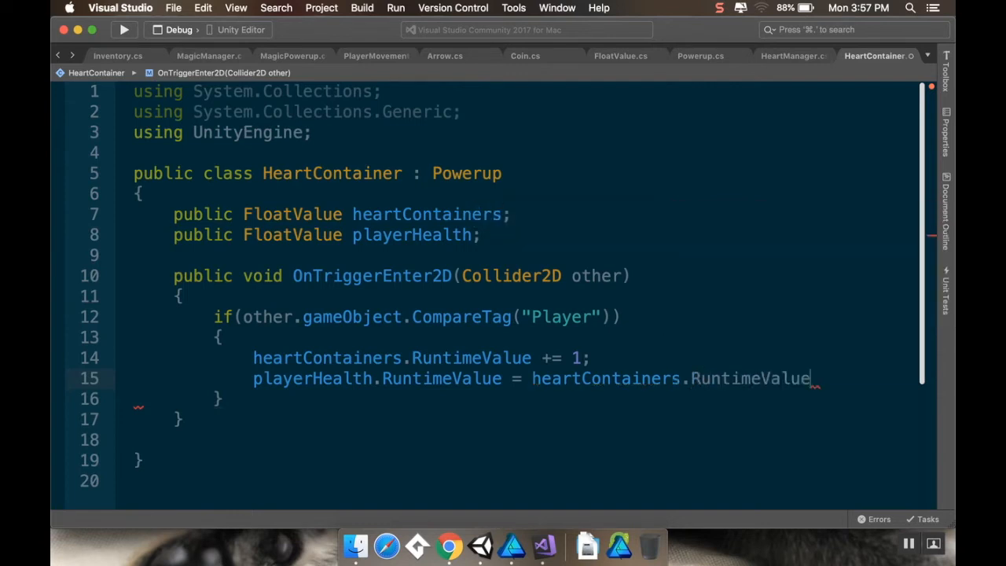
type("* 2;")
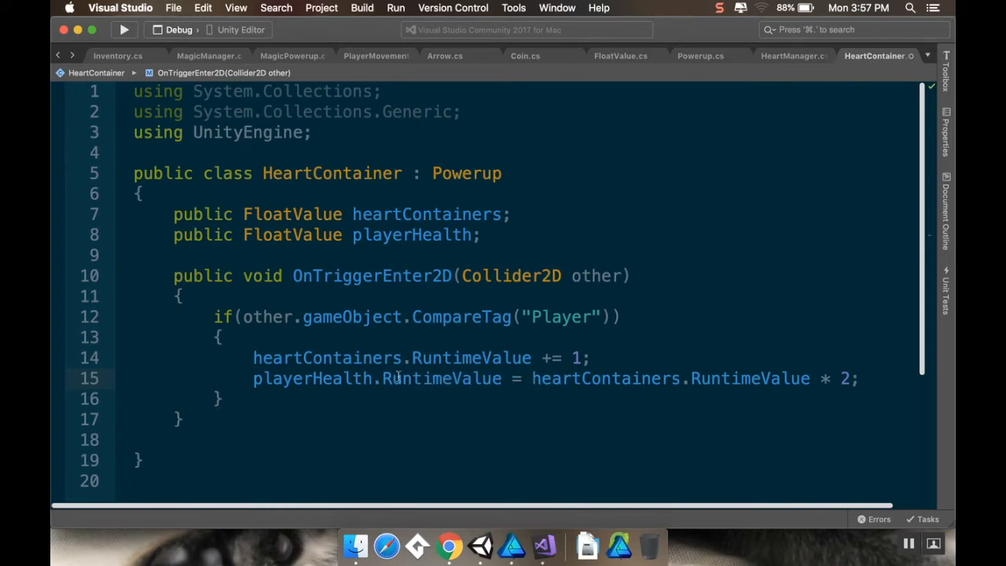
mouse_move(365, 337)
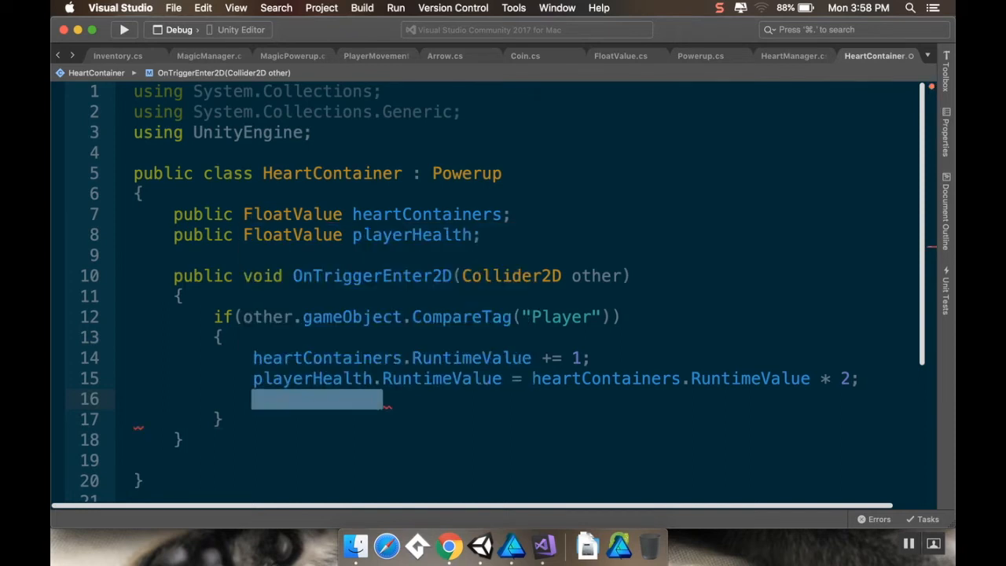
Follow with powerupSignal.Raise(); and Destroy(this.gameObject);
type("powerupSignal.Raise();")
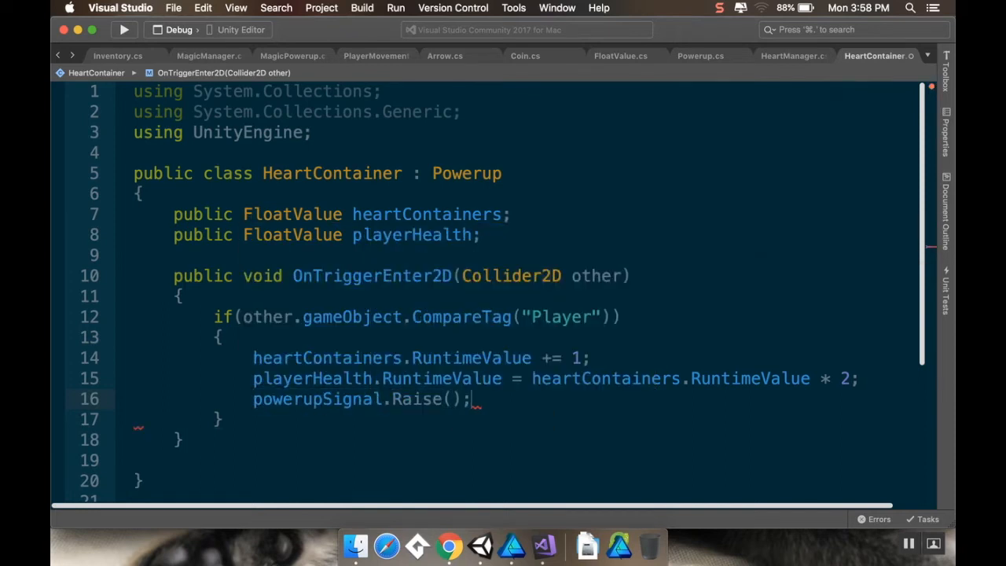
key("enter")
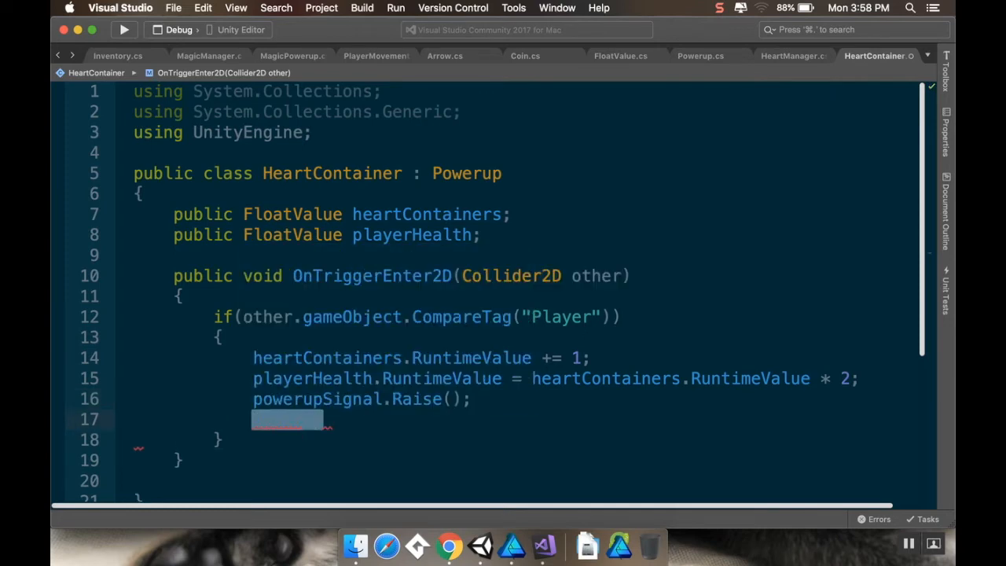
type("Destroy(this.gameObject);")
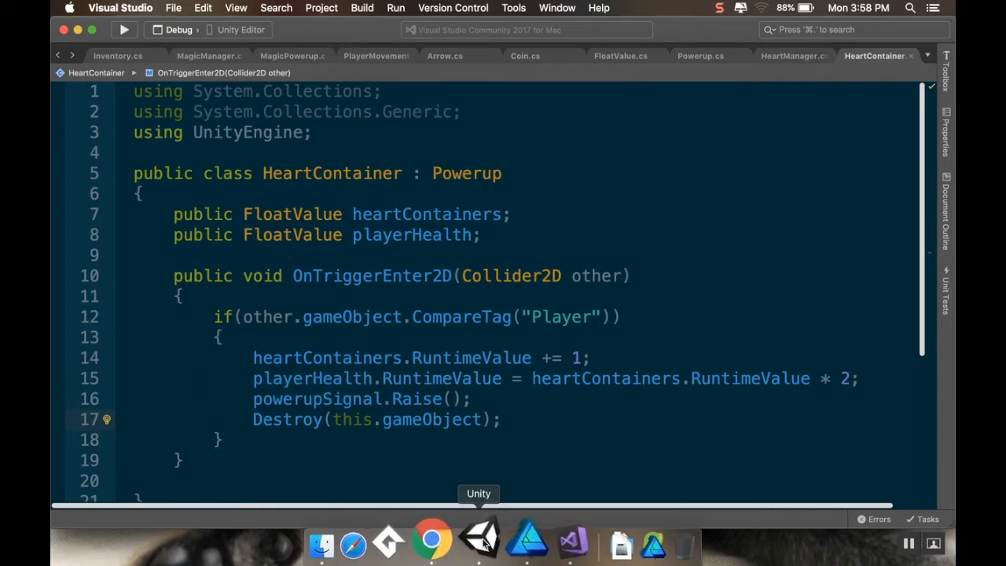
Switch to Unity and select the Heart Container object to view its script component
left_click(480, 542)
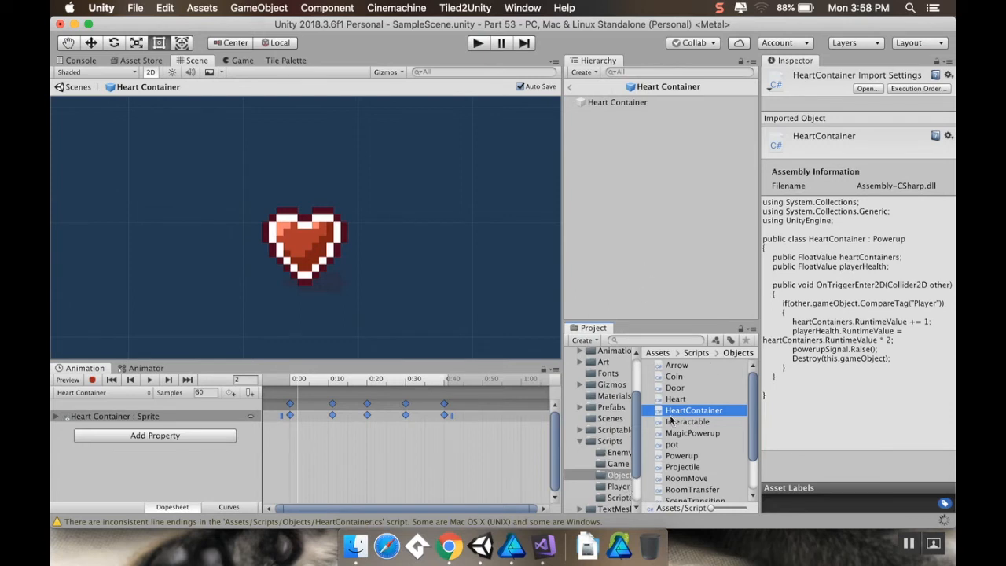
mouse_move(661, 142)
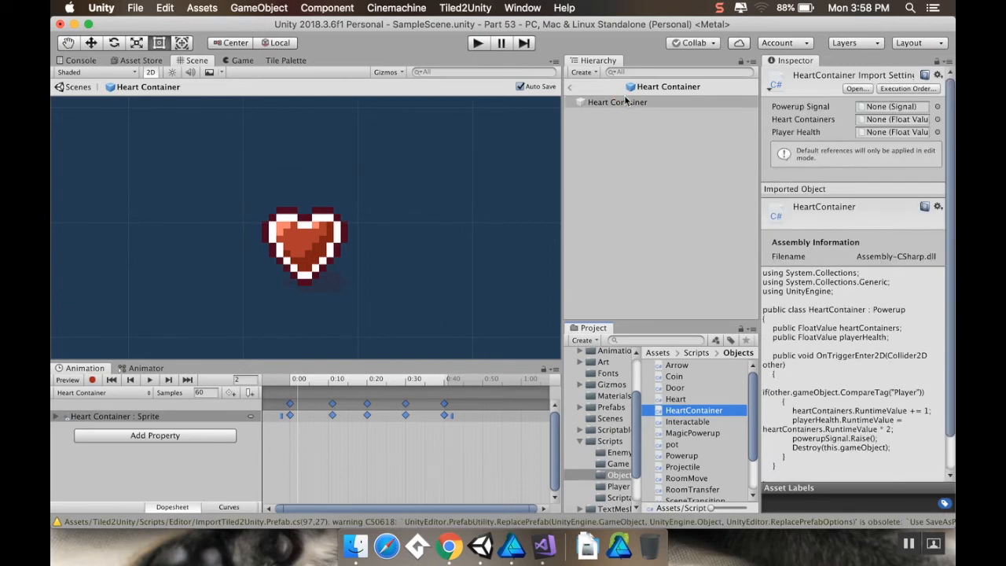
left_click(617, 102)
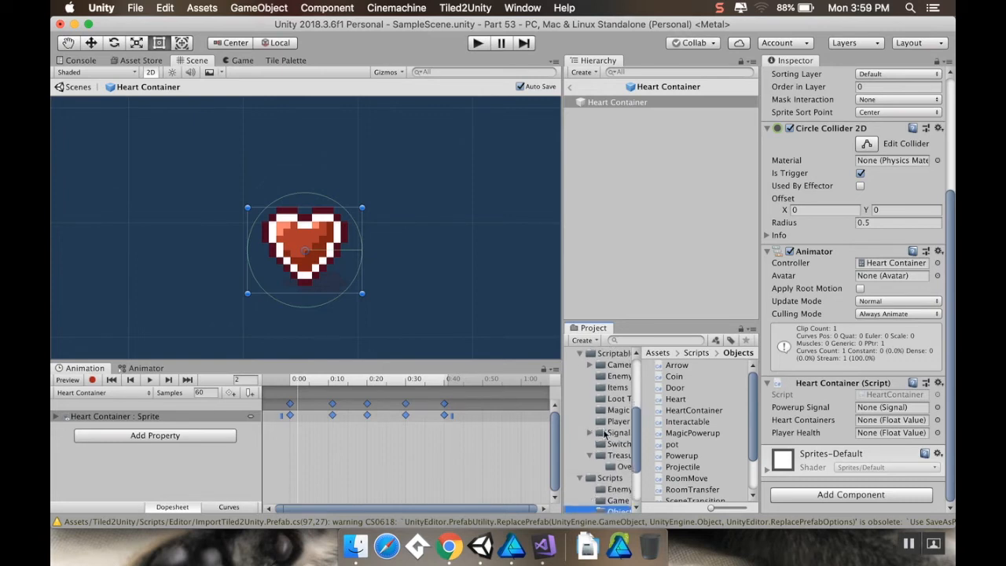
Browse the ScriptableObjects folders to locate the PlayerHealth value and Signals assets
left_click(620, 422)
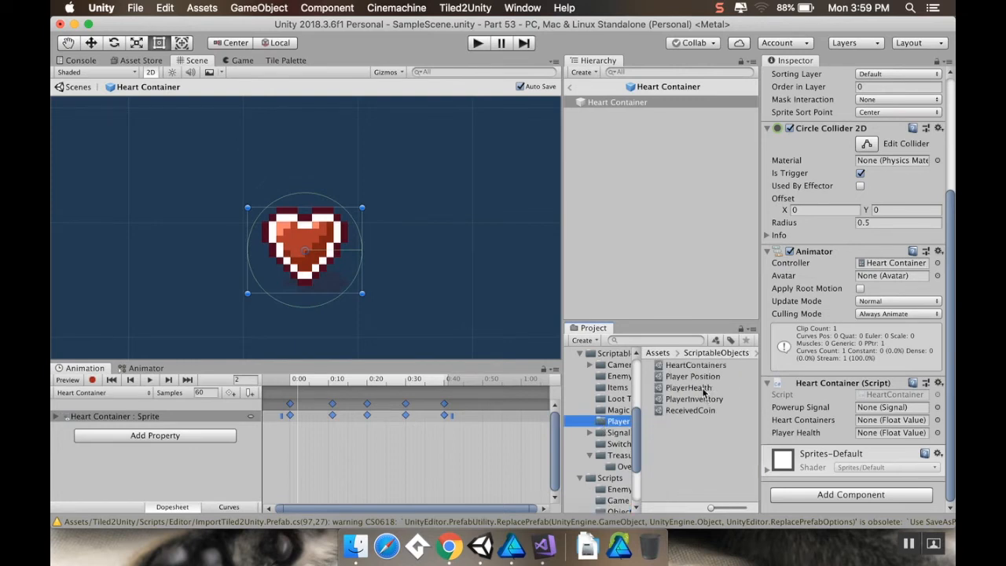
left_click(689, 387)
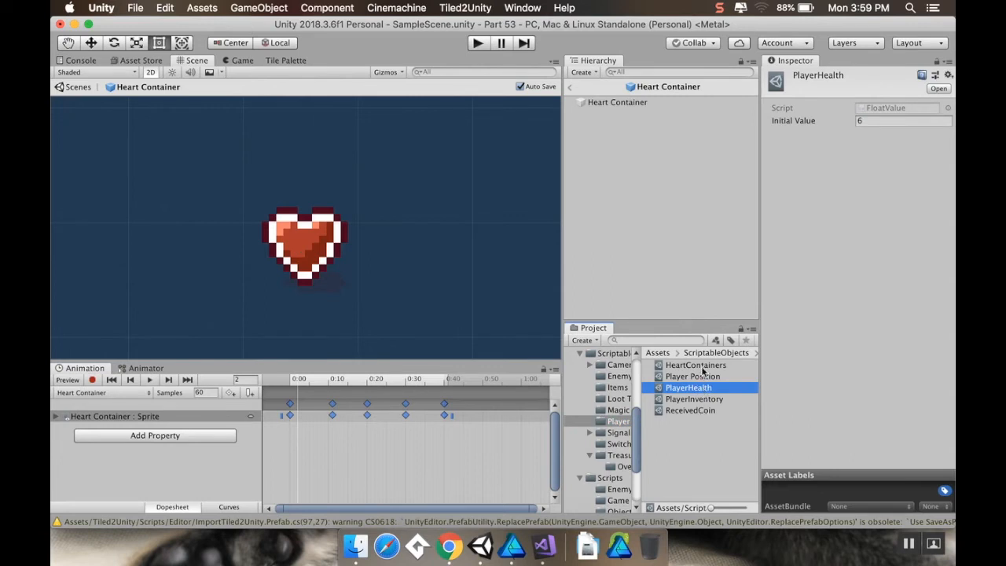
mouse_move(594, 454)
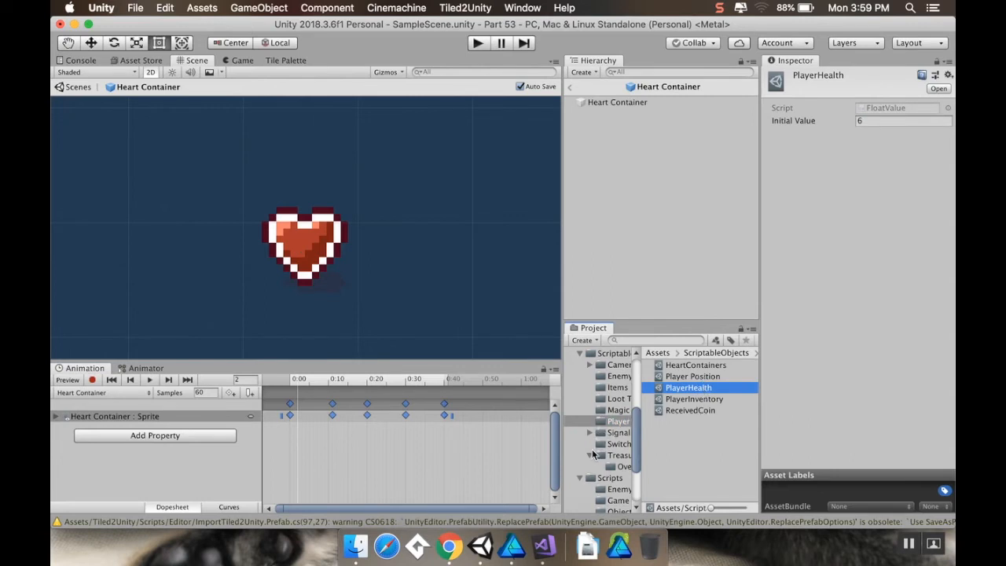
left_click(620, 432)
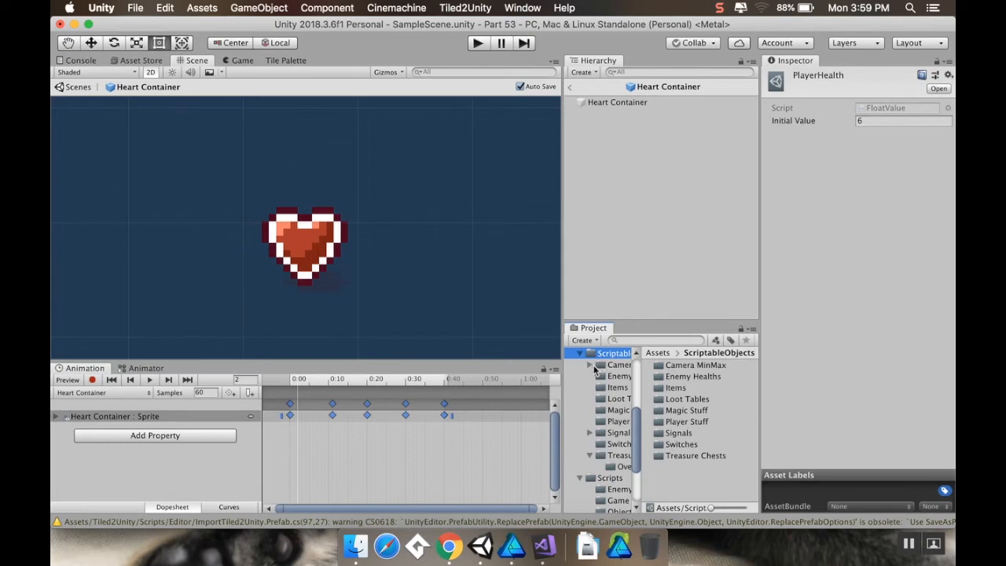
left_click(619, 376)
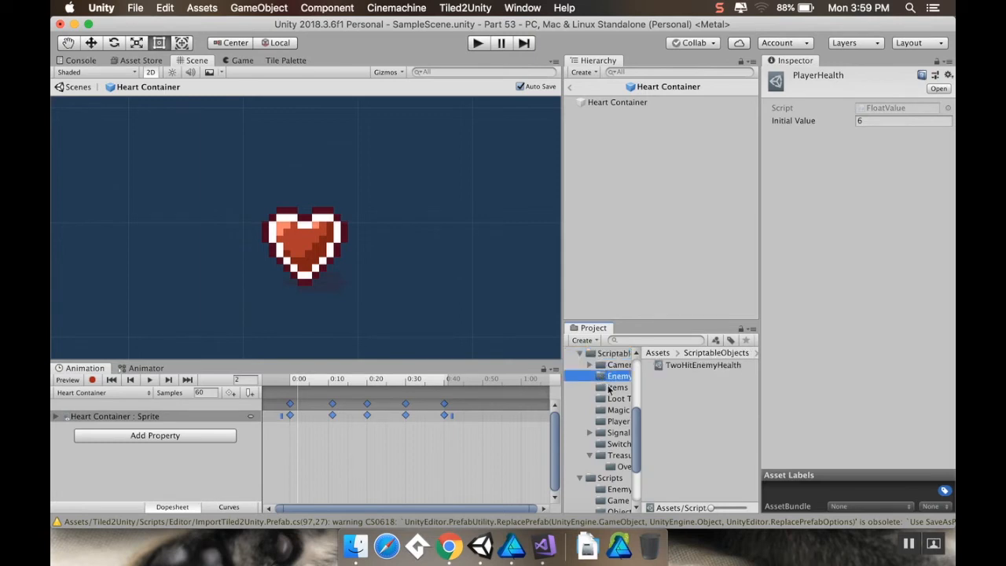
left_click(619, 399)
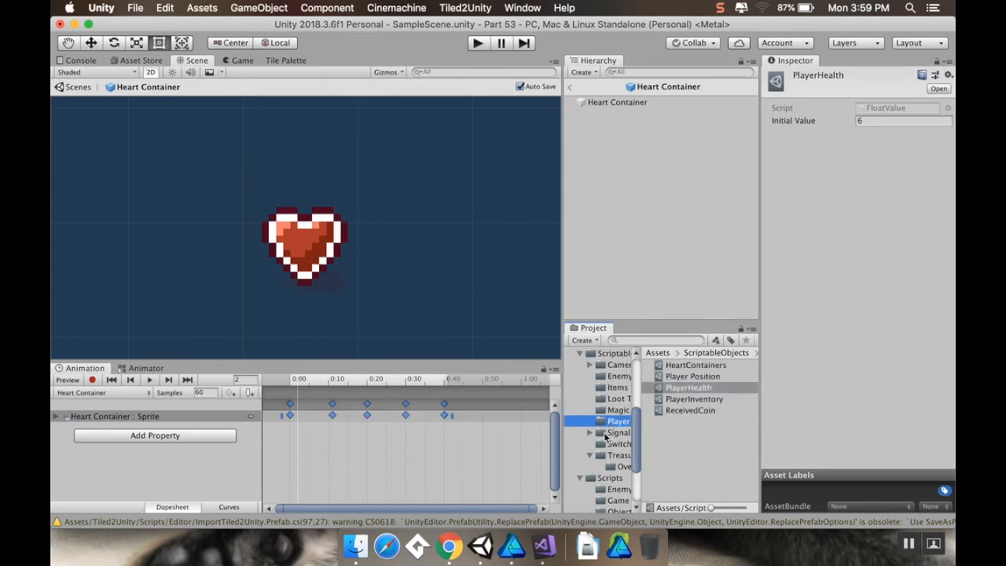
left_click(619, 432)
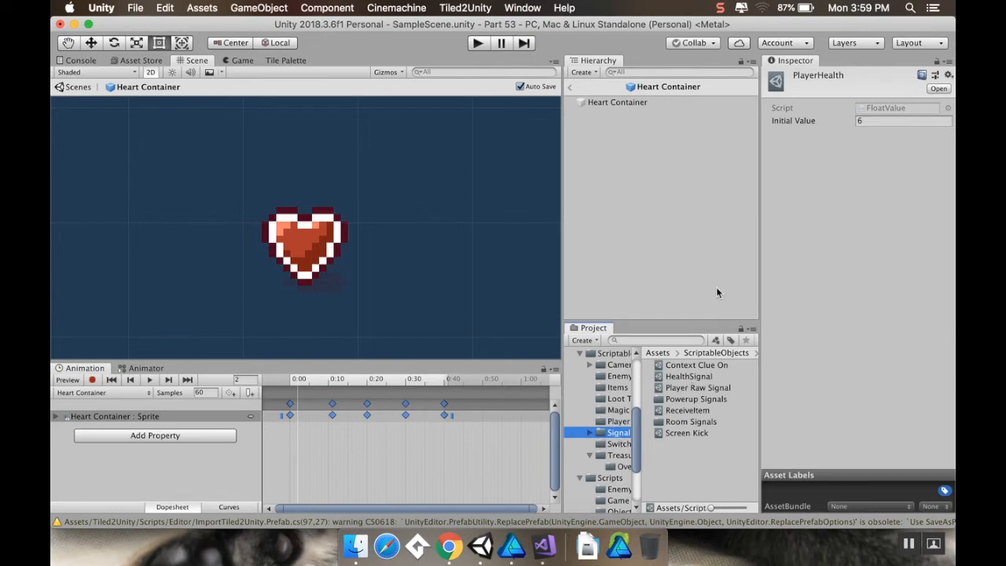
Assign HealthSignal as the Powerup Signal and return to the Player values for the remaining slots
left_click(616, 103)
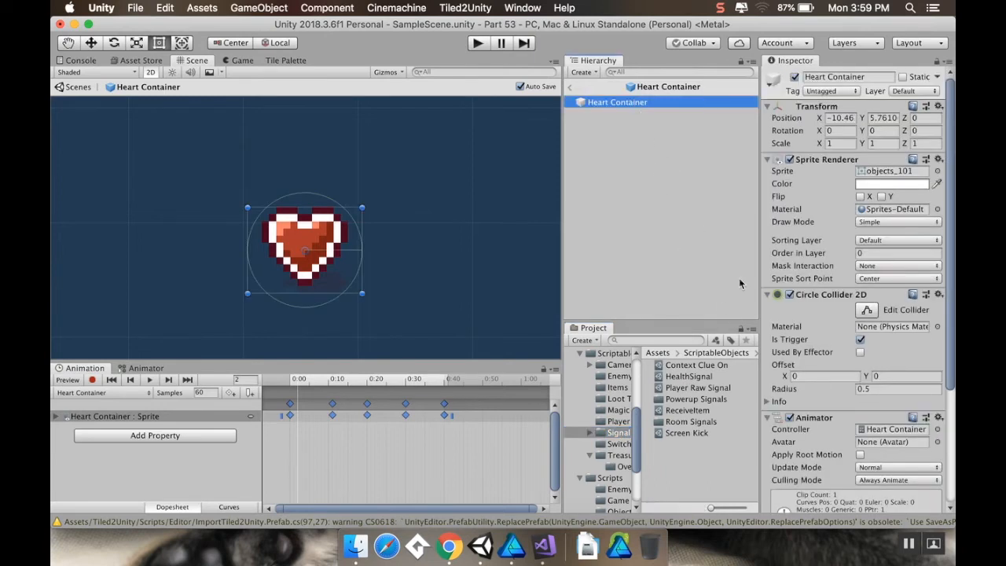
mouse_move(798, 425)
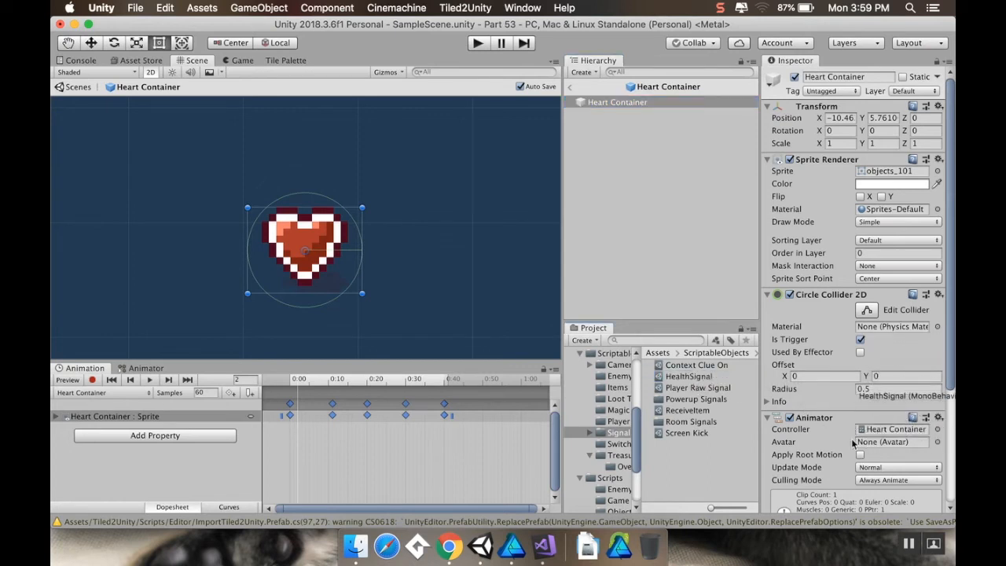
scroll("down", 3)
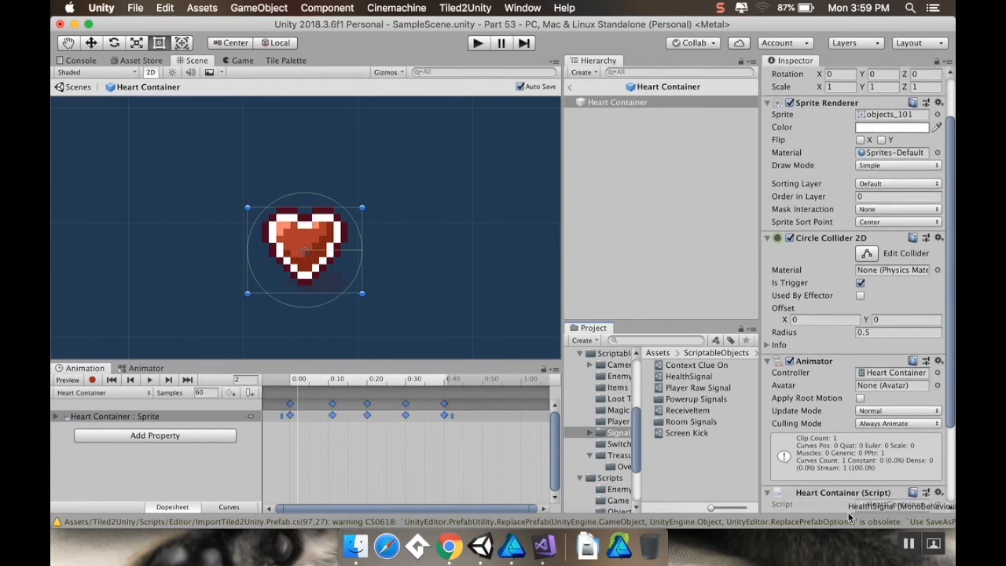
scroll("down", 3)
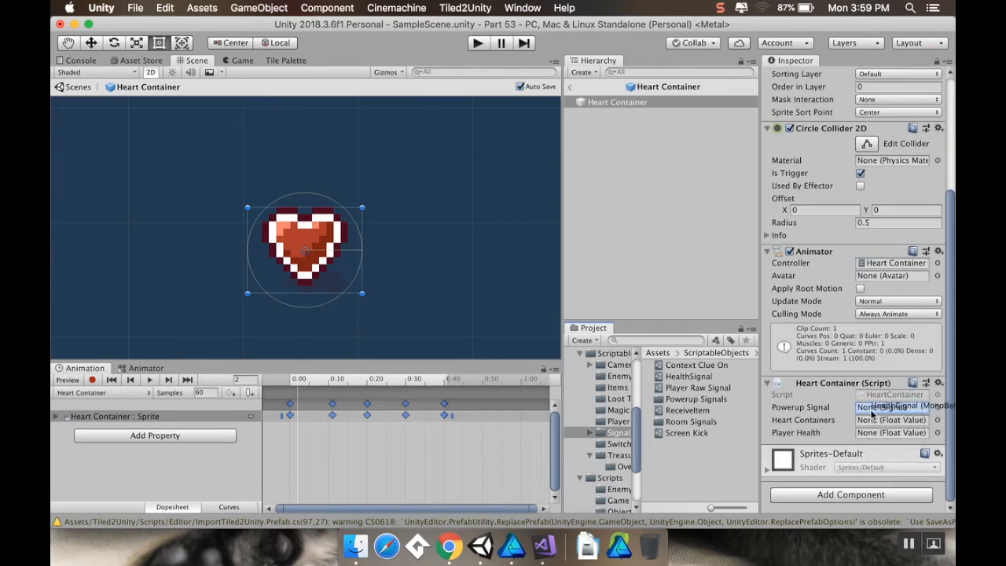
left_click(893, 405)
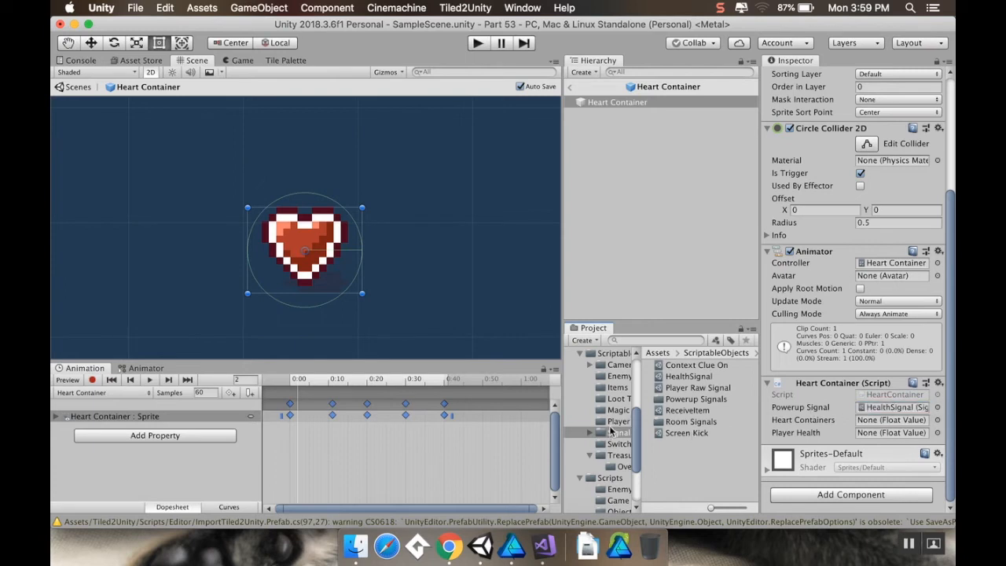
left_click(618, 421)
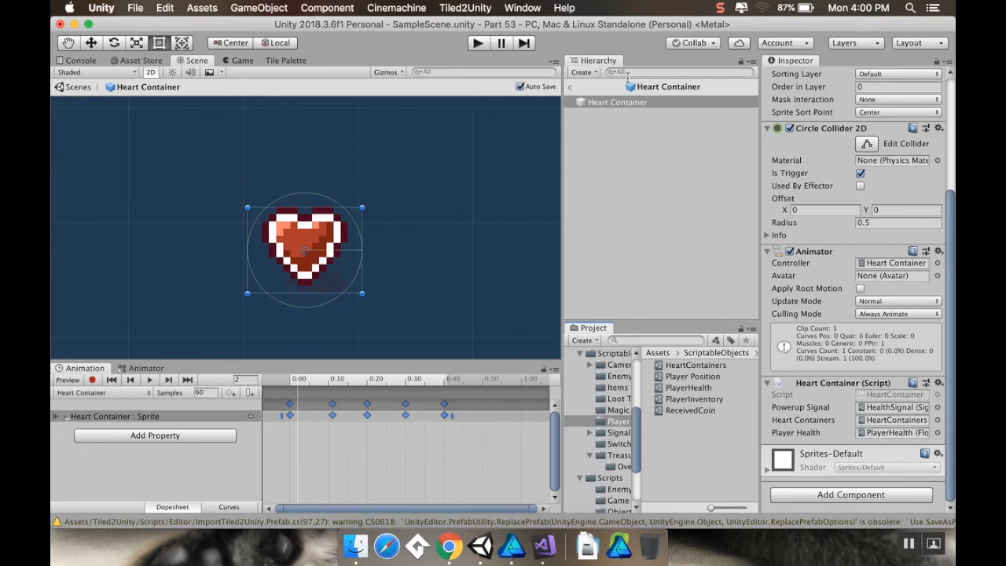
mouse_move(574, 93)
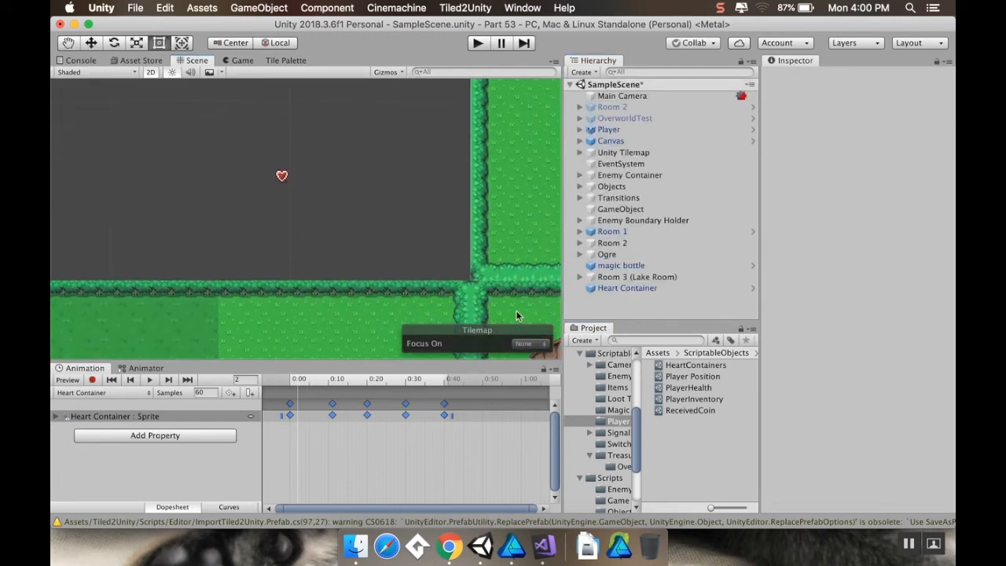
Leave the Heart Container prefab and return to the SampleScene to place the pickup
left_click(626, 288)
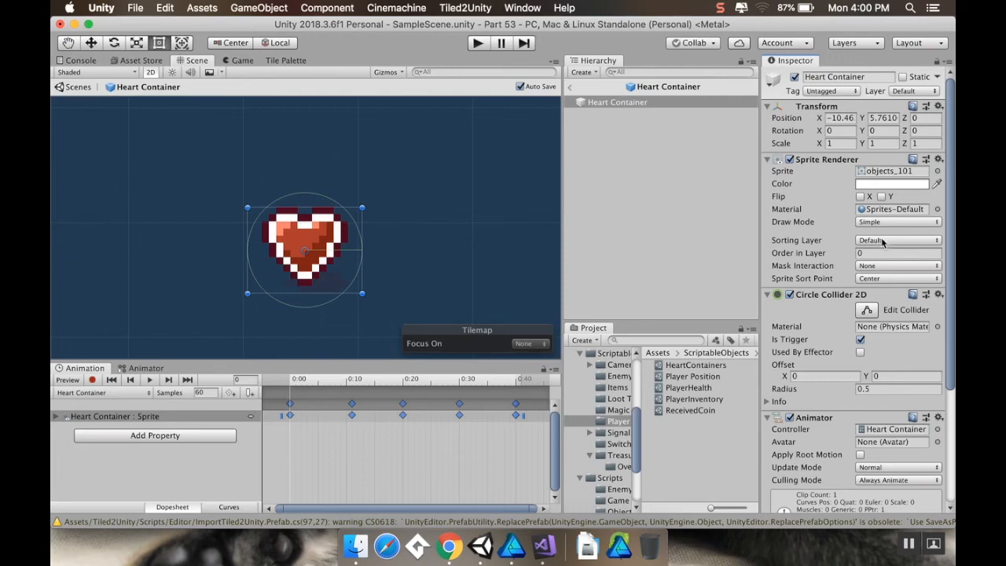
left_click(897, 239)
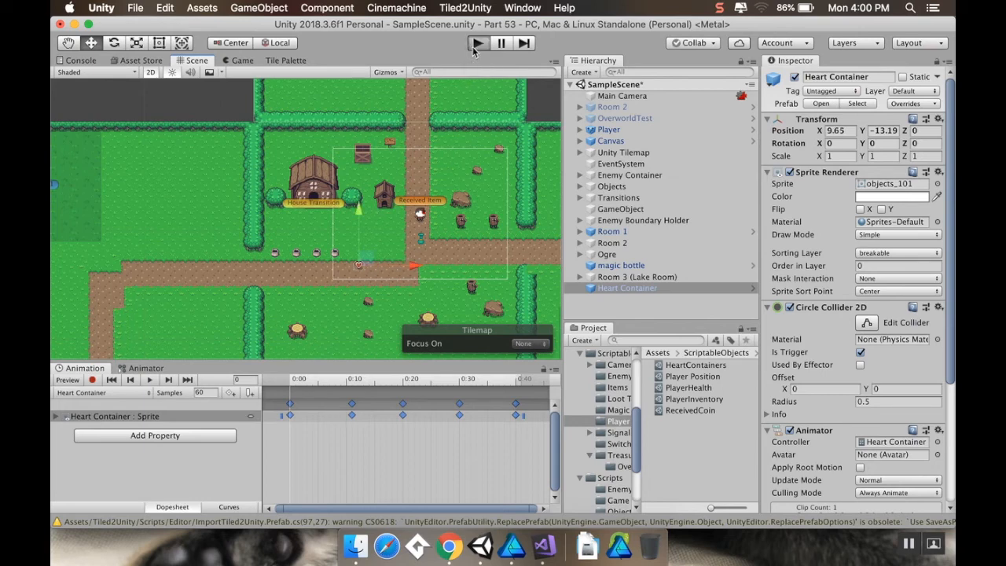
Run a short play test, stop it, and expand Room 3 (Lake Room) in the Hierarchy
left_click(478, 44)
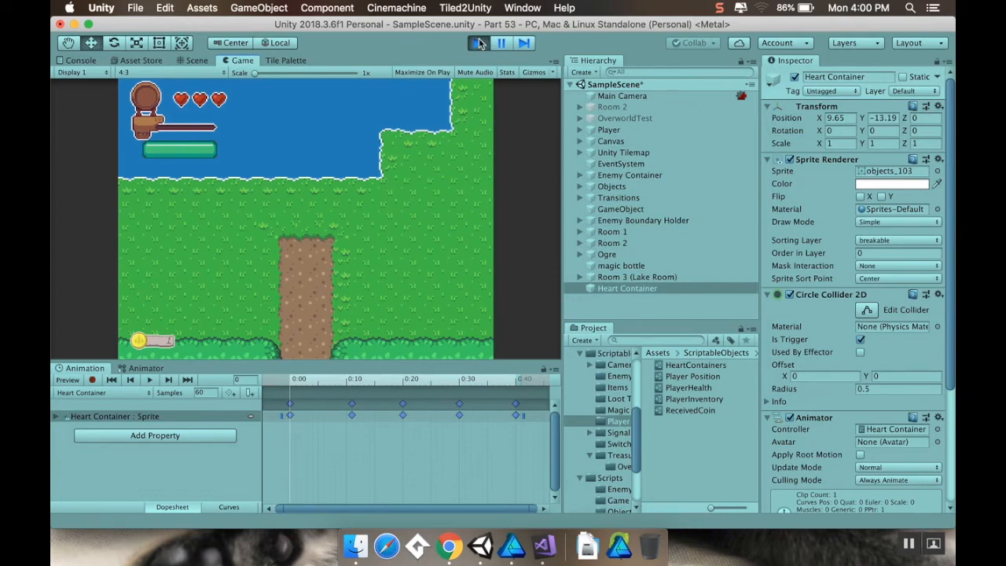
left_click(197, 60)
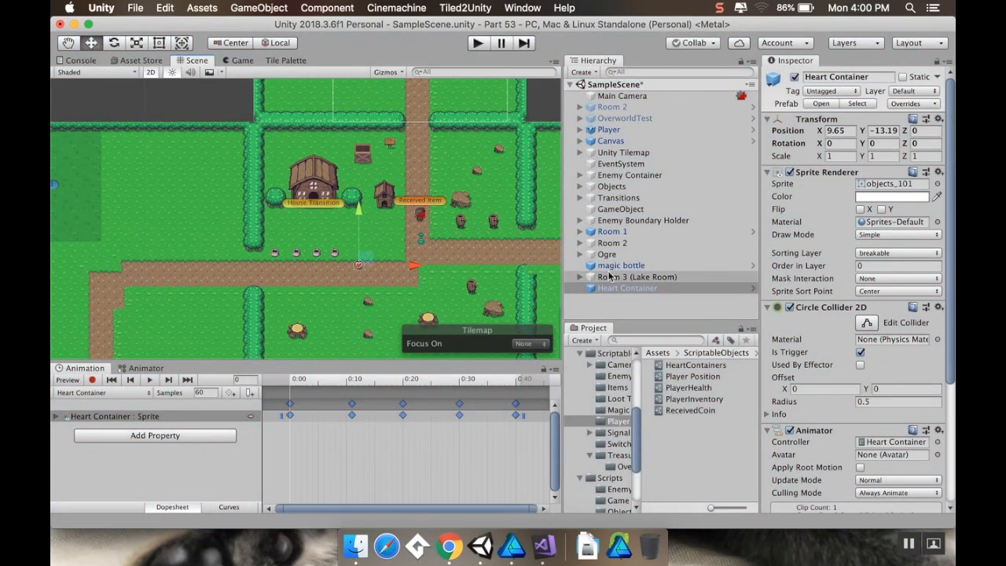
left_click(581, 277)
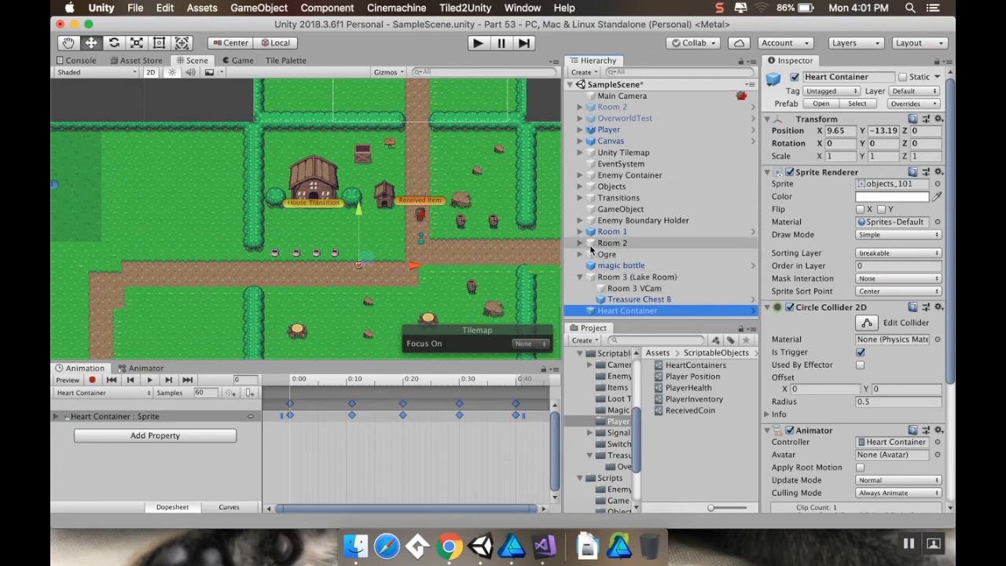
Expand Rooms 1 and 2, then disable the Lake Room's virtual camera
left_click(582, 242)
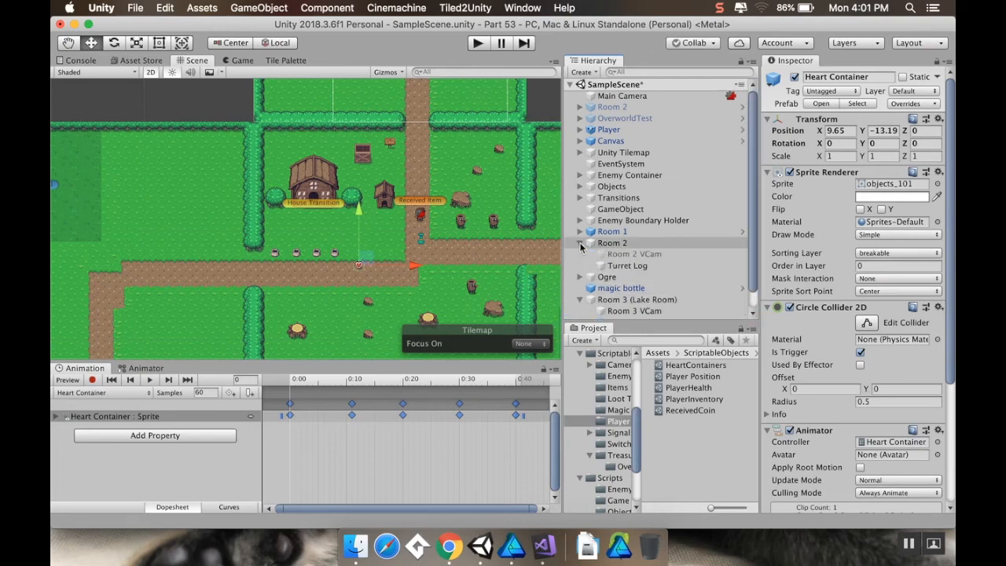
left_click(580, 231)
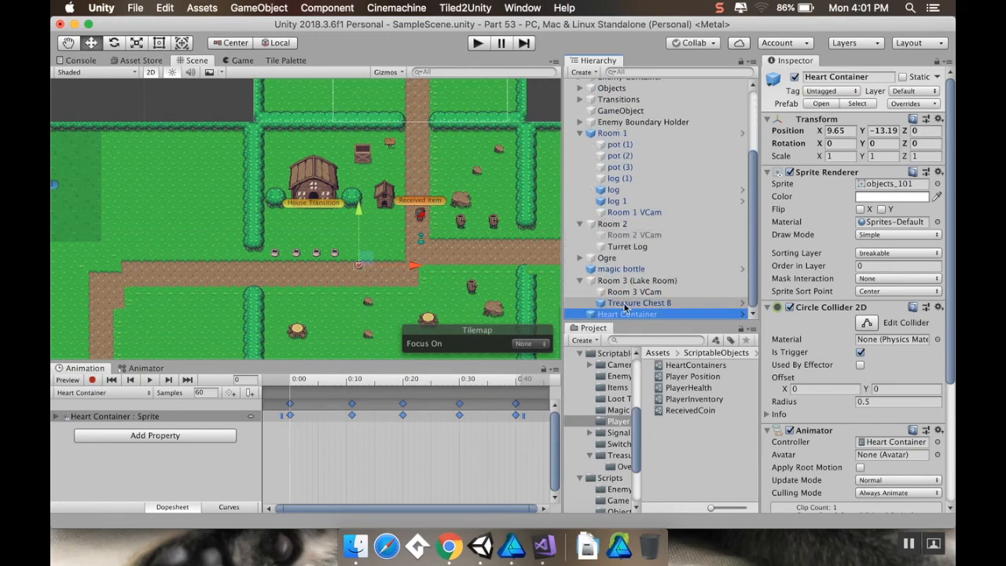
left_click(635, 291)
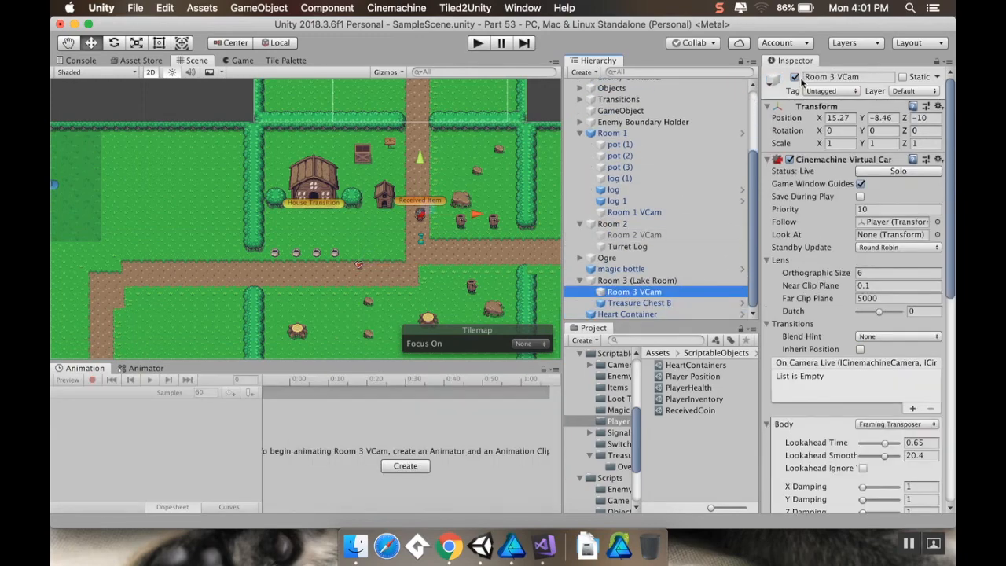
left_click(795, 75)
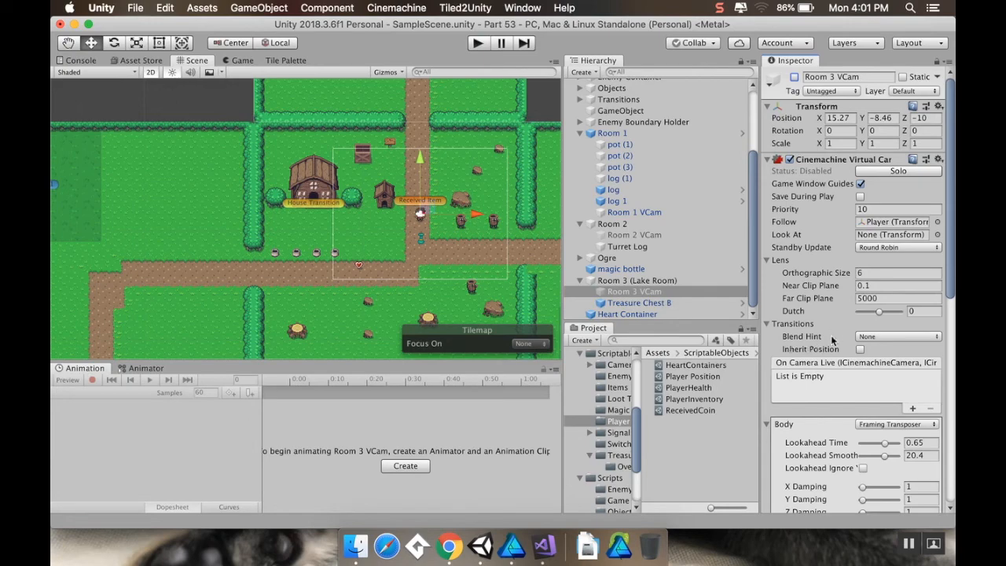
Select the Lake Room object to reach its OverworldRoom script
scroll("down", 3)
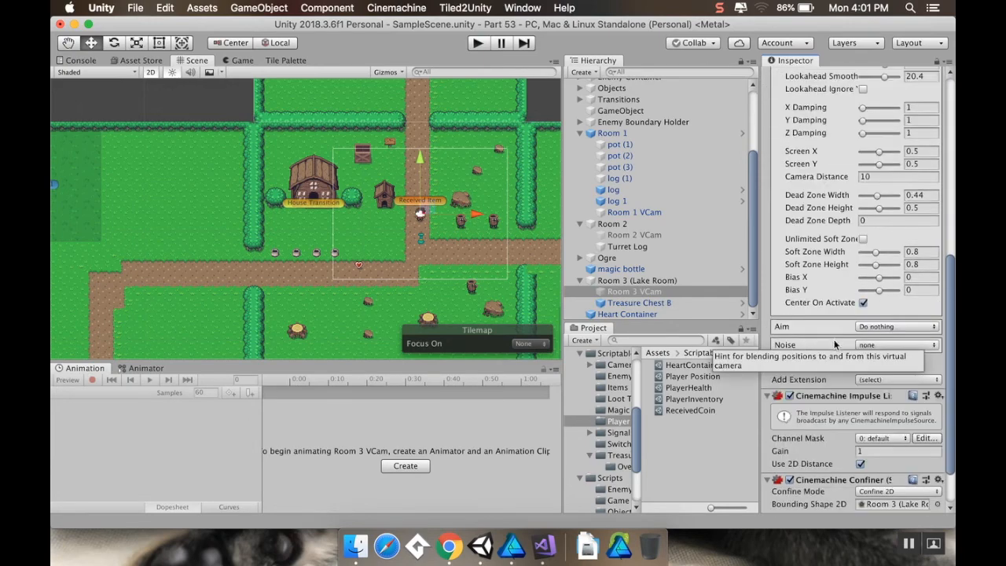
left_click(635, 280)
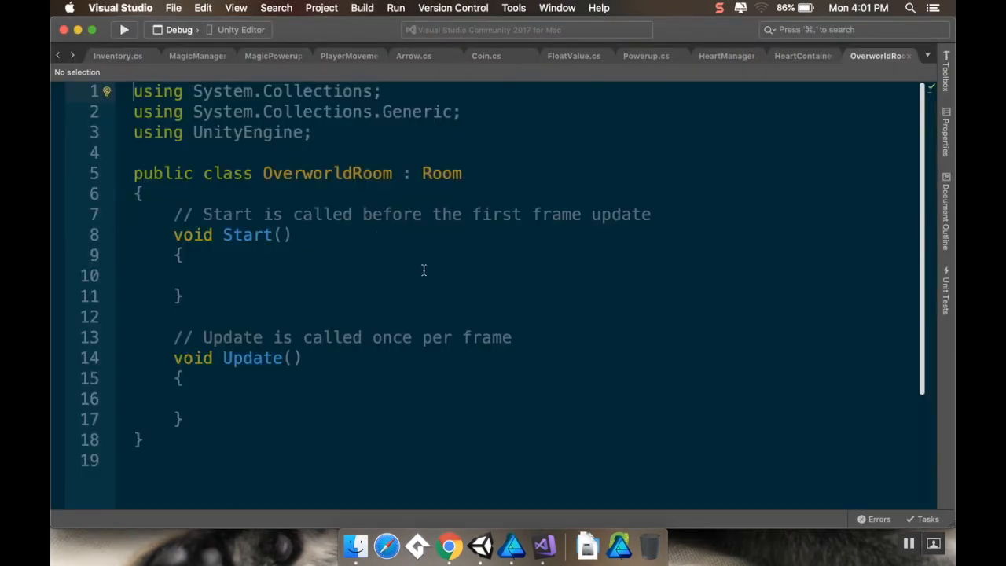
Bring up Room.cs in Visual Studio and move to the end of the class
left_click(480, 544)
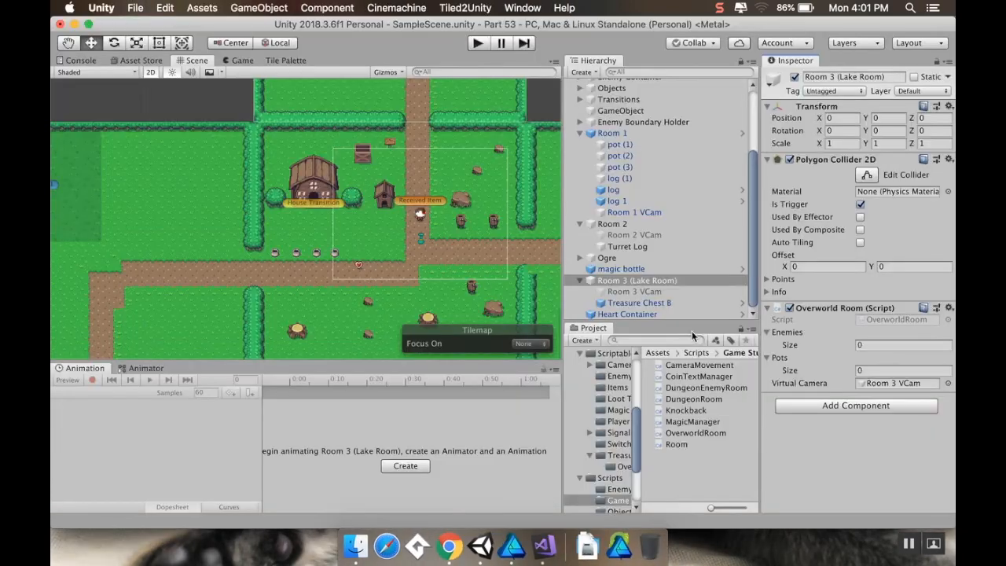
left_click(676, 443)
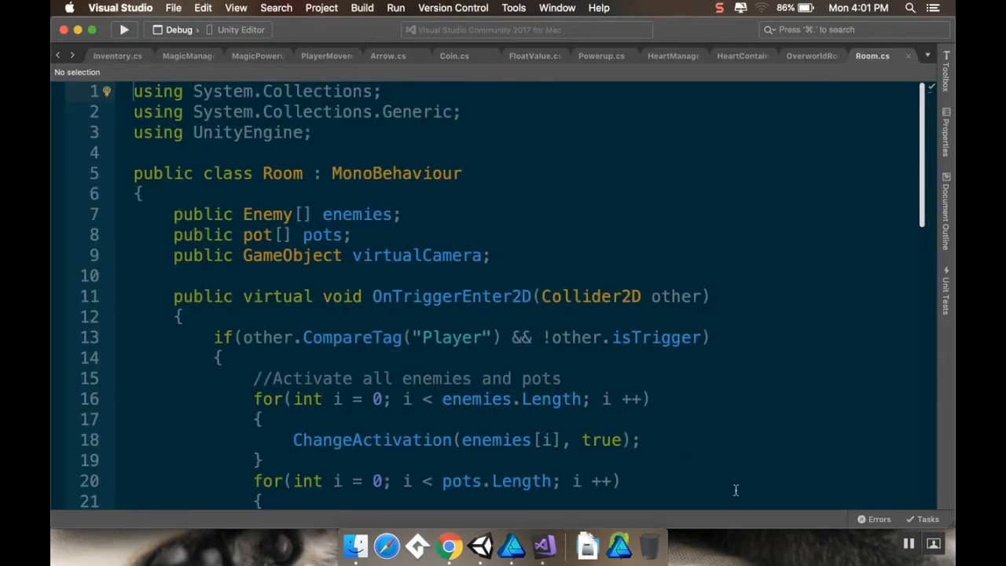
scroll("down", 3)
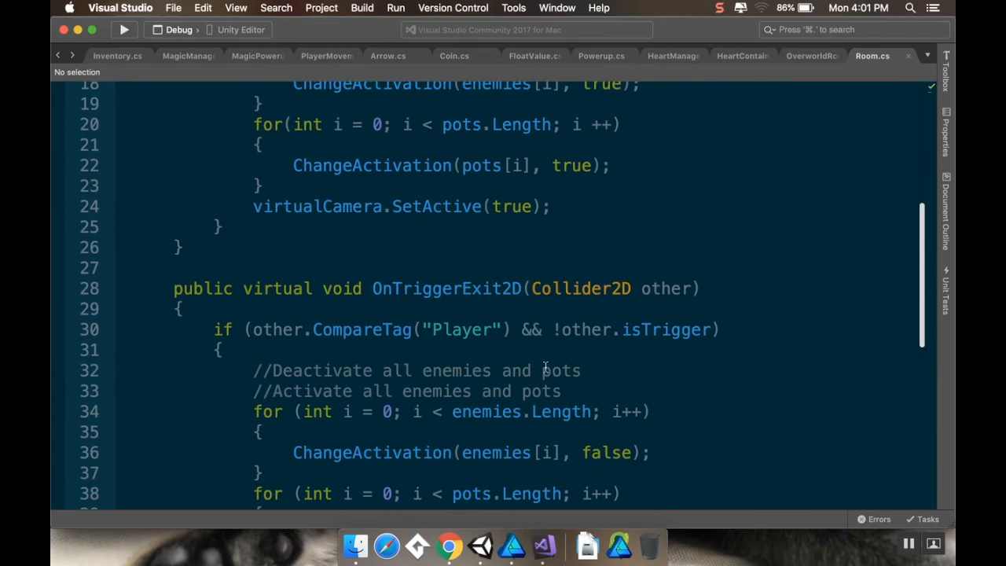
scroll("down", 3)
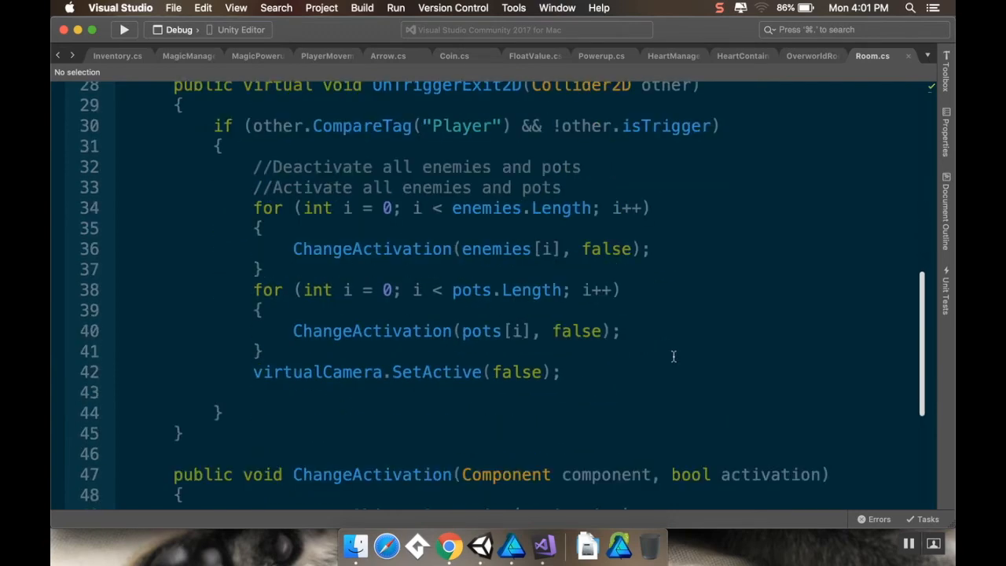
scroll("down", 3)
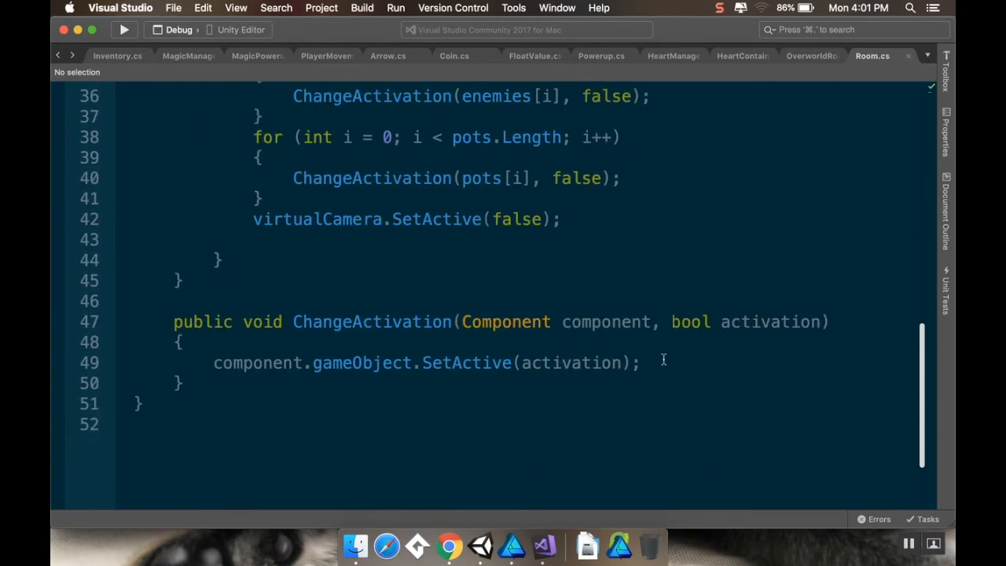
mouse_move(251, 289)
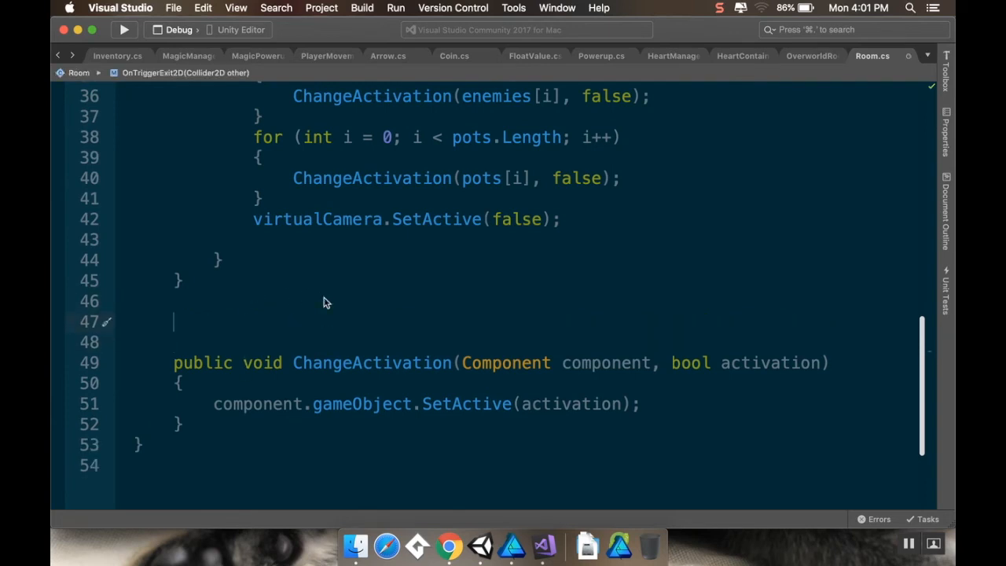
Add public void OnDisable() that calls virtualCamera.SetActive(false)
type("public void")
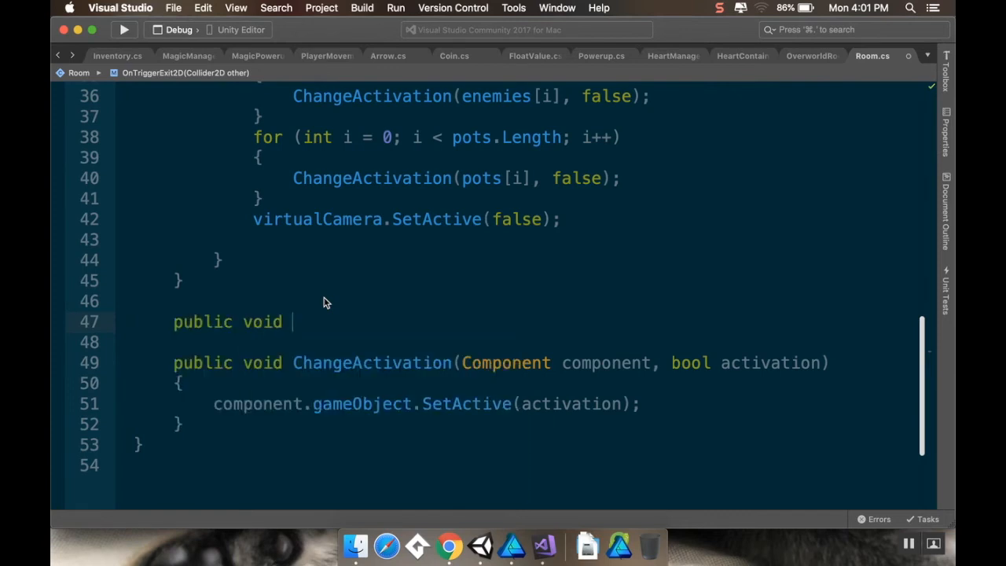
type("OnDisable()")
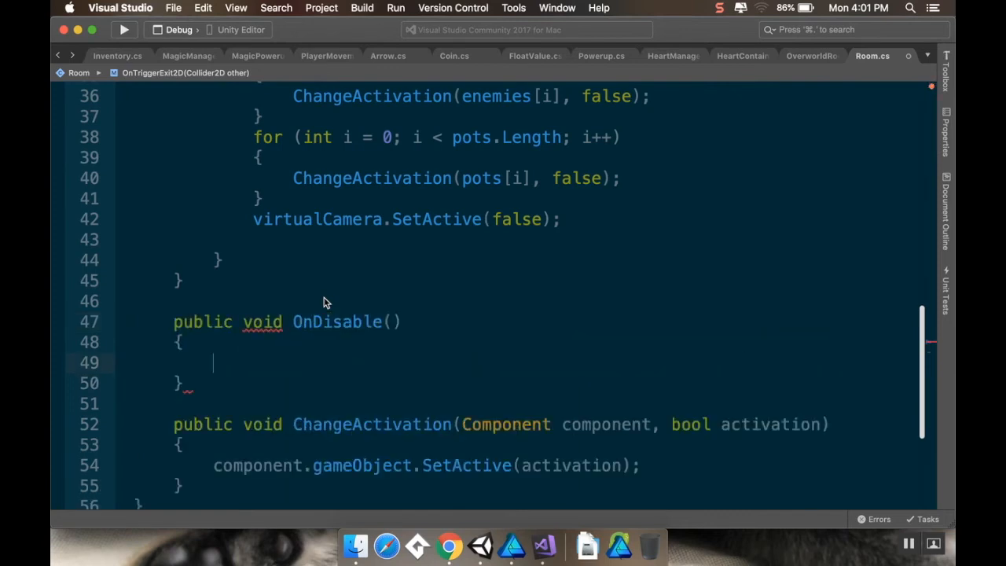
left_click(213, 362)
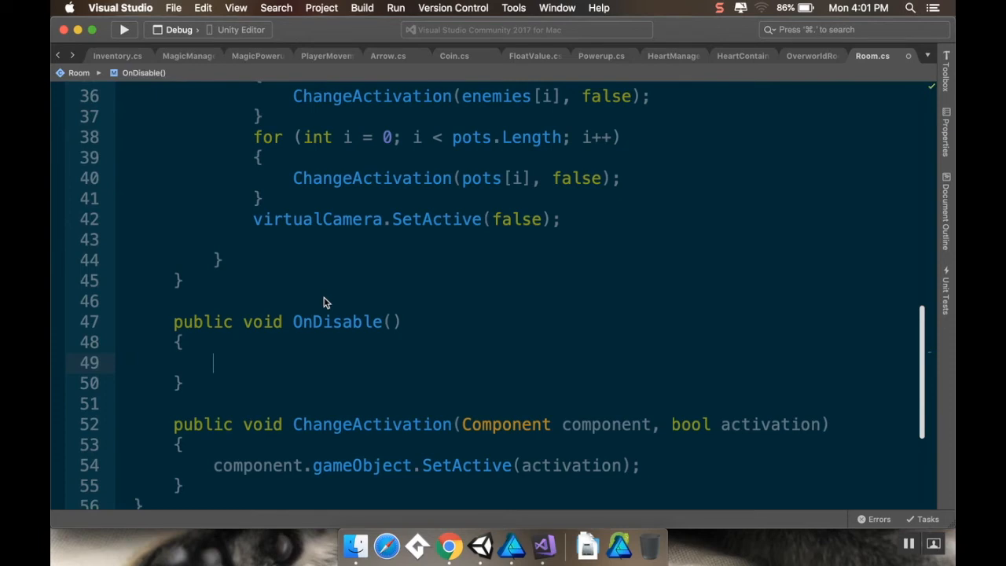
type("virtualCamera")
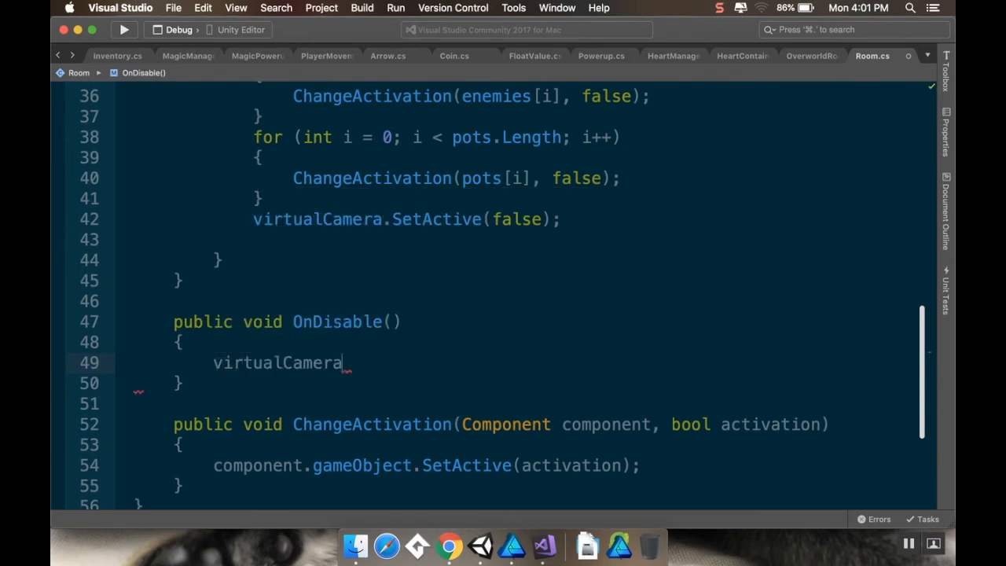
type(".SetActive(")
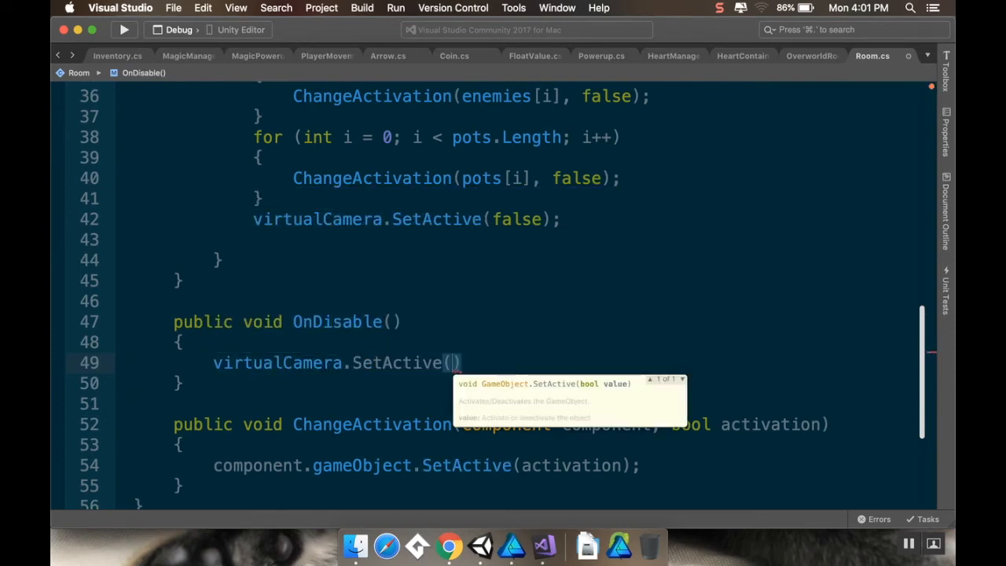
type("false")
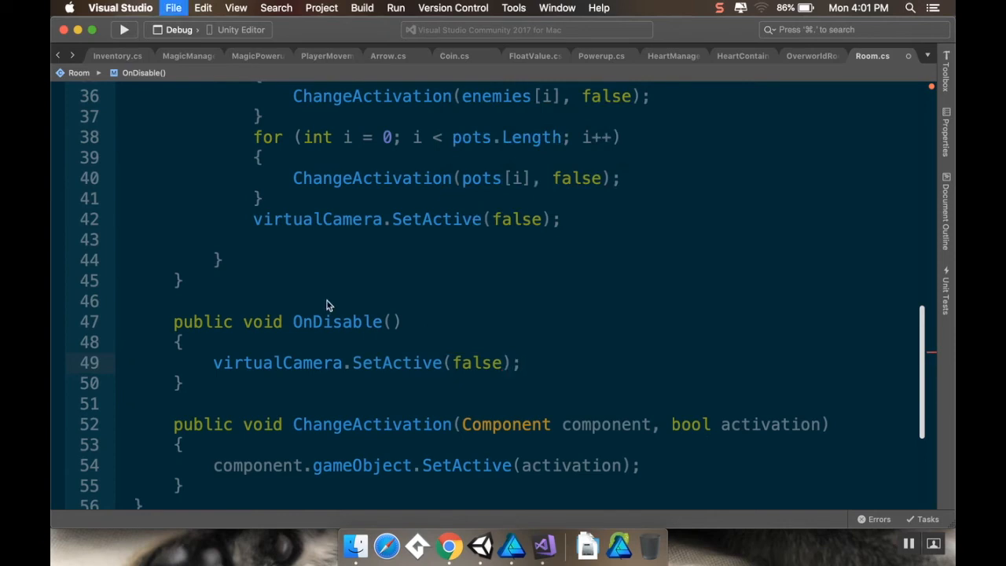
mouse_move(481, 541)
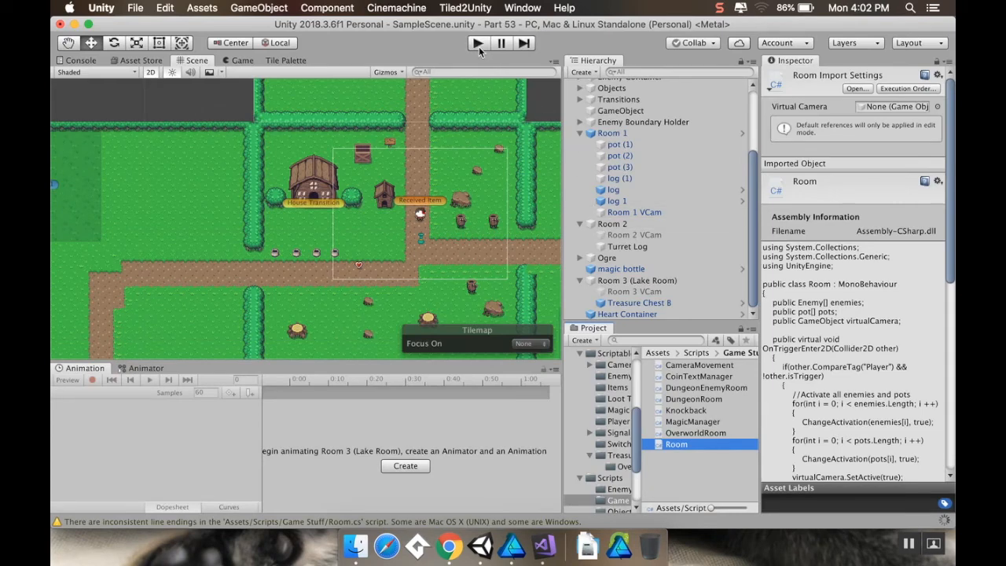
mouse_move(477, 42)
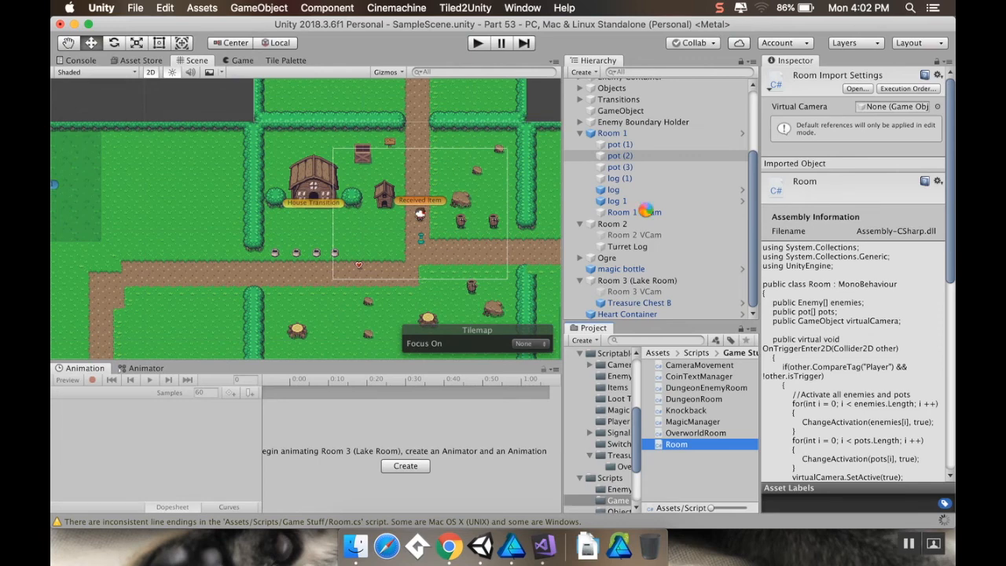
Select Room 1 VCam to view its virtual camera settings before playing
left_click(632, 213)
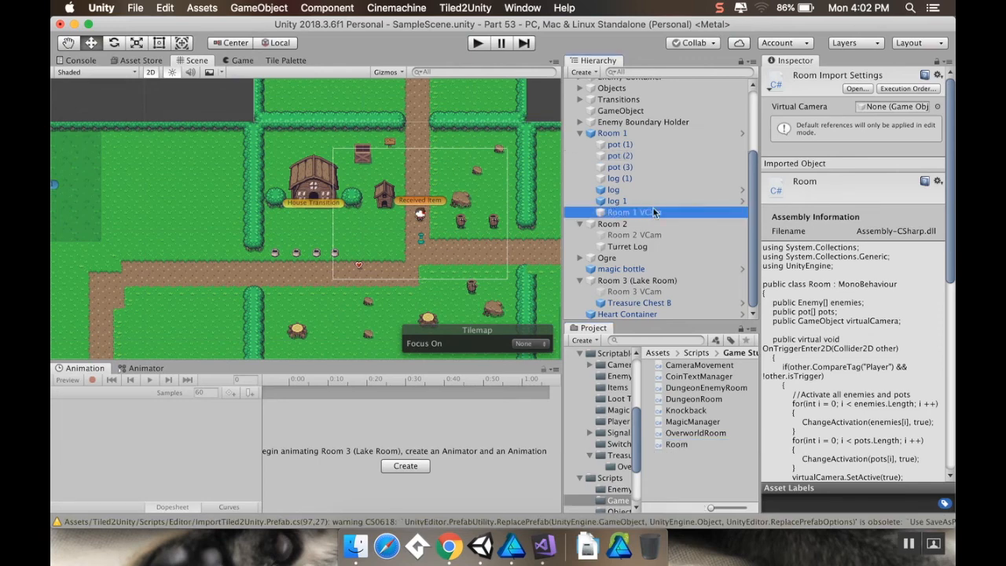
left_click(634, 212)
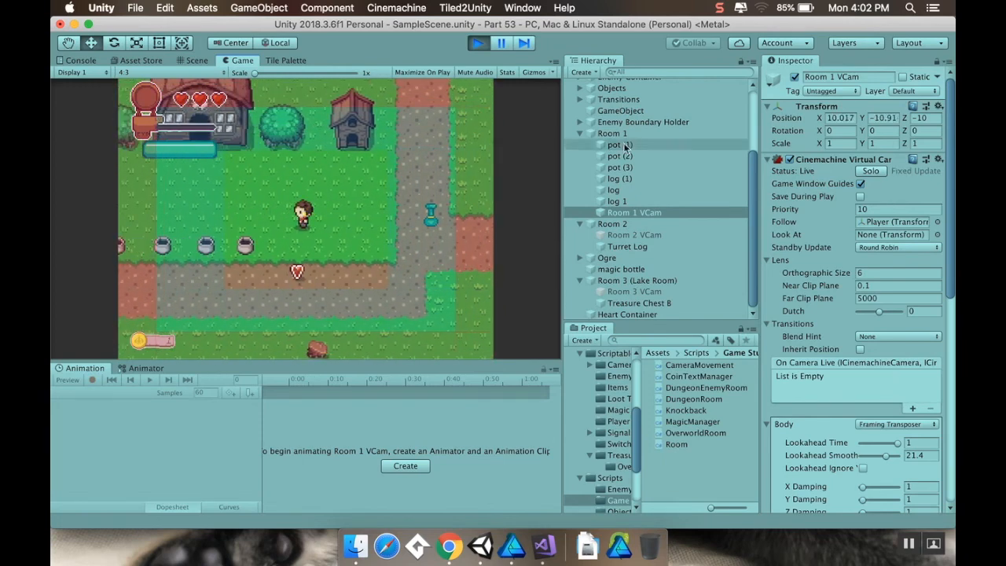
Select Room 1 during play to watch its OverworldRoom component
left_click(613, 132)
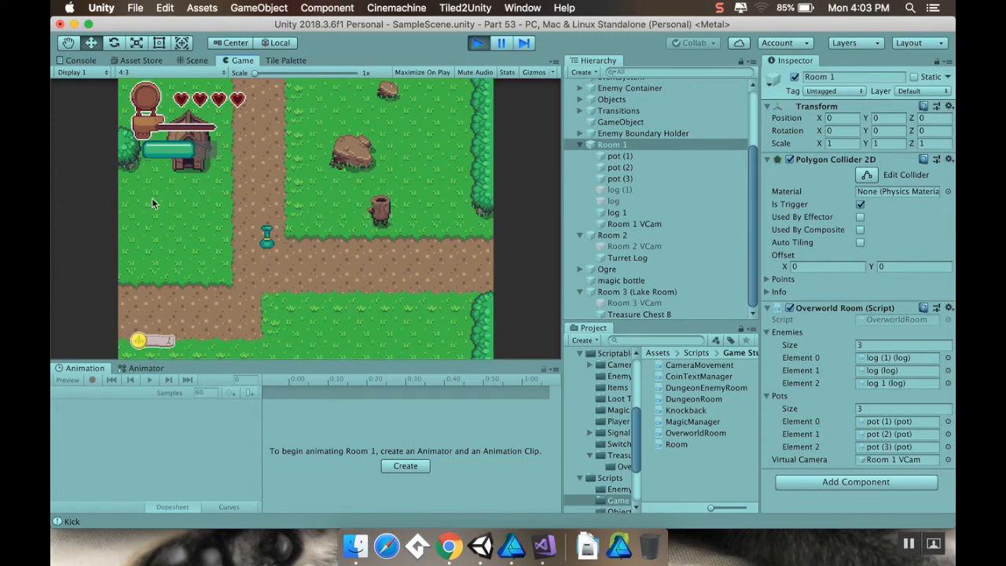
mouse_move(459, 82)
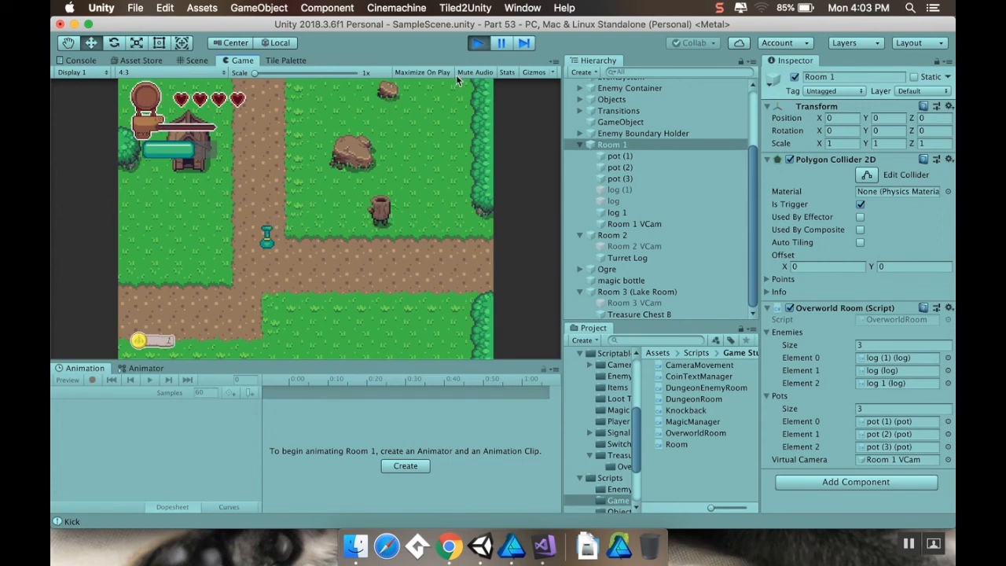
Stop the running game to resume editing
left_click(195, 60)
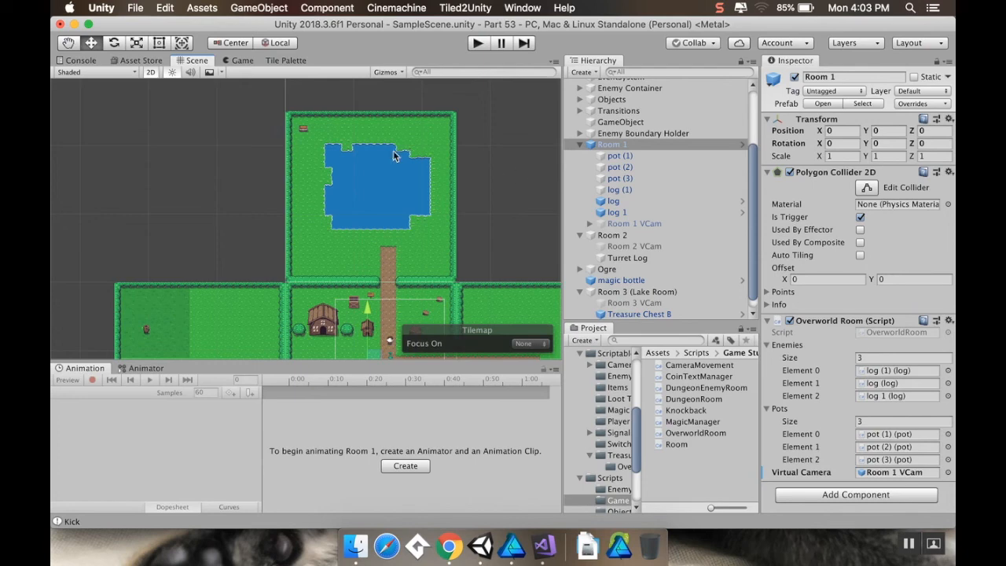
mouse_move(475, 211)
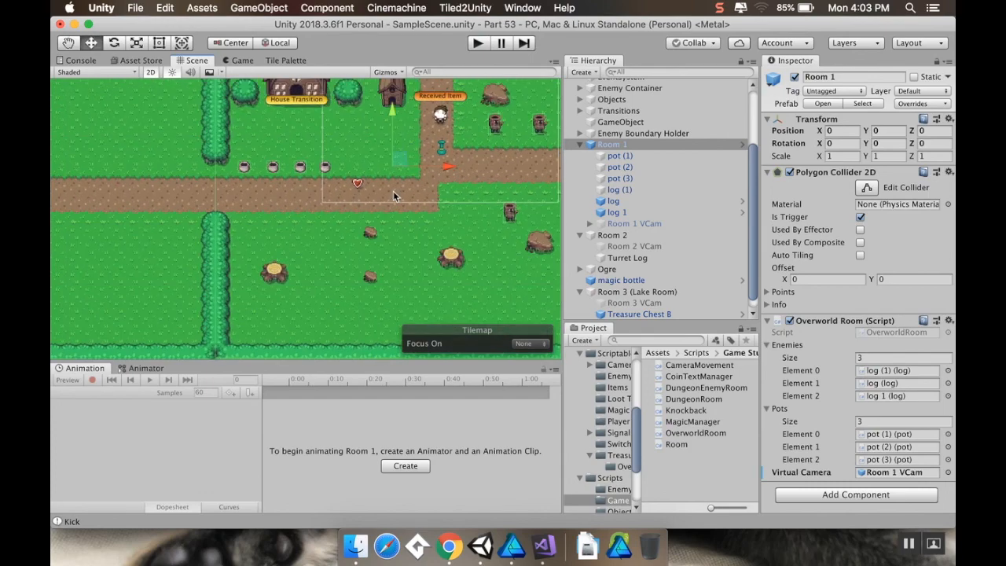
mouse_move(315, 230)
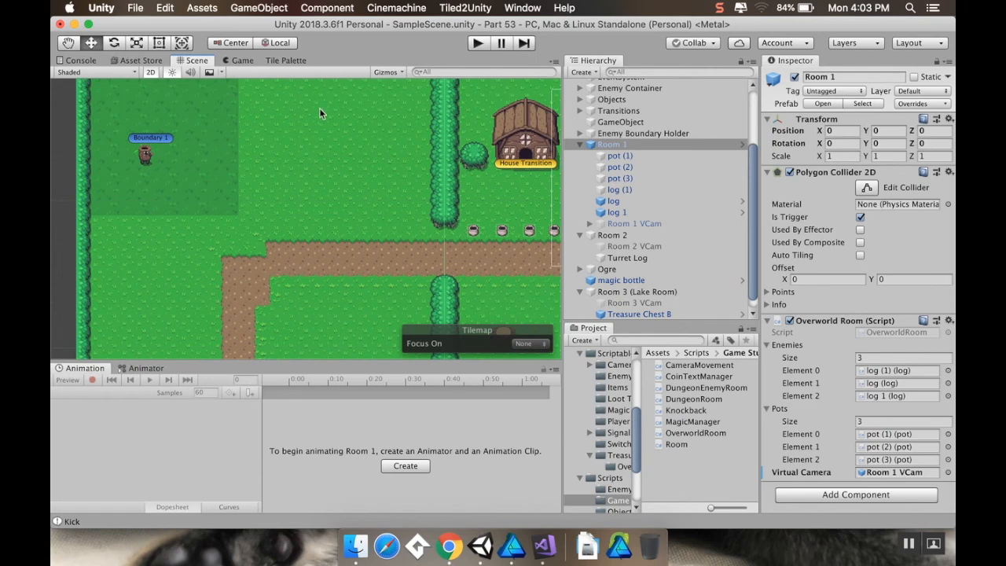
mouse_move(328, 157)
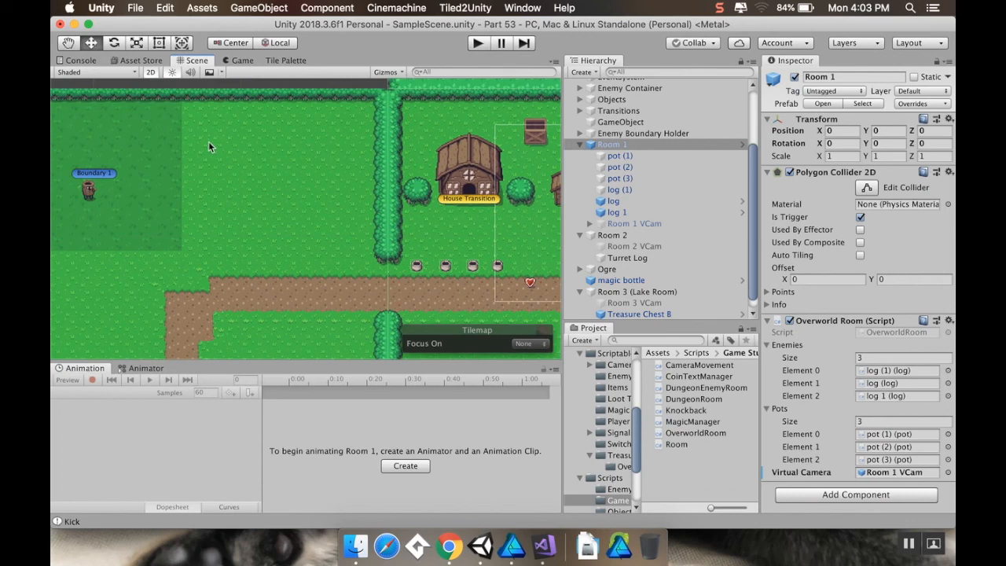
mouse_move(203, 95)
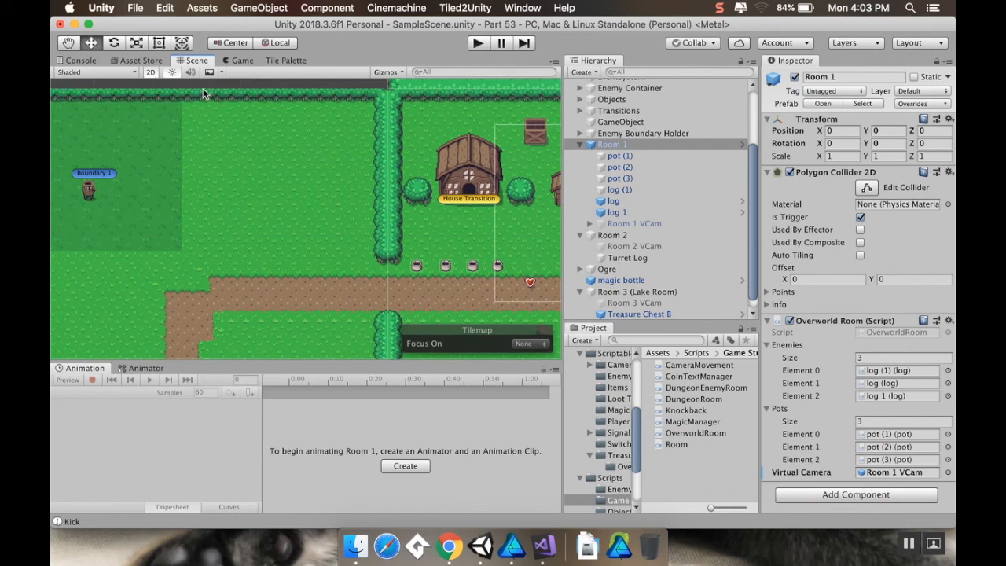
mouse_move(188, 142)
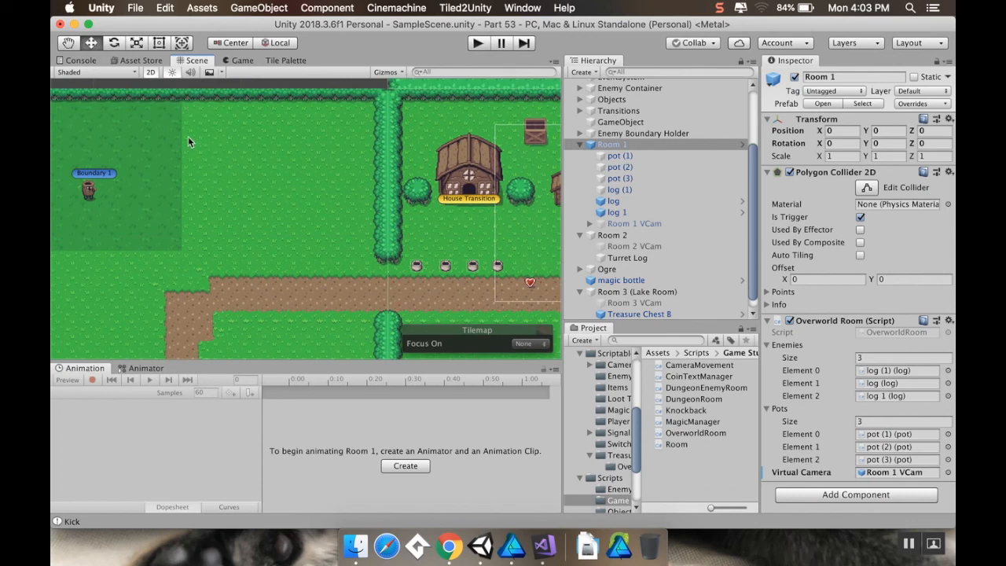
mouse_move(254, 221)
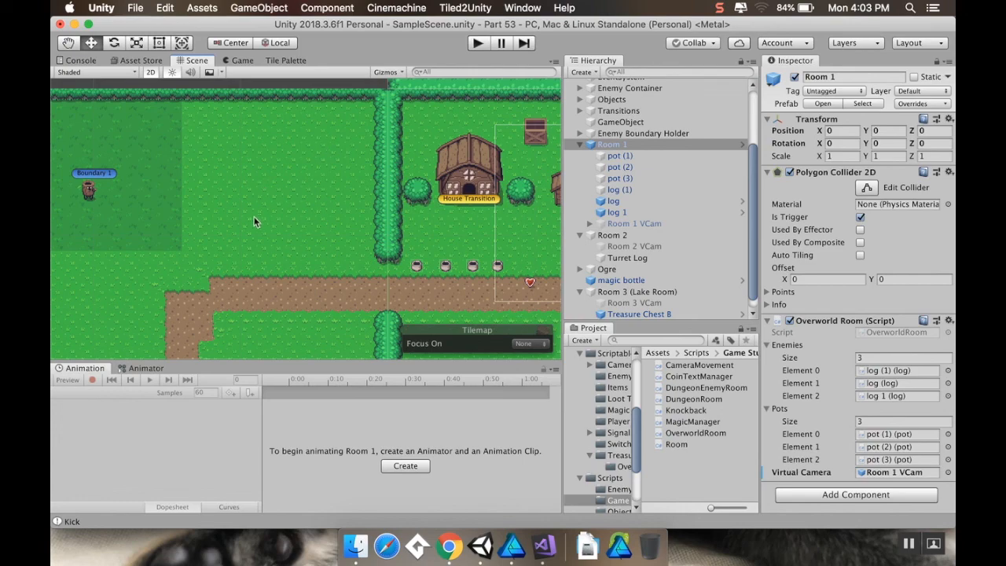
mouse_move(503, 283)
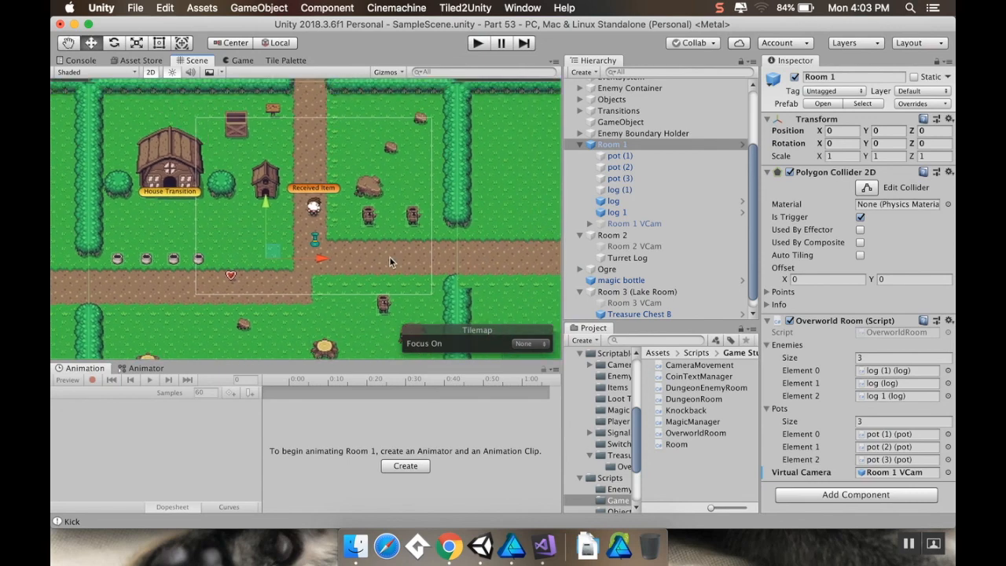
mouse_move(393, 261)
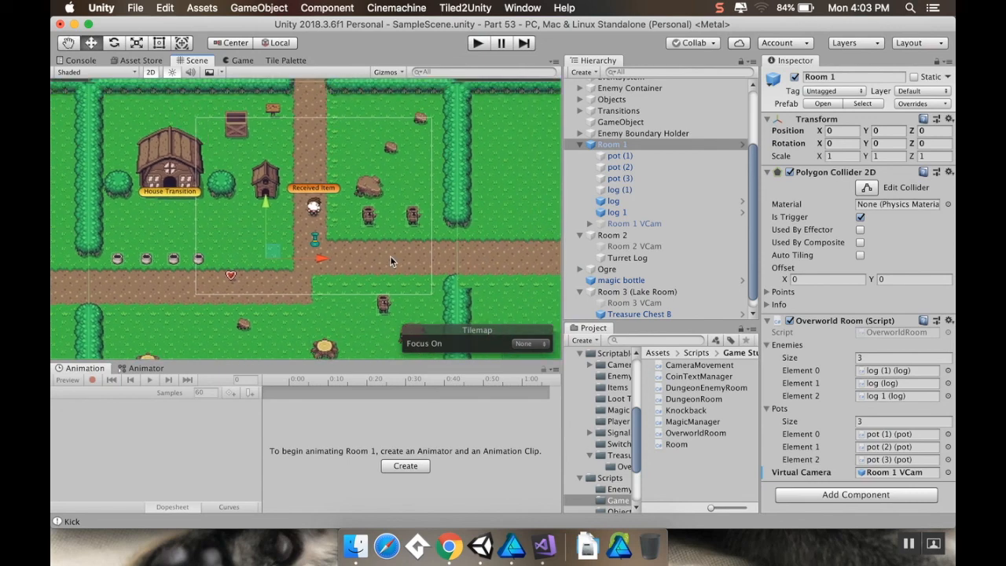